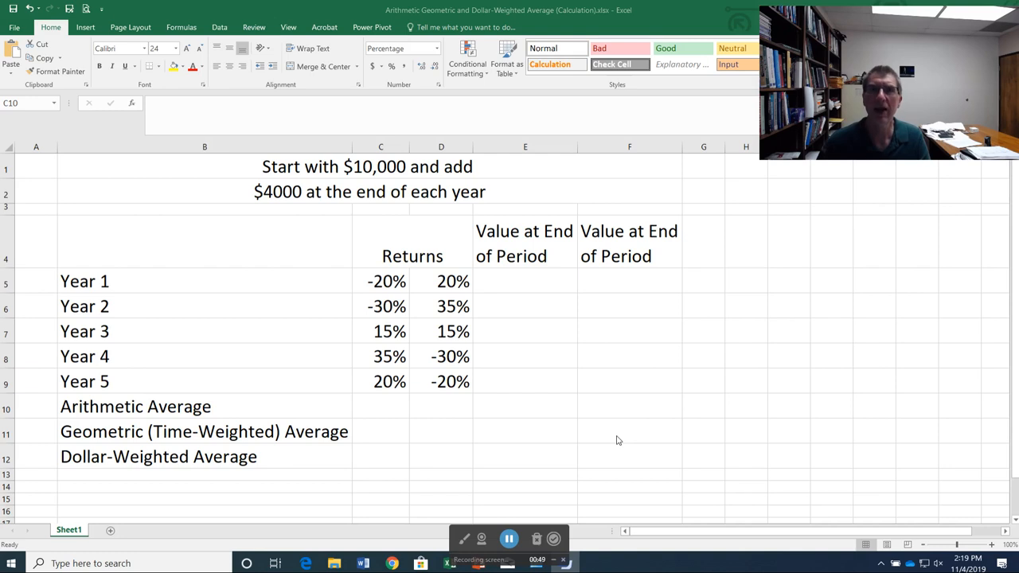
pyautogui.moveTo(606, 440)
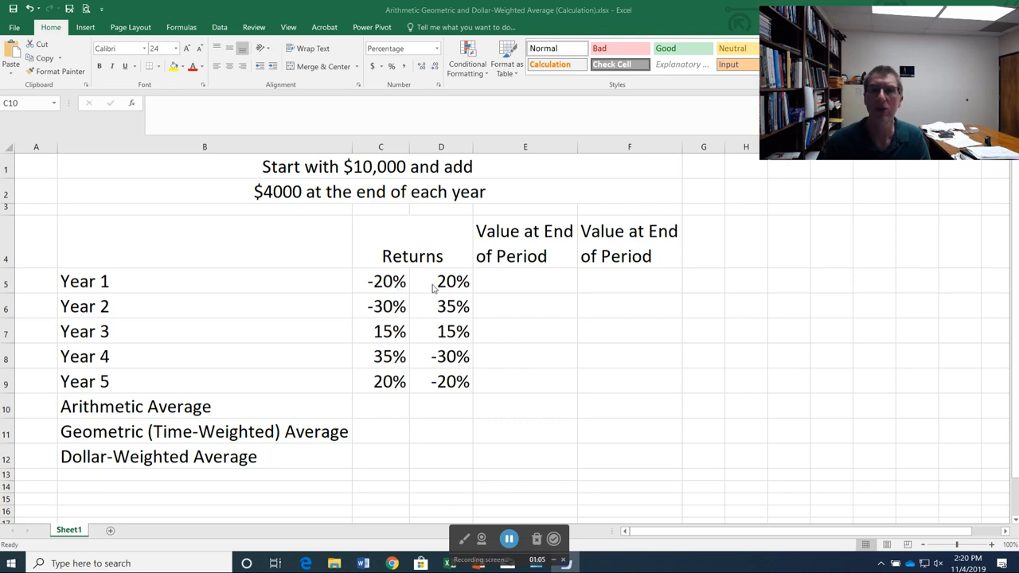
pyautogui.moveTo(405, 290)
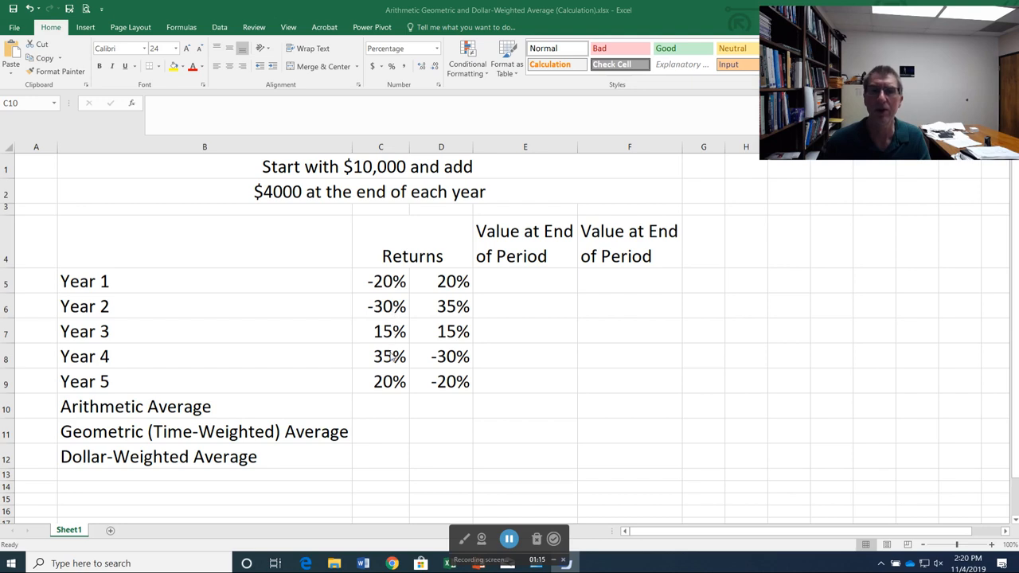
pyautogui.moveTo(437, 338)
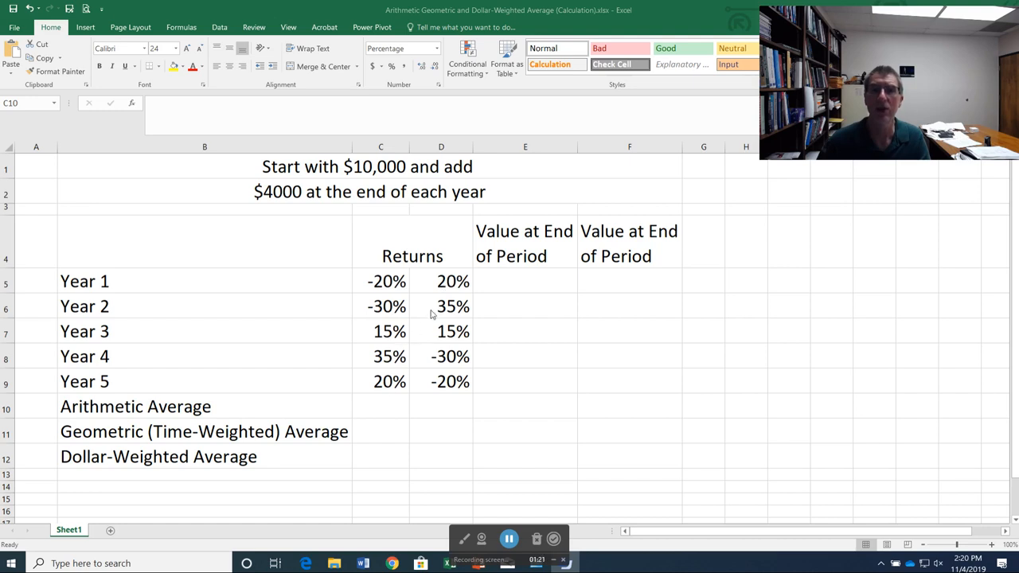
pyautogui.moveTo(392, 287)
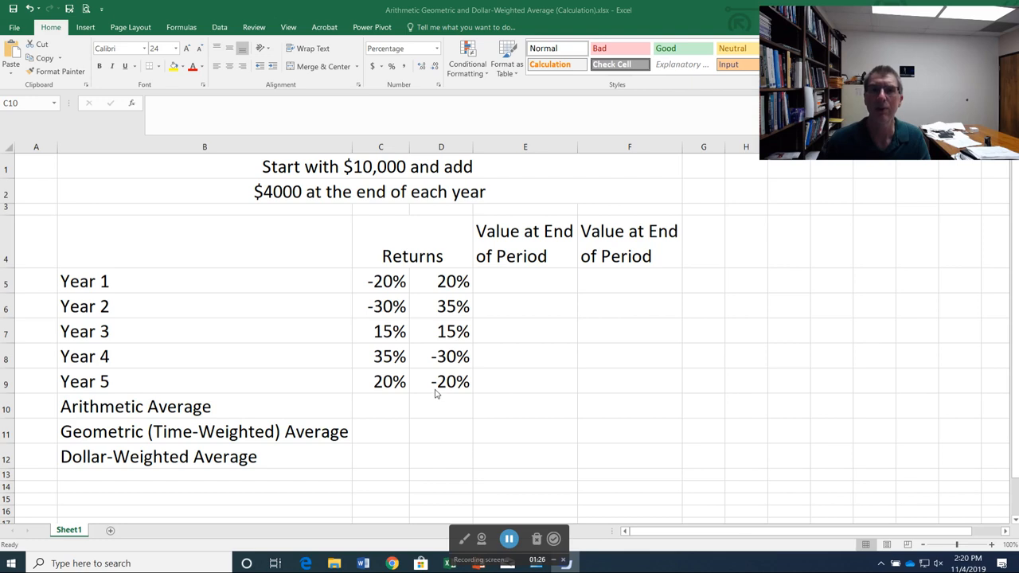
pyautogui.moveTo(392, 281)
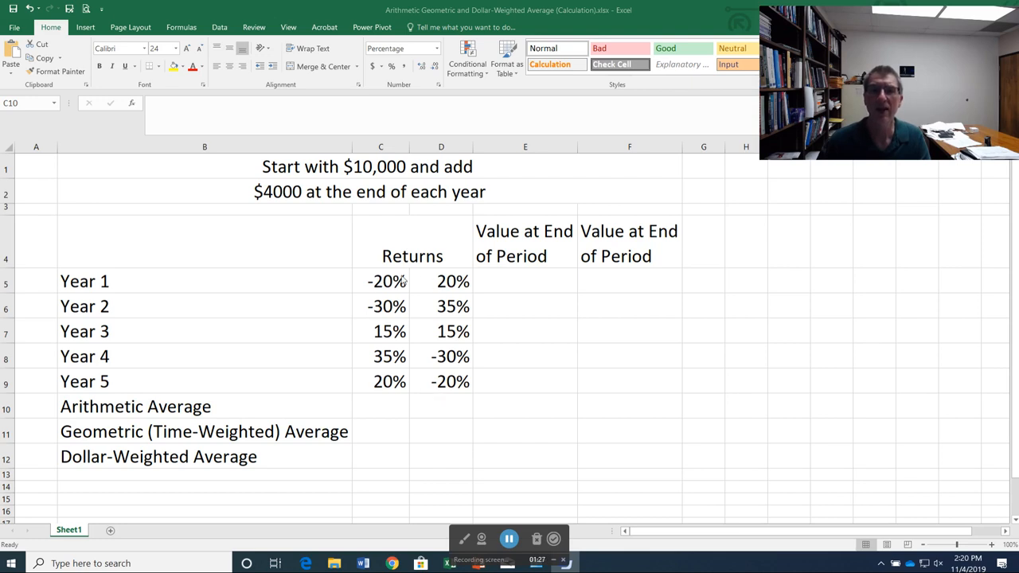
pyautogui.moveTo(426, 386)
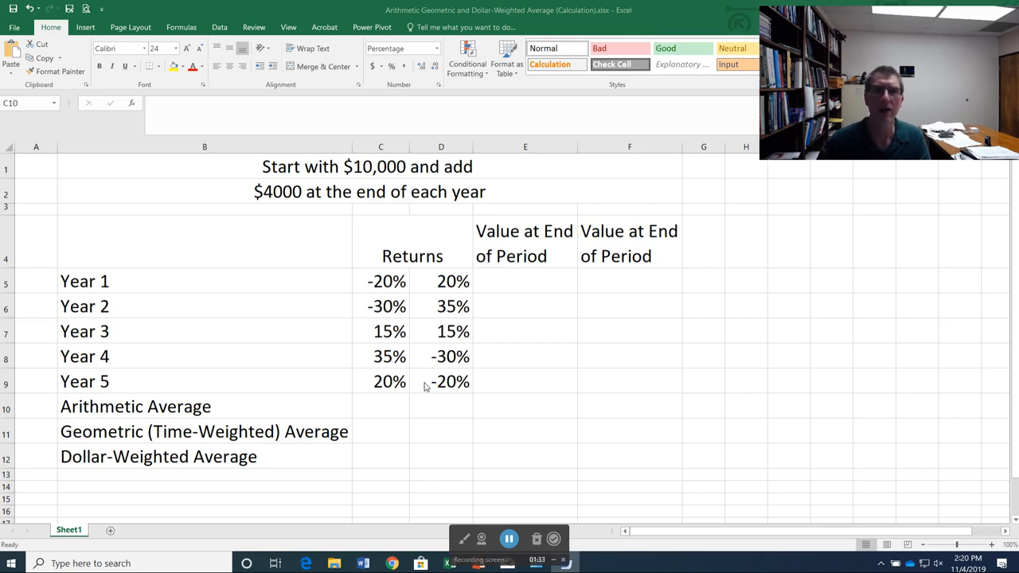
# In C10, enter a SUM of the Year 1–5 returns C5:C9 divided by the number of years.
pyautogui.click(381, 406)
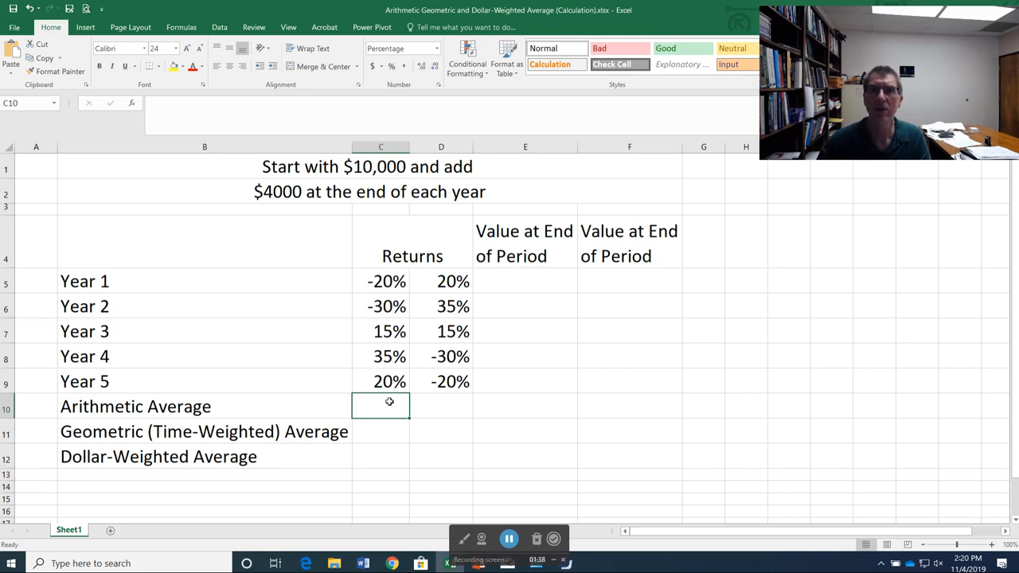
pyautogui.moveTo(391, 398)
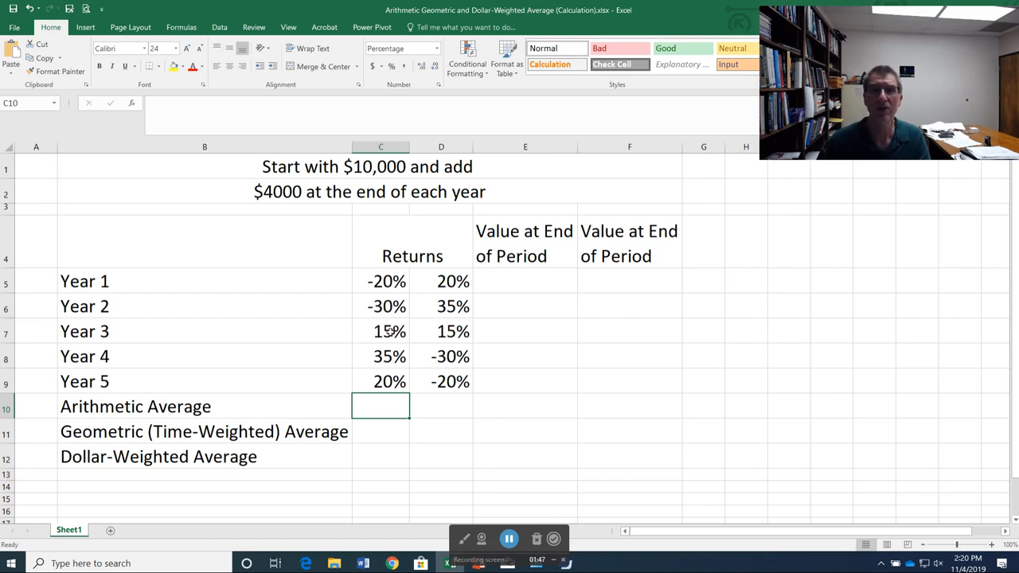
pyautogui.moveTo(387, 355)
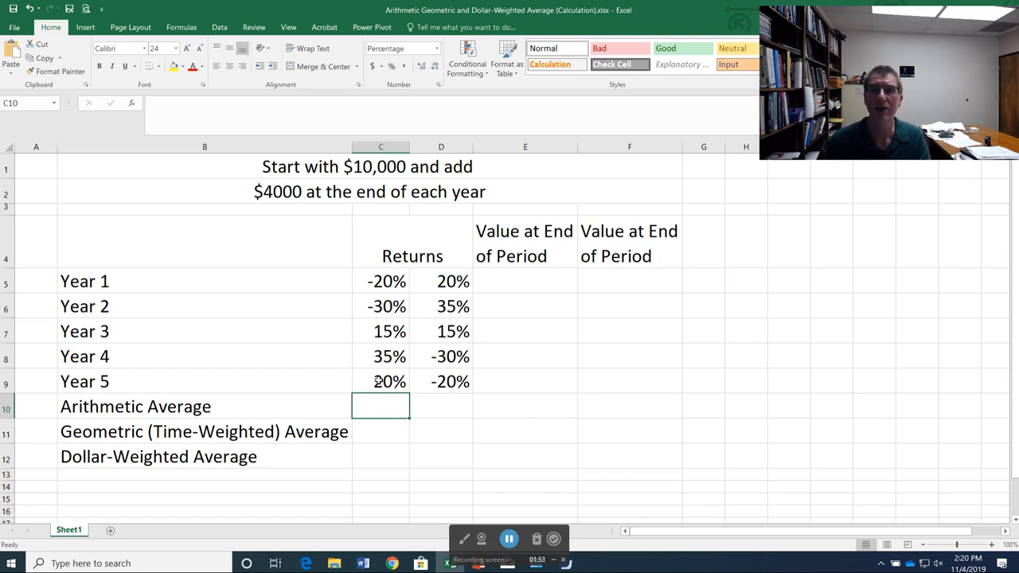
pyautogui.write('=sum(')
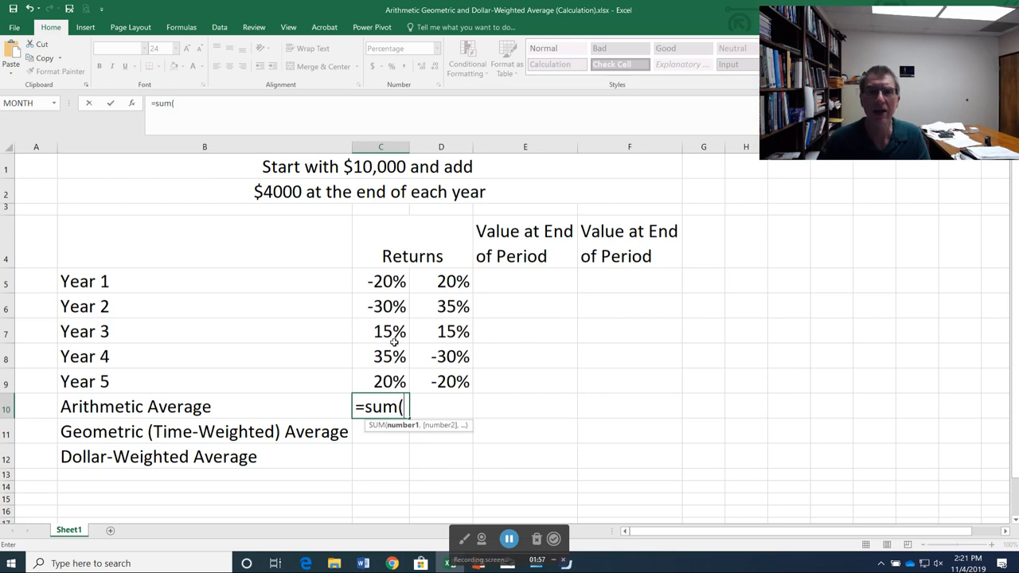
pyautogui.moveTo(386, 281); pyautogui.dragTo(387, 381)
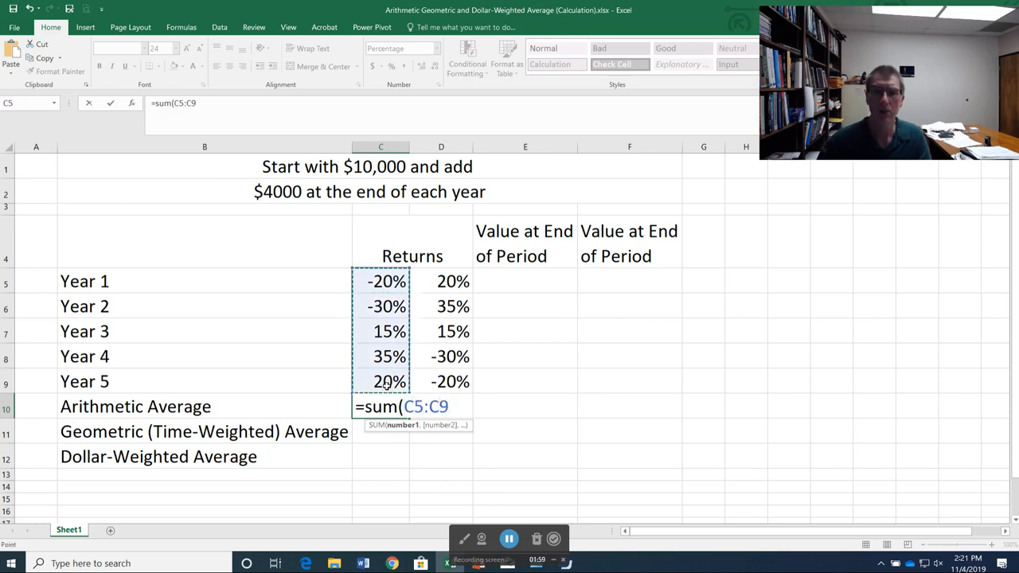
pyautogui.write(')/')
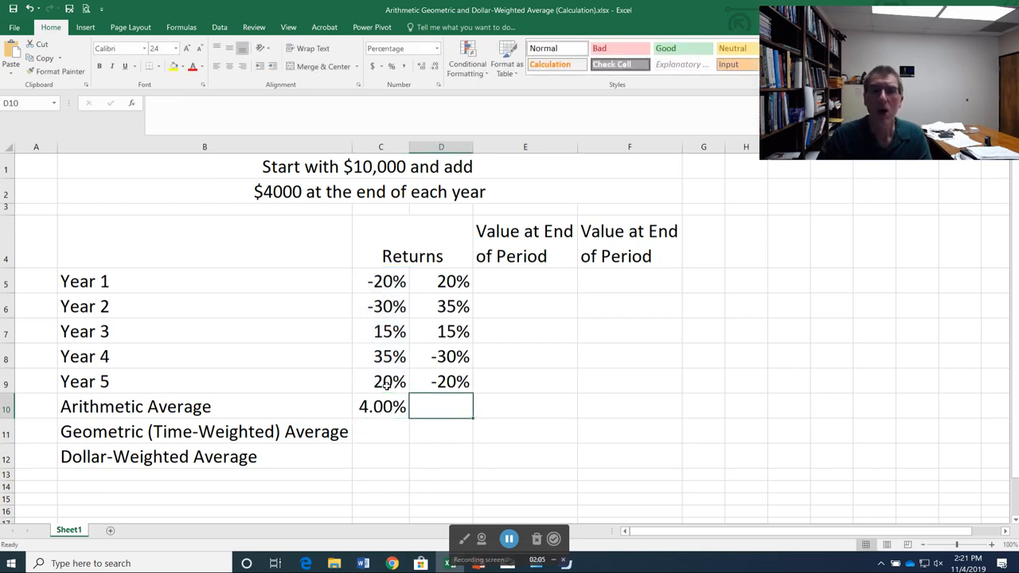
# Enter =AVERAGE(D5:D9) in D10 for the second sequence's arithmetic average.
pyautogui.write('=av')
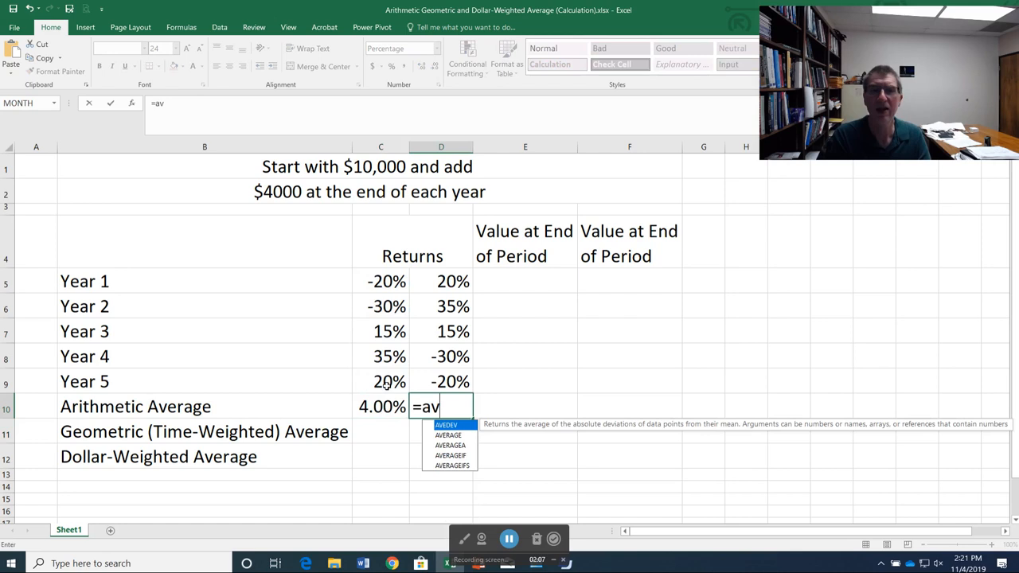
pyautogui.write('erage(')
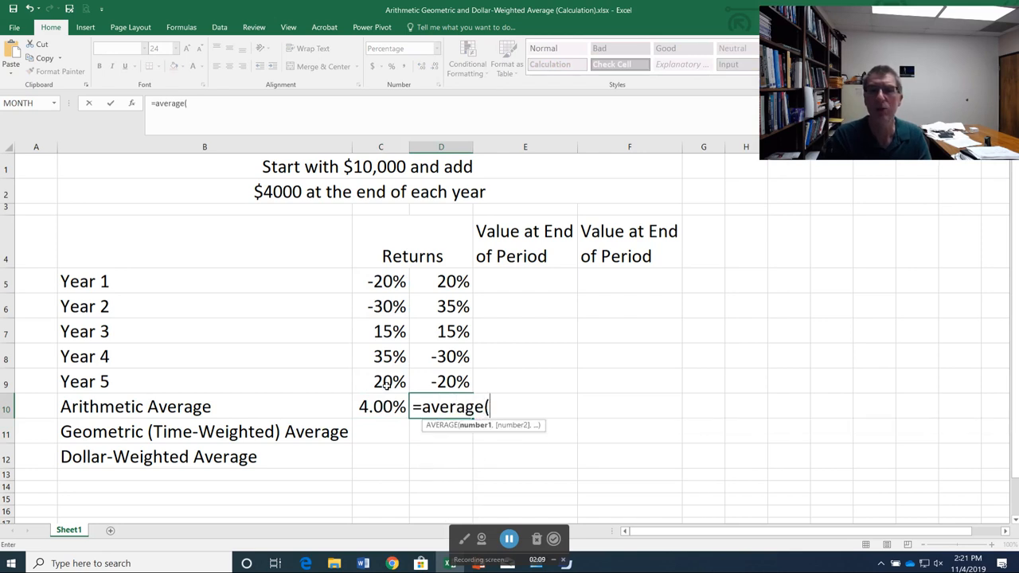
pyautogui.moveTo(452, 281); pyautogui.dragTo(452, 356)
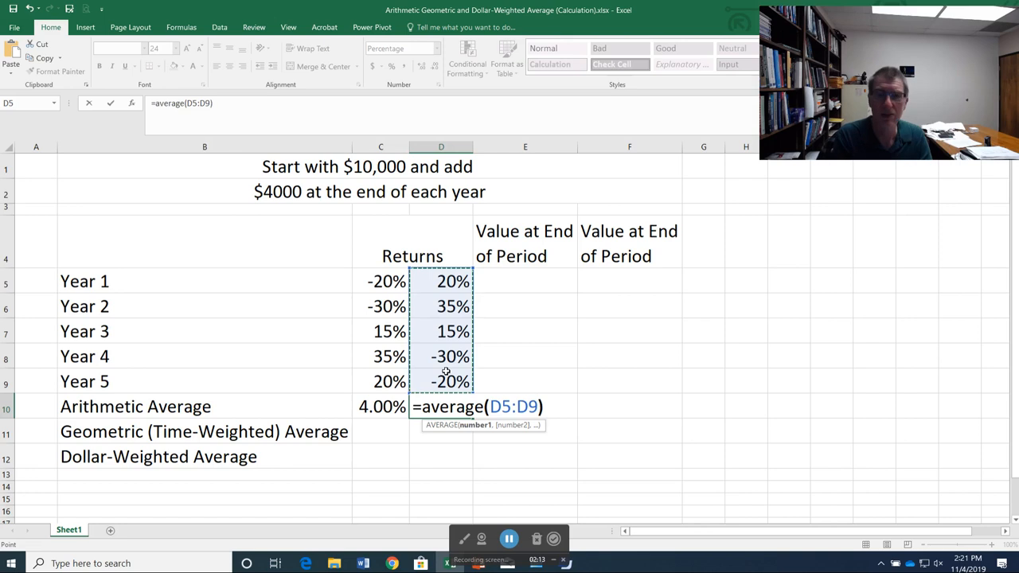
pyautogui.press('Enter')
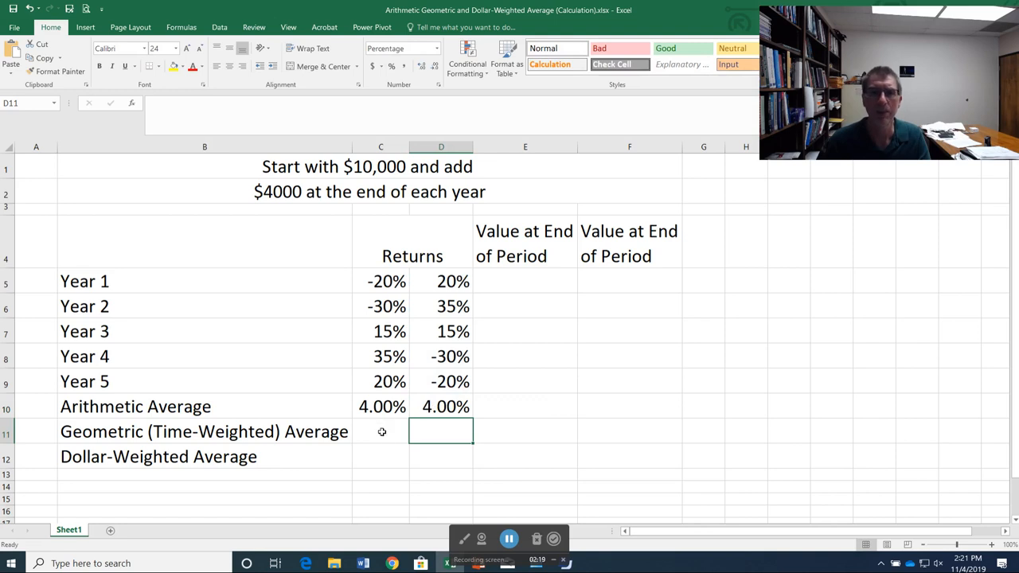
pyautogui.click(380, 431)
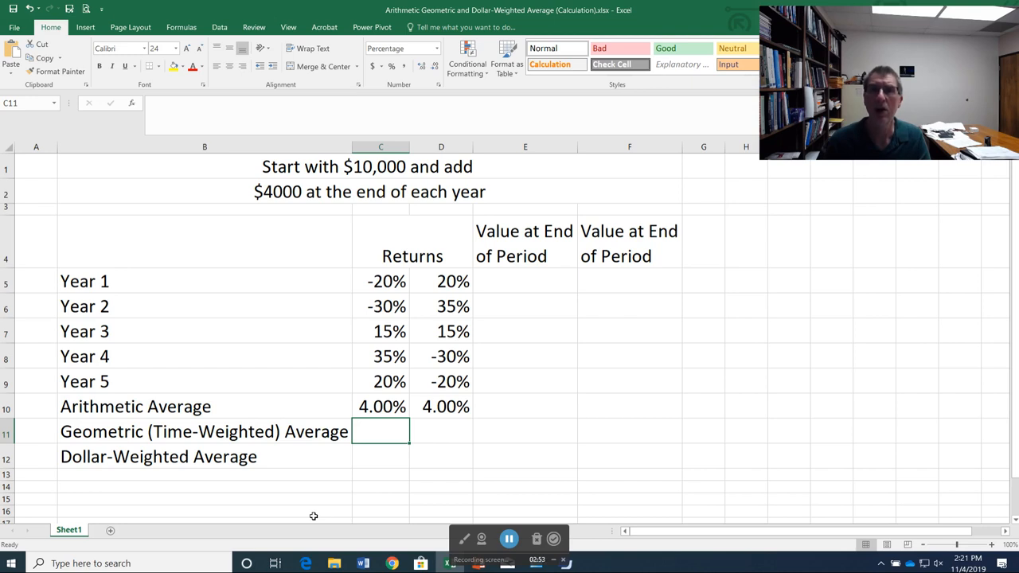
pyautogui.moveTo(401, 396)
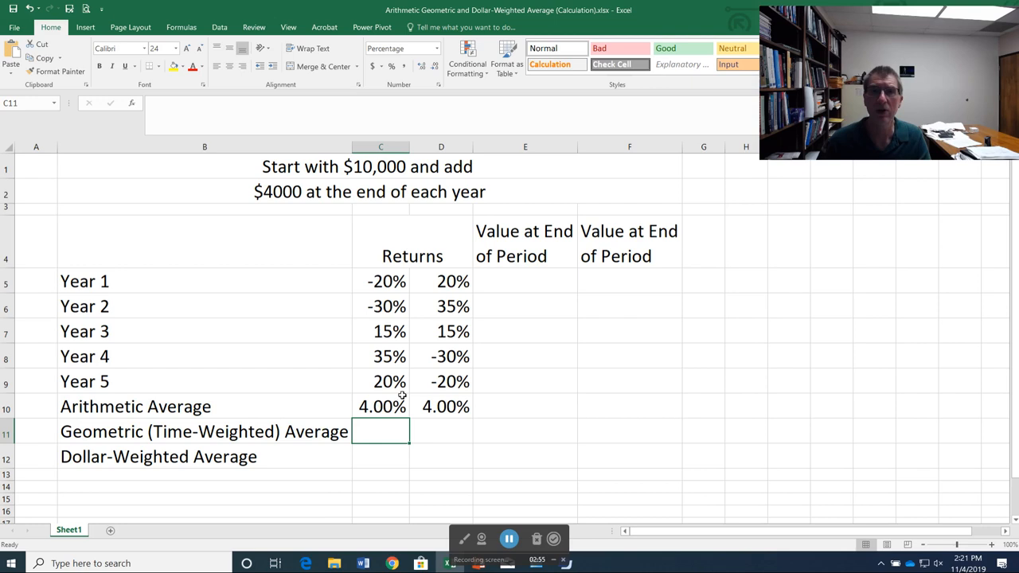
pyautogui.moveTo(371, 408)
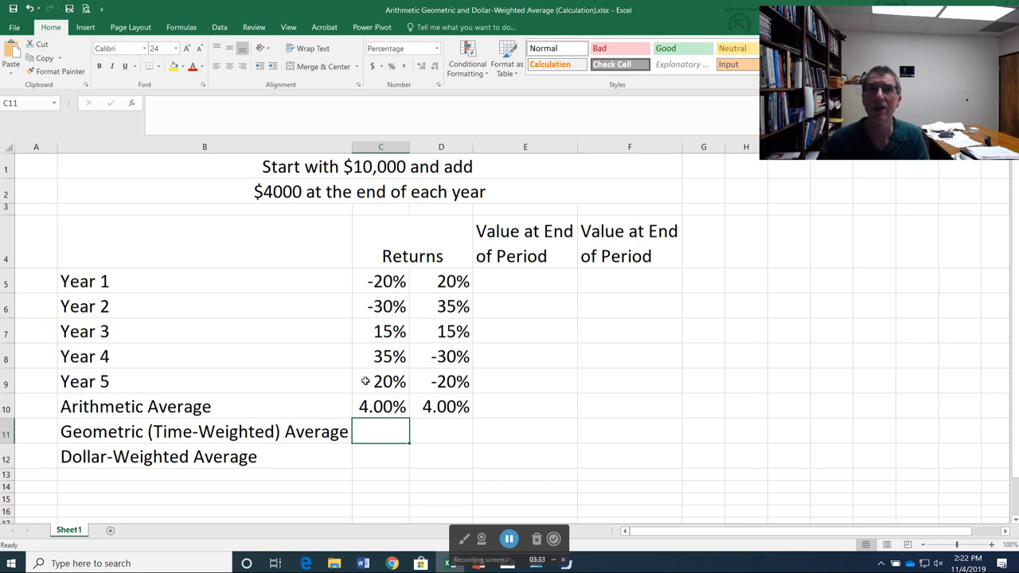
pyautogui.moveTo(418, 279)
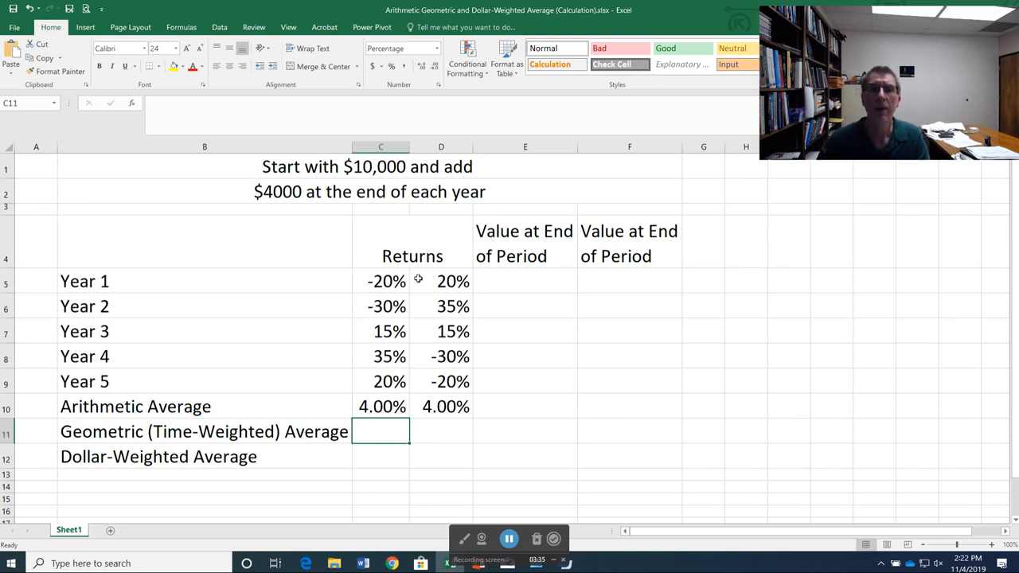
pyautogui.moveTo(402, 281)
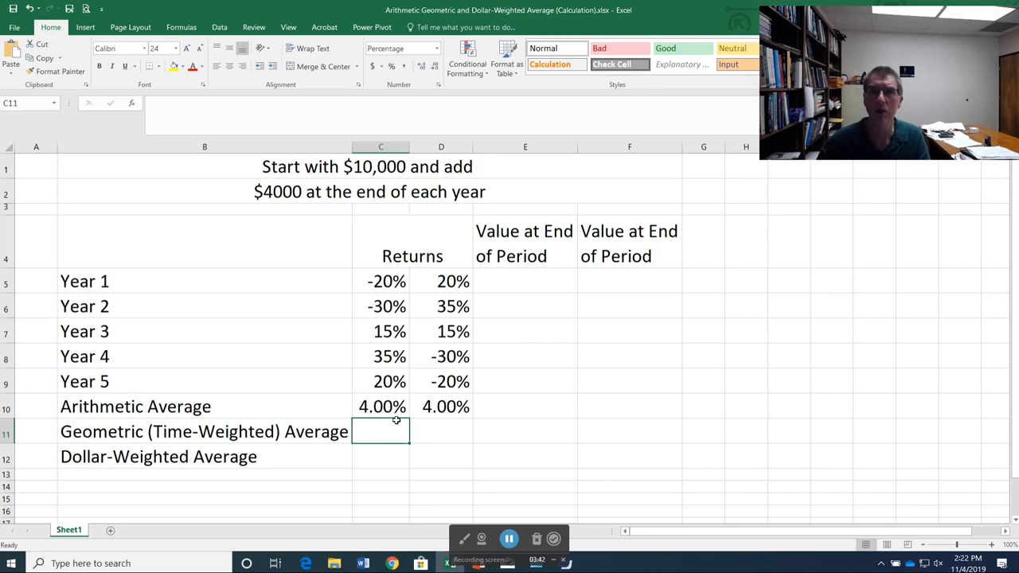
# Start C11's geometric formula with (1+C5)*(1+C6).
pyautogui.write('=')
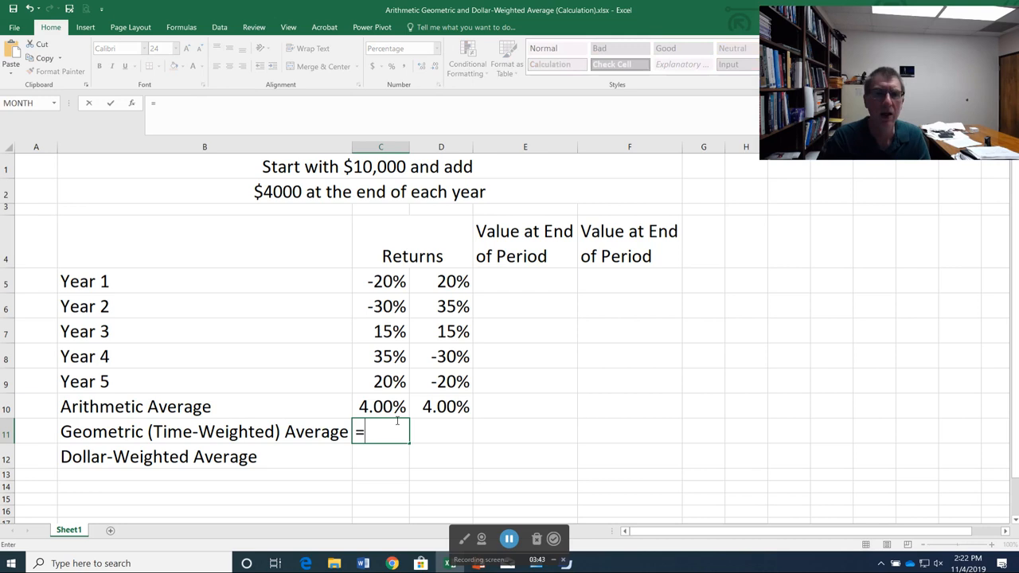
pyautogui.write('(')
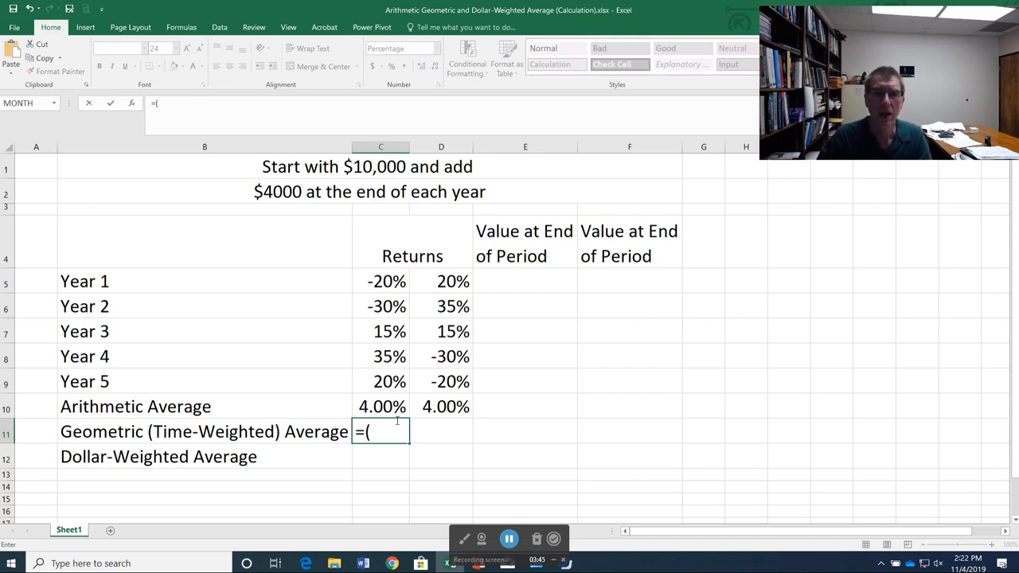
pyautogui.write('1+')
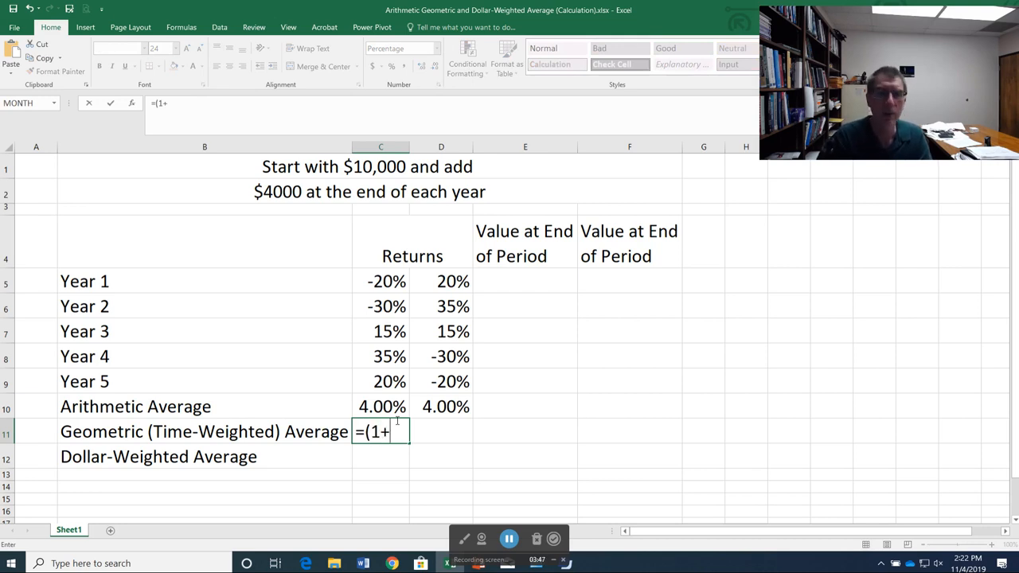
pyautogui.click(380, 281)
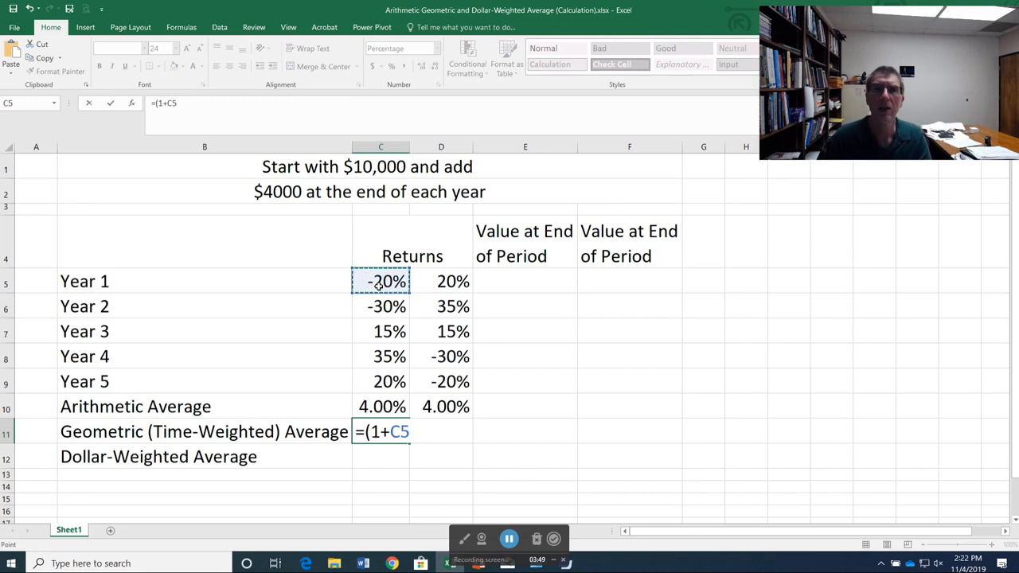
pyautogui.write(')')
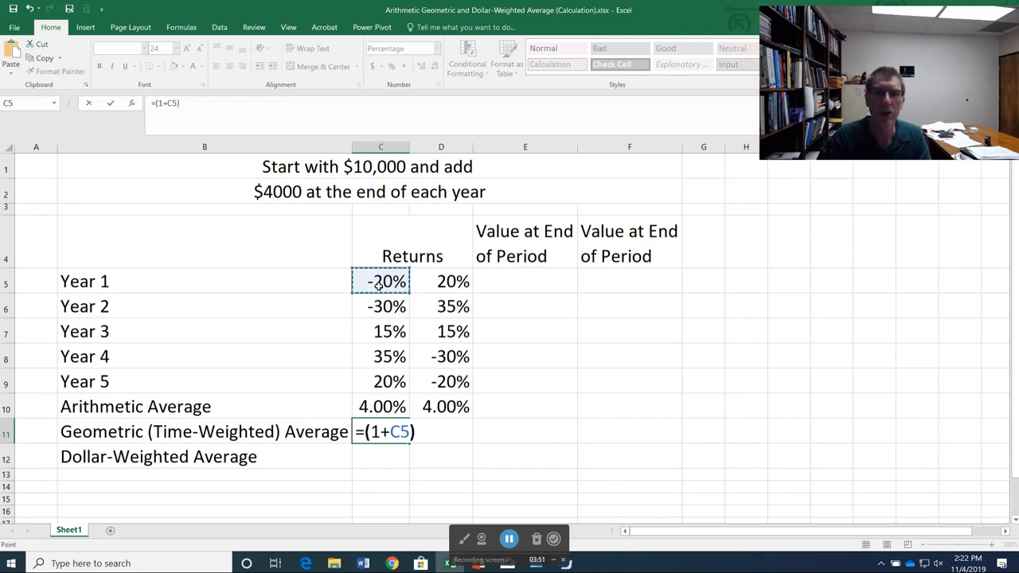
pyautogui.write('*(1')
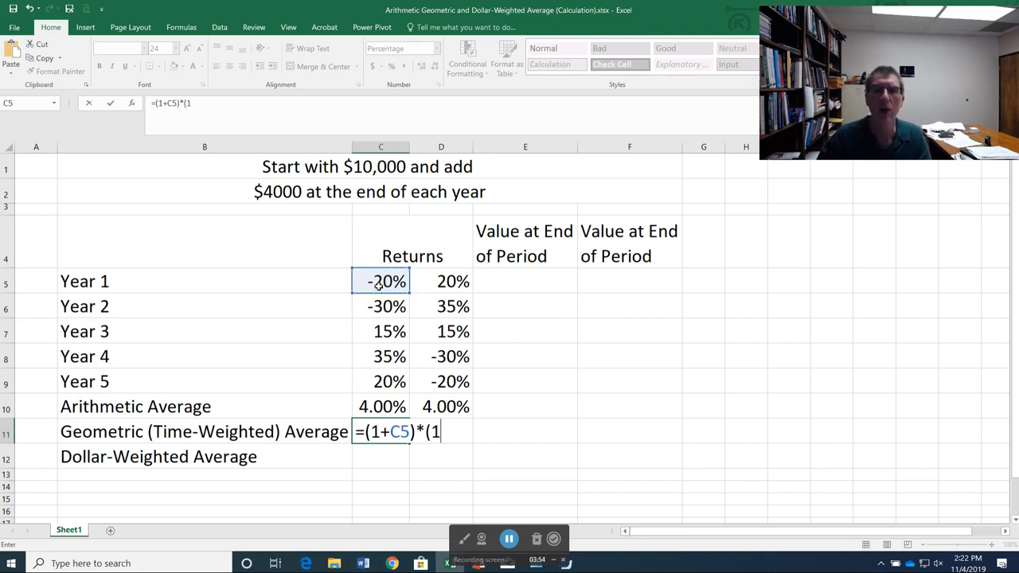
pyautogui.write('+')
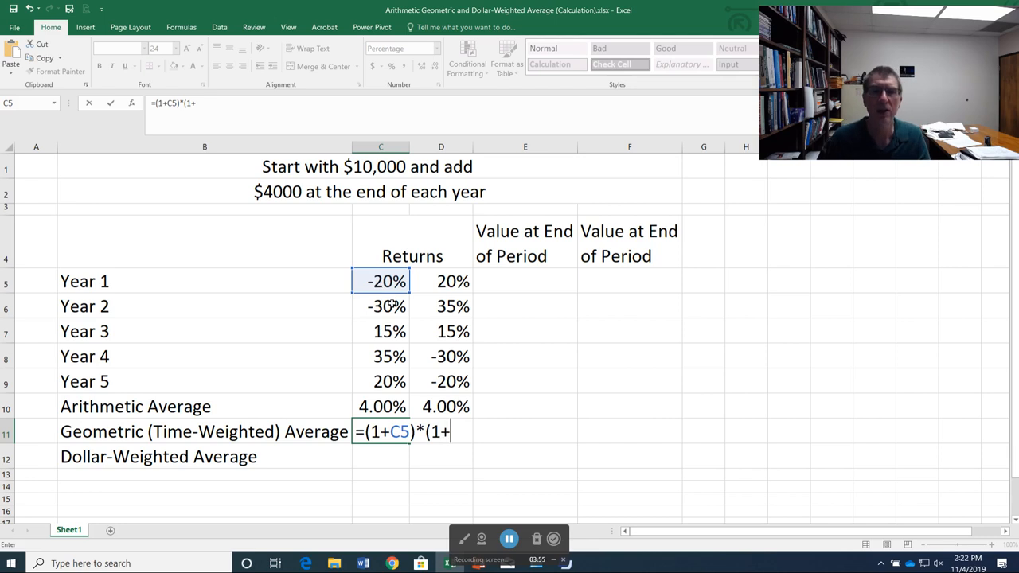
pyautogui.click(381, 306)
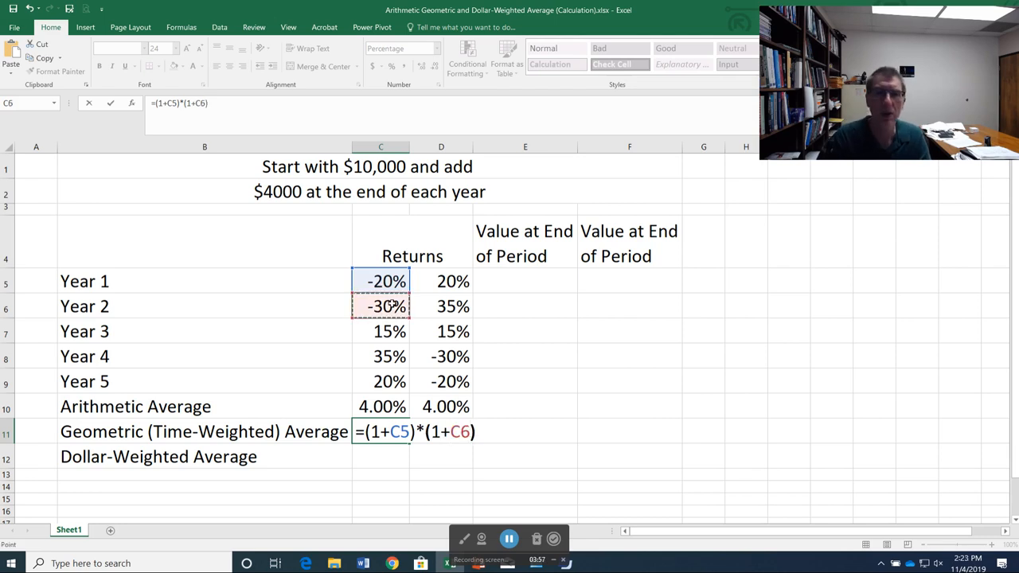
# Extend the product with (1+C7), (1+C8) and (1+C9).
pyautogui.write('*(')
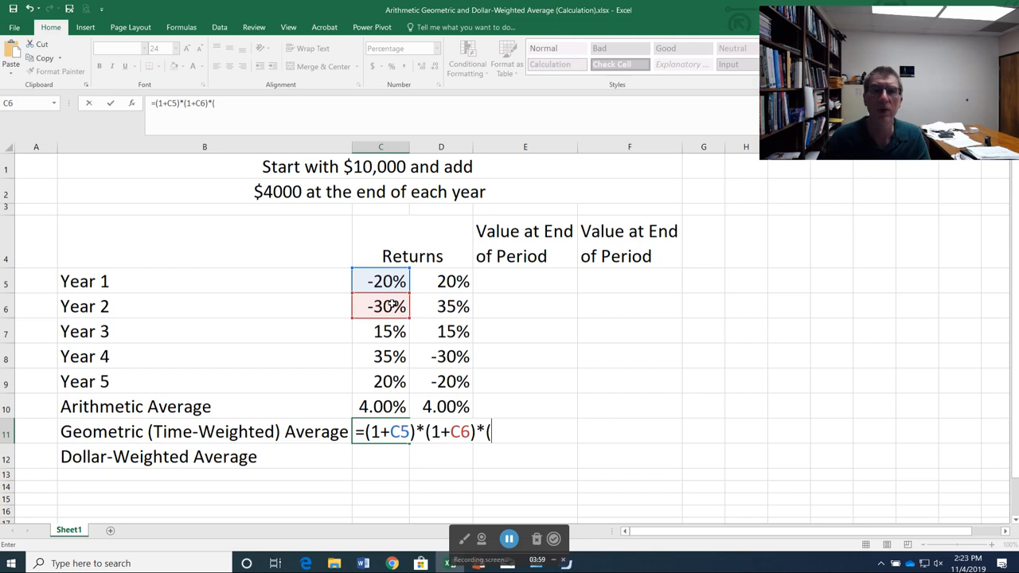
pyautogui.write('C')
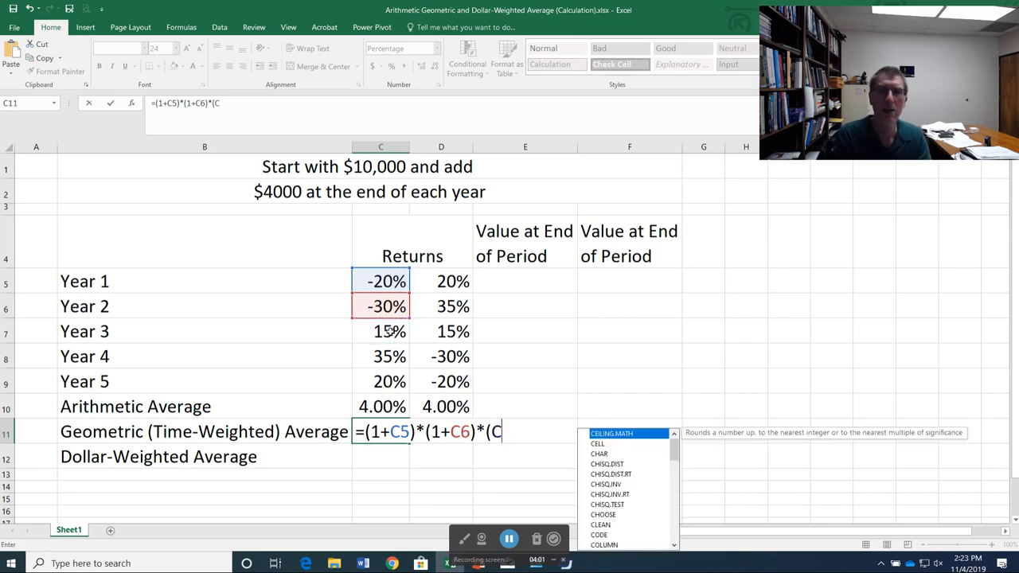
pyautogui.write('1+')
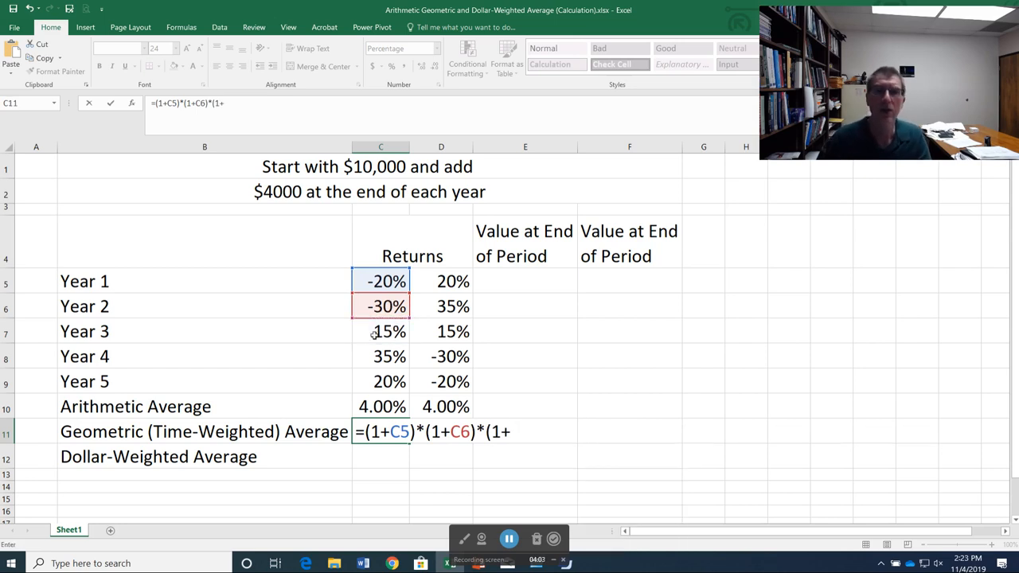
pyautogui.click(379, 332)
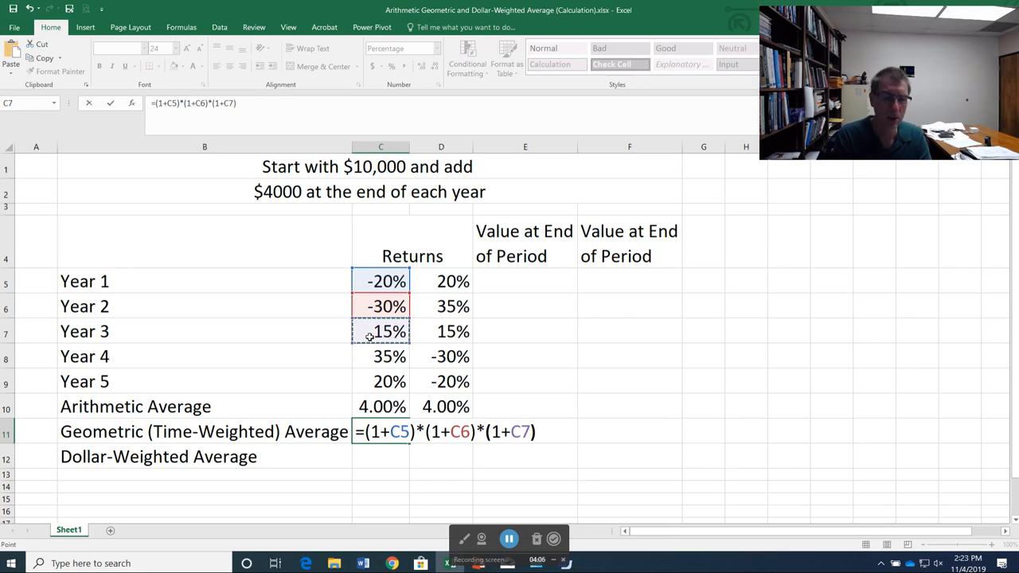
pyautogui.write('*(1')
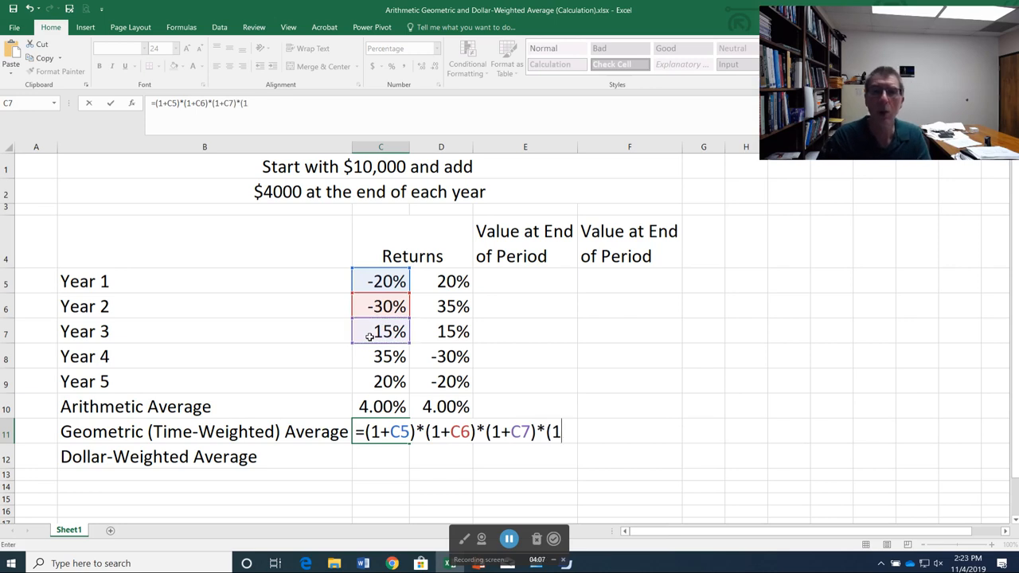
pyautogui.click(380, 356)
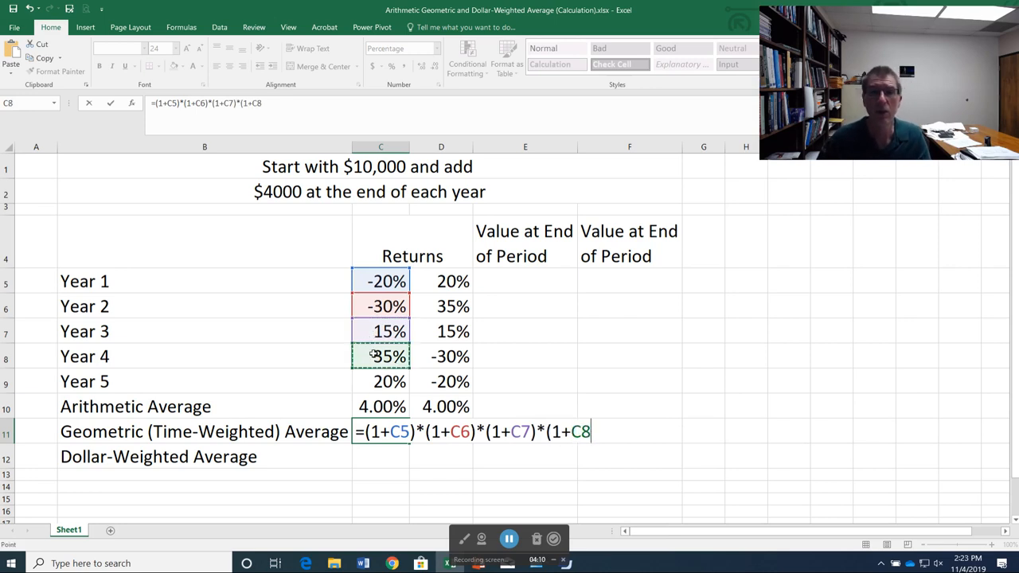
pyautogui.write(')')
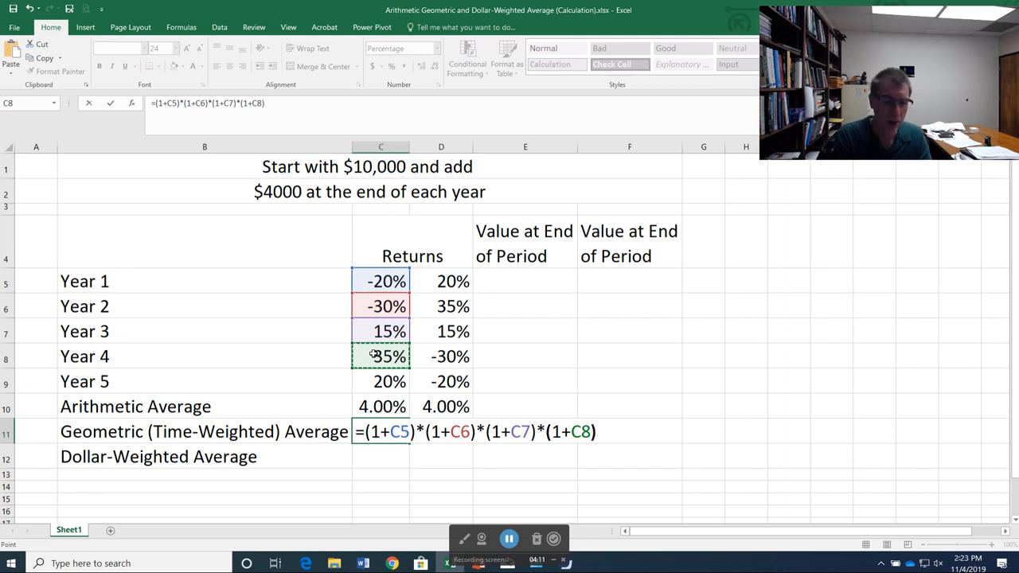
pyautogui.write('*')
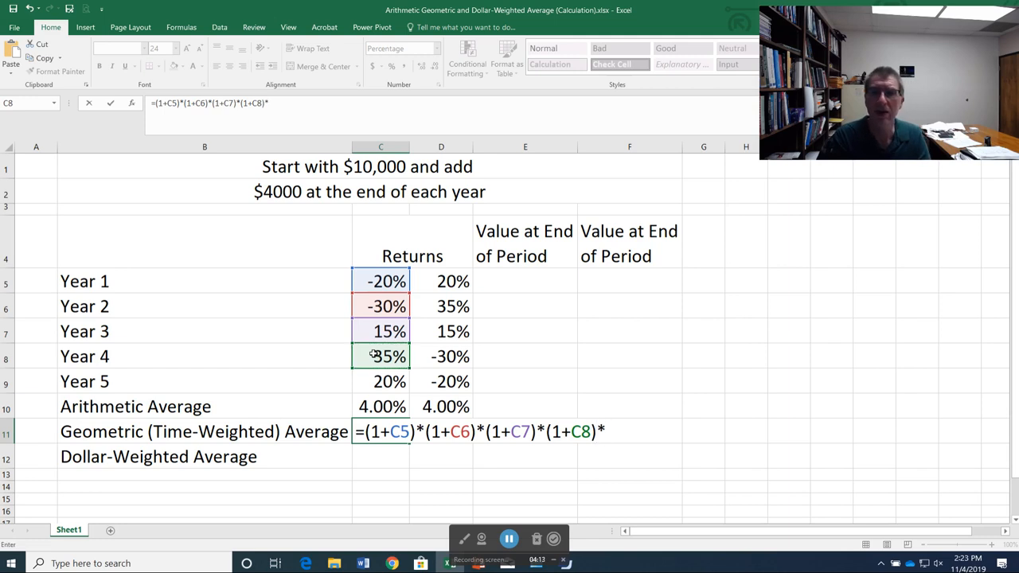
pyautogui.write('(1+')
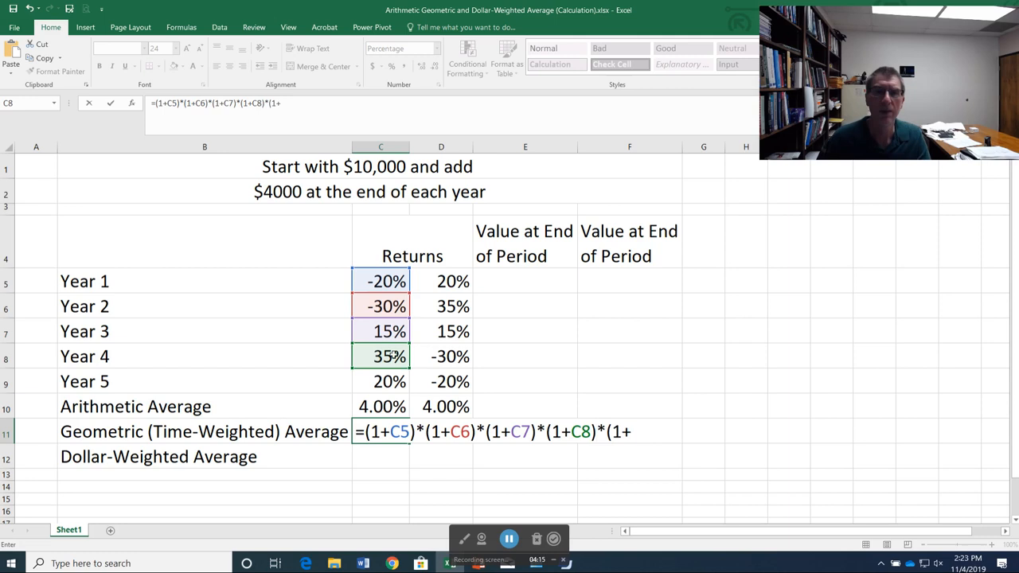
pyautogui.click(381, 381)
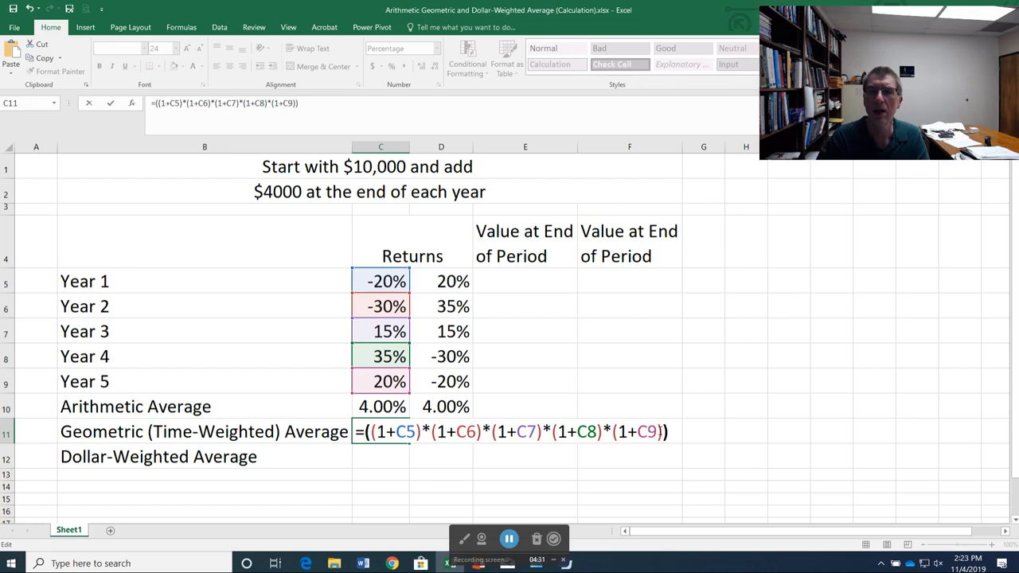
# Raise the product to ^(1/5), subtract 1, and commit the formula, giving 0.85%.
pyautogui.write('^')
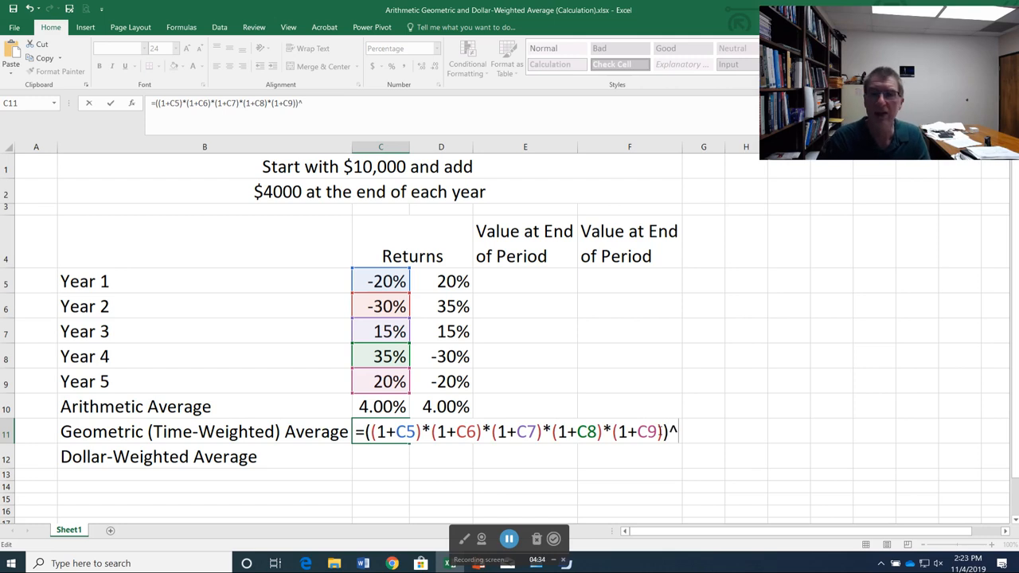
pyautogui.write('(1/5')
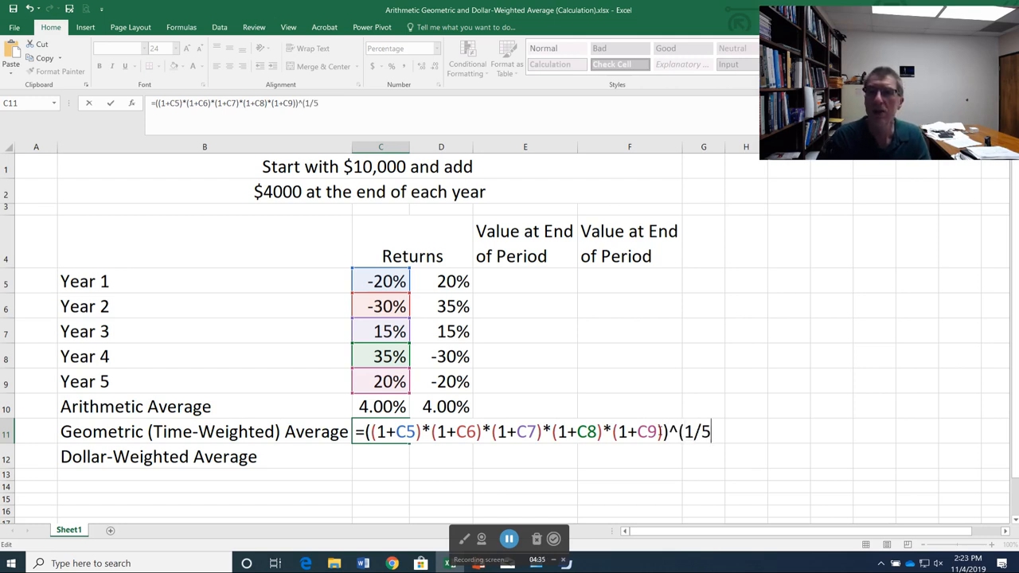
pyautogui.write(')')
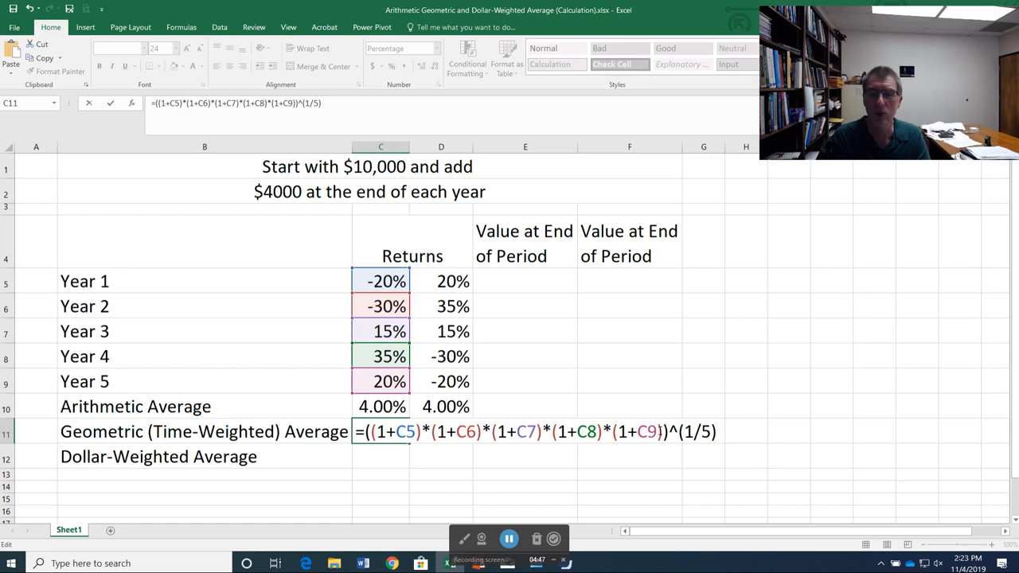
pyautogui.write('-1')
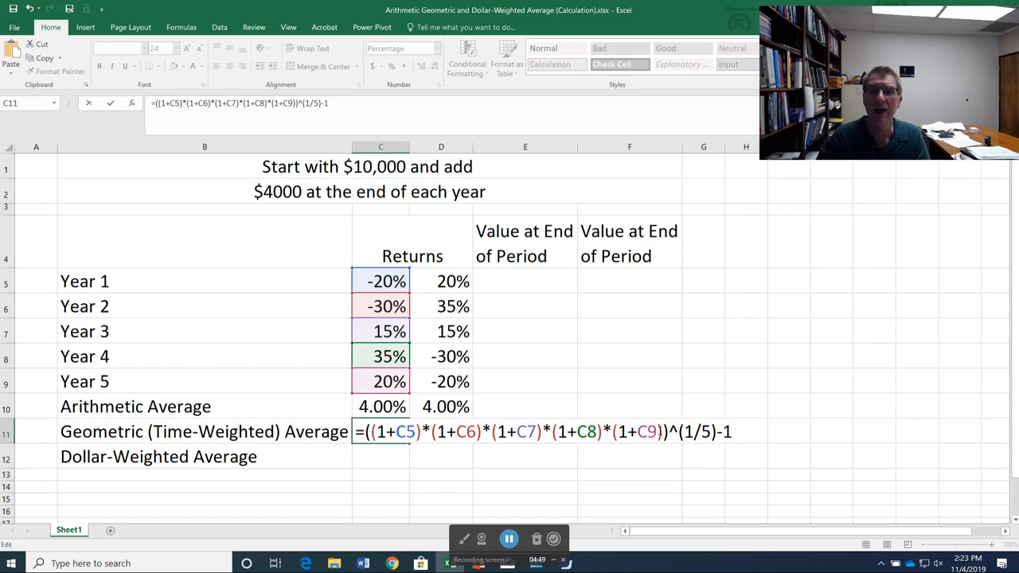
pyautogui.press('Enter')
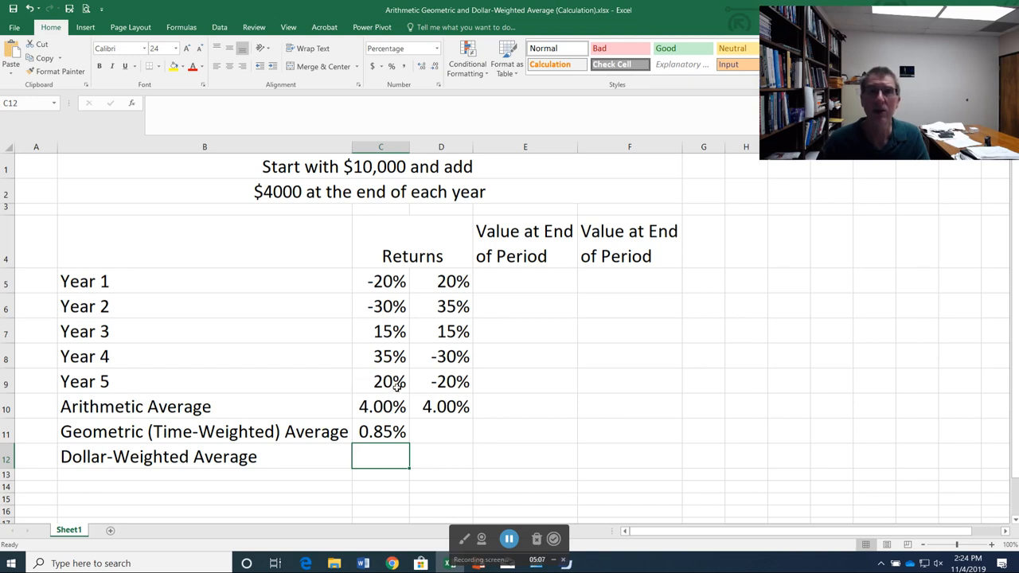
pyautogui.moveTo(406, 314)
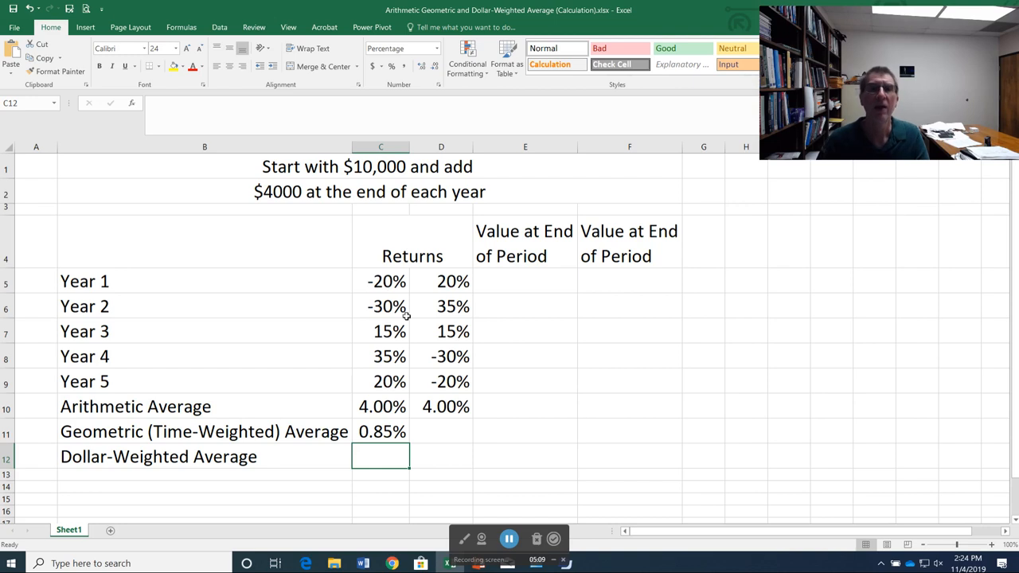
pyautogui.moveTo(404, 396)
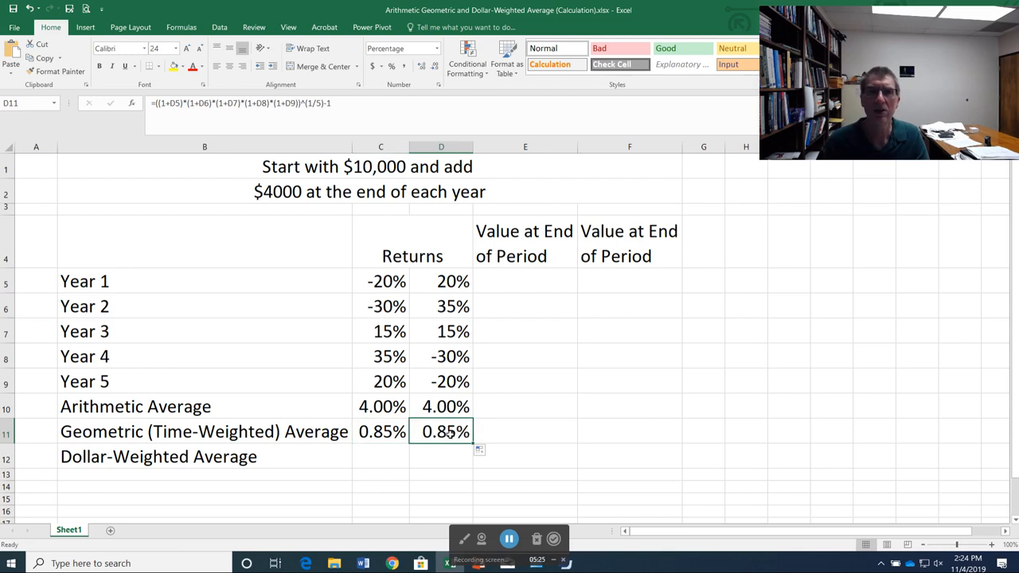
pyautogui.moveTo(451, 375)
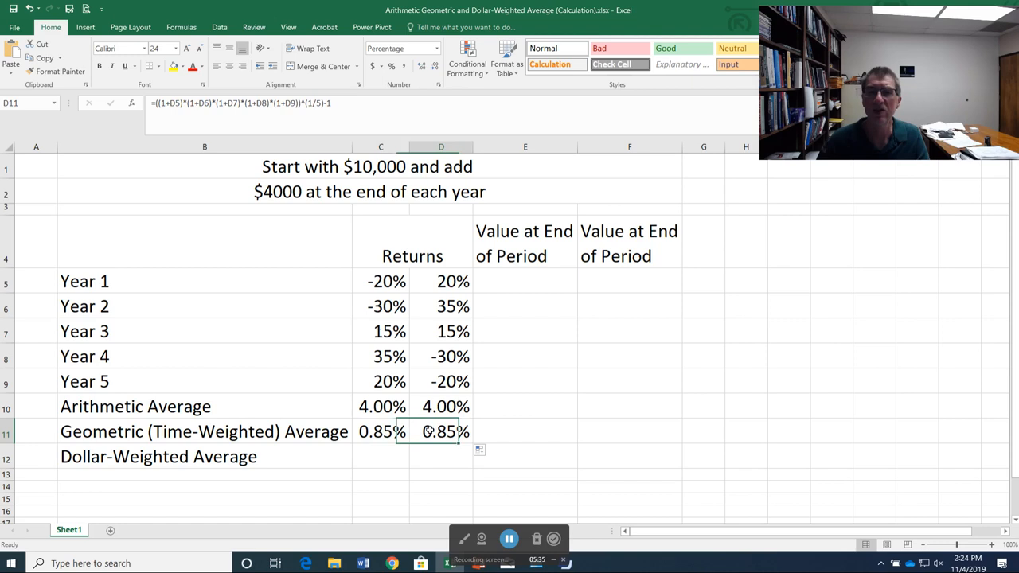
# Paste C11's geometric average formula into D11 so it uses column D returns.
pyautogui.click(392, 456)
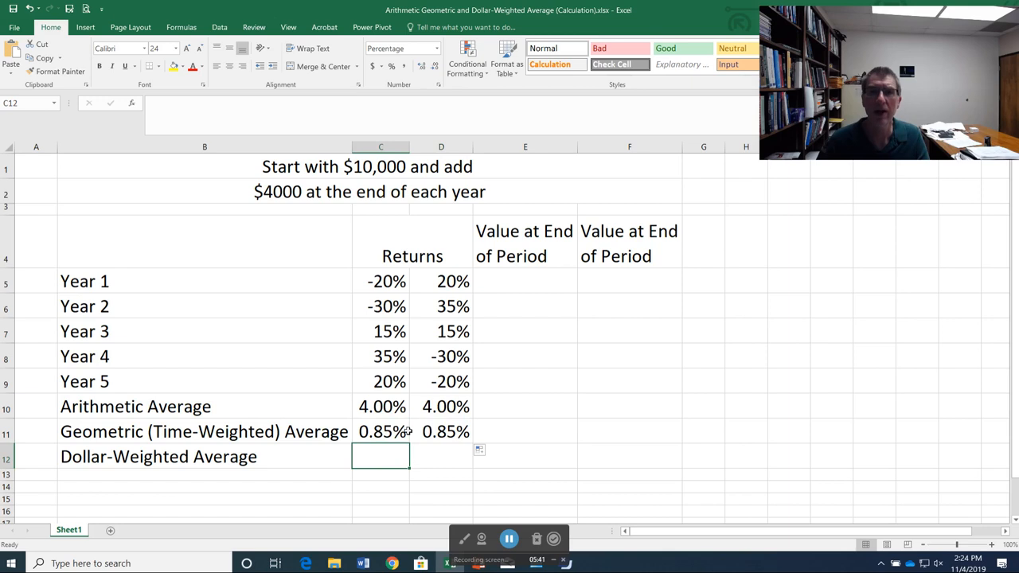
pyautogui.moveTo(401, 371)
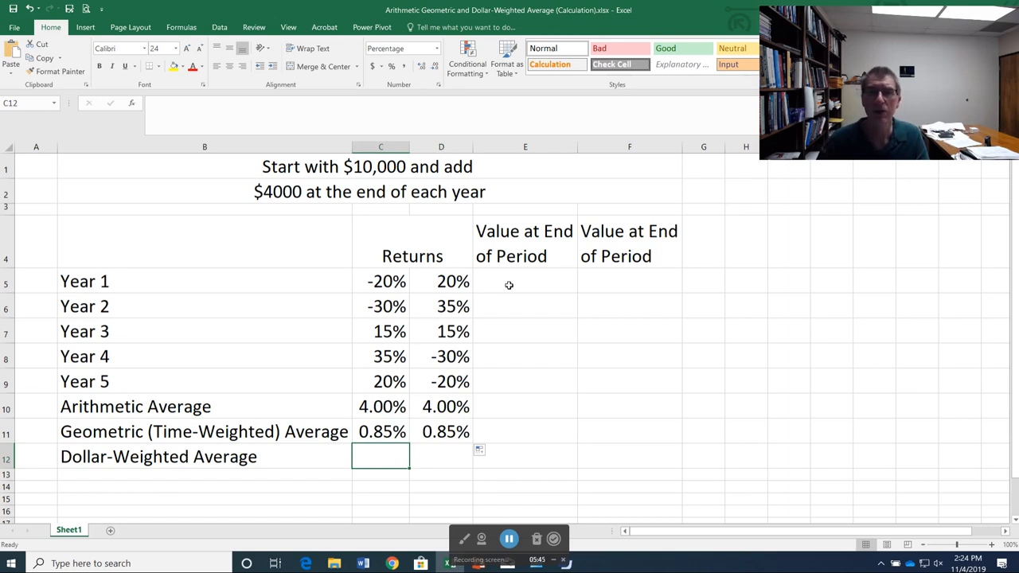
pyautogui.moveTo(495, 276)
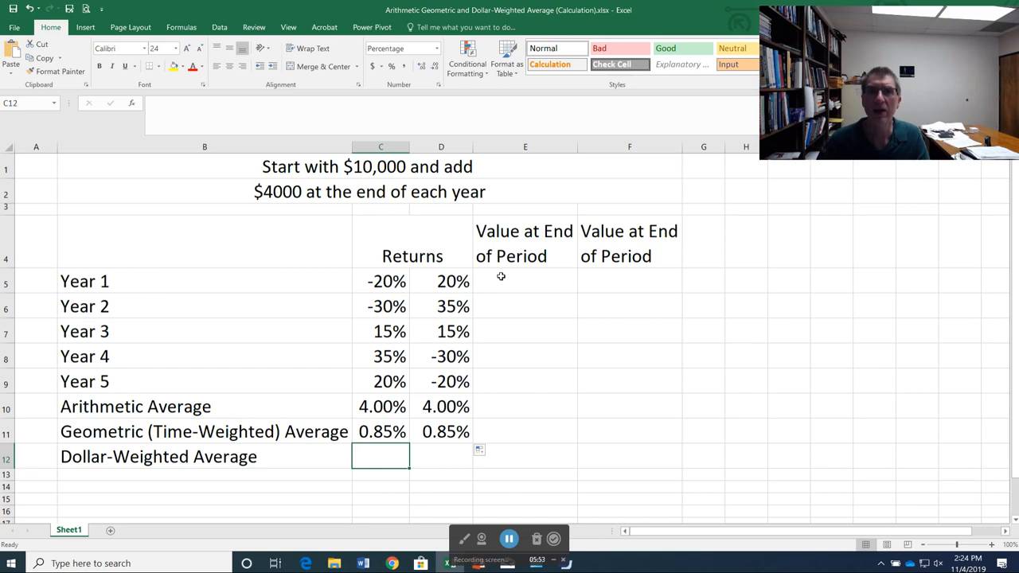
# Enter =10000*(1+C5)+4000 in E5, giving a Year 1 end value of $12,000.00.
pyautogui.click(524, 281)
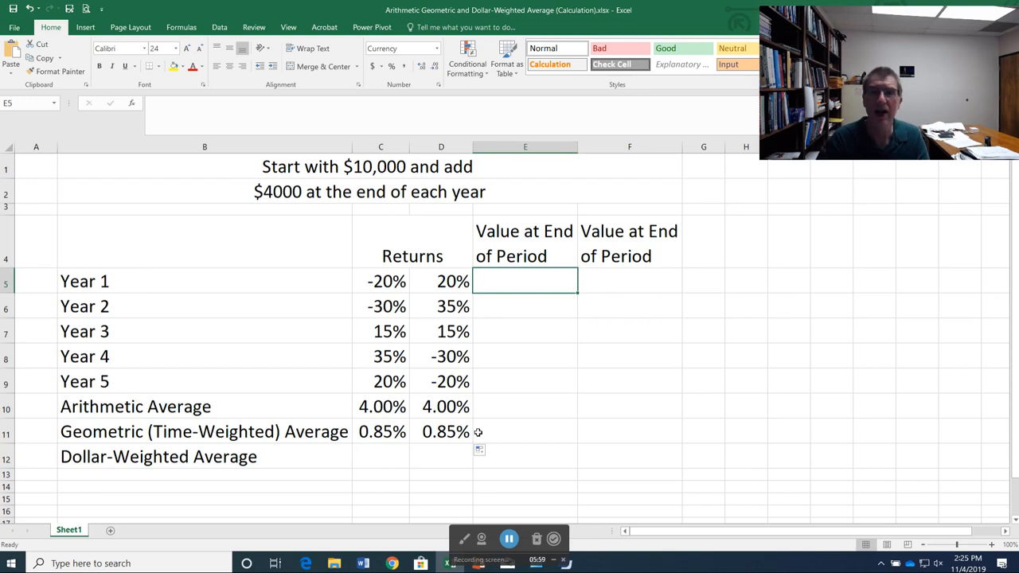
pyautogui.write('=10')
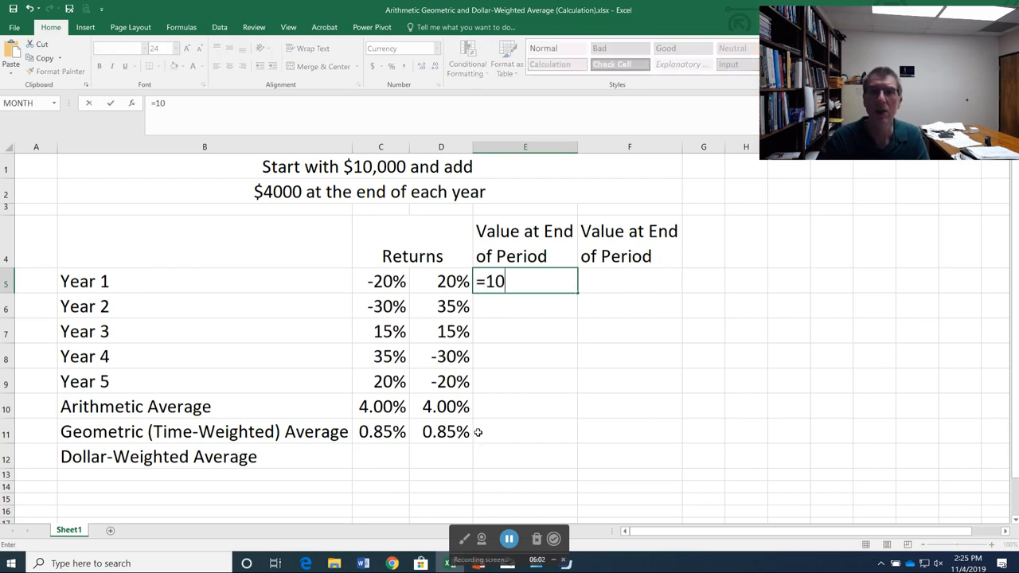
pyautogui.write('000')
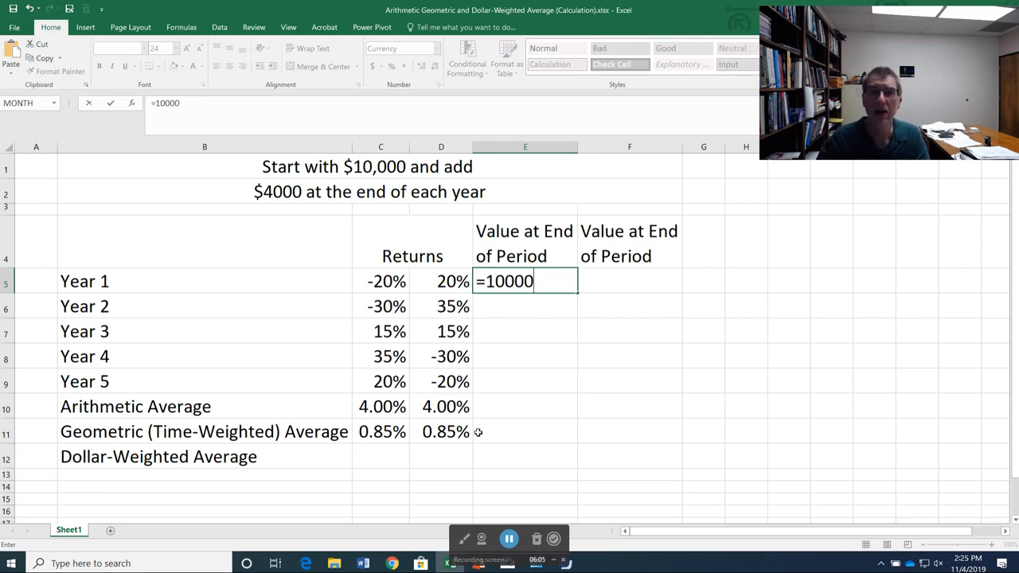
pyautogui.write('*(')
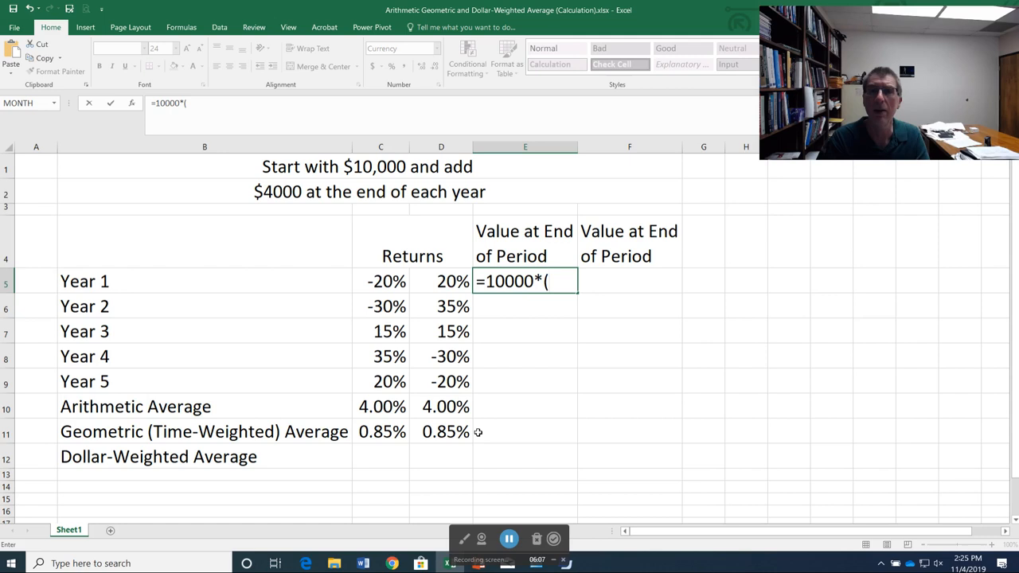
pyautogui.write('1')
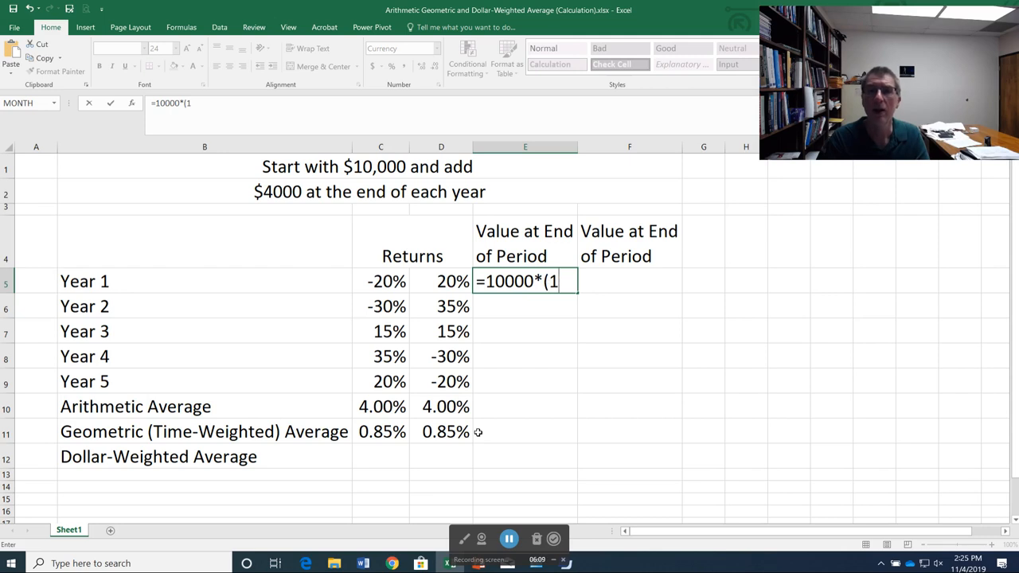
pyautogui.write('+')
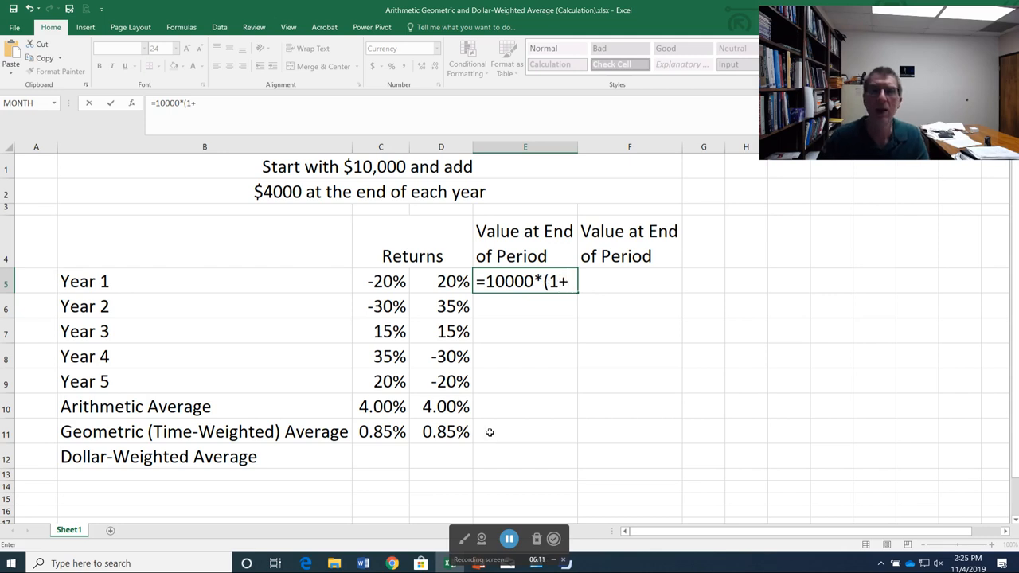
pyautogui.click(379, 281)
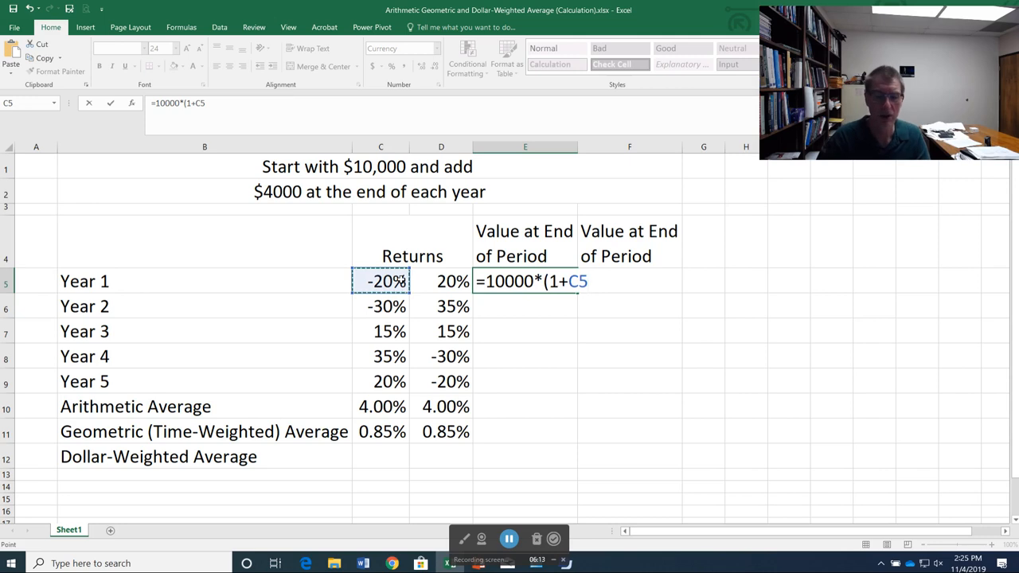
pyautogui.write(')')
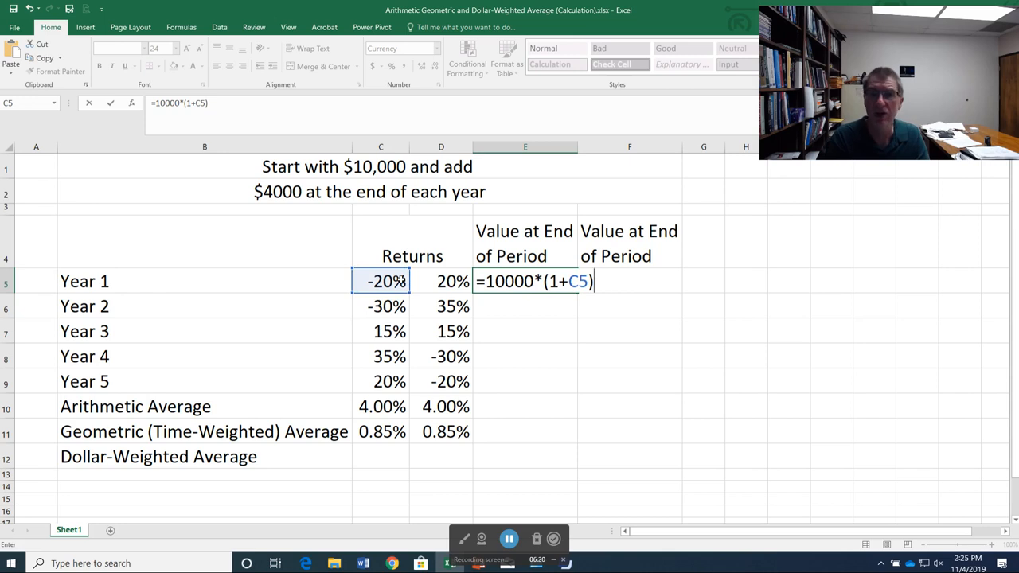
pyautogui.write('+40')
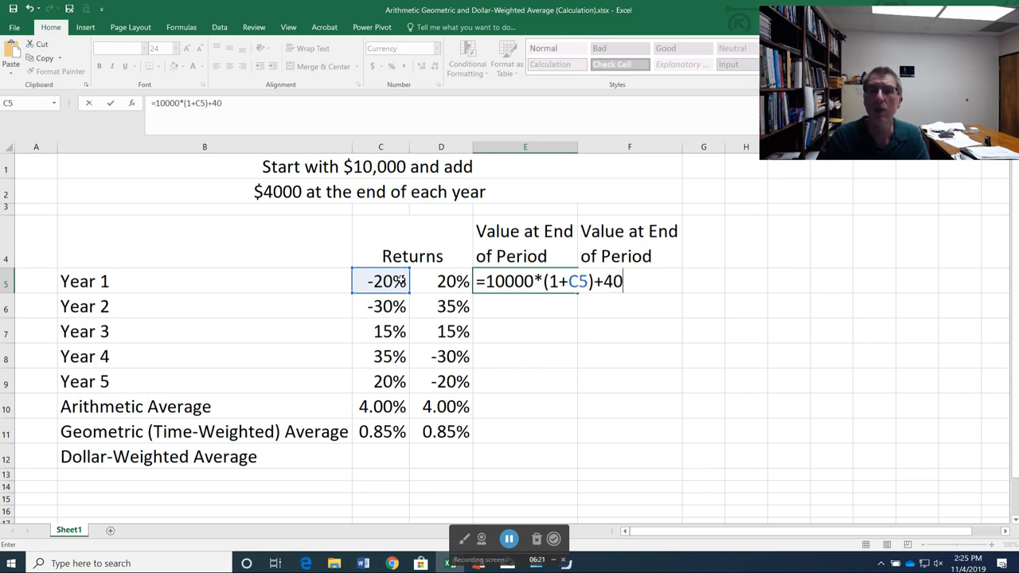
pyautogui.press('Enter')
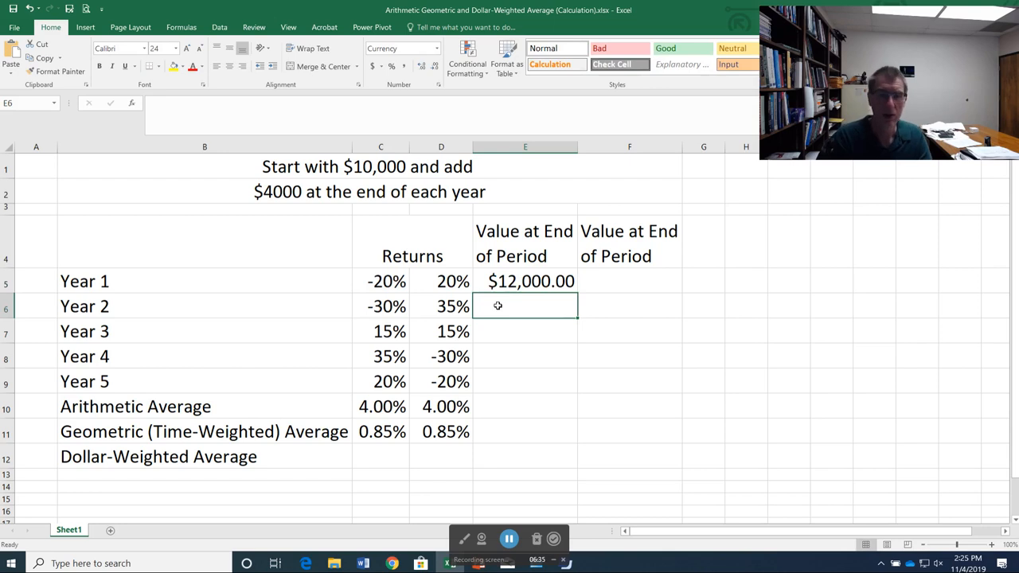
# Enter =E5*(1+C6)+4000 in E6 for a Year 2 value of $12,400.00.
pyautogui.write('=')
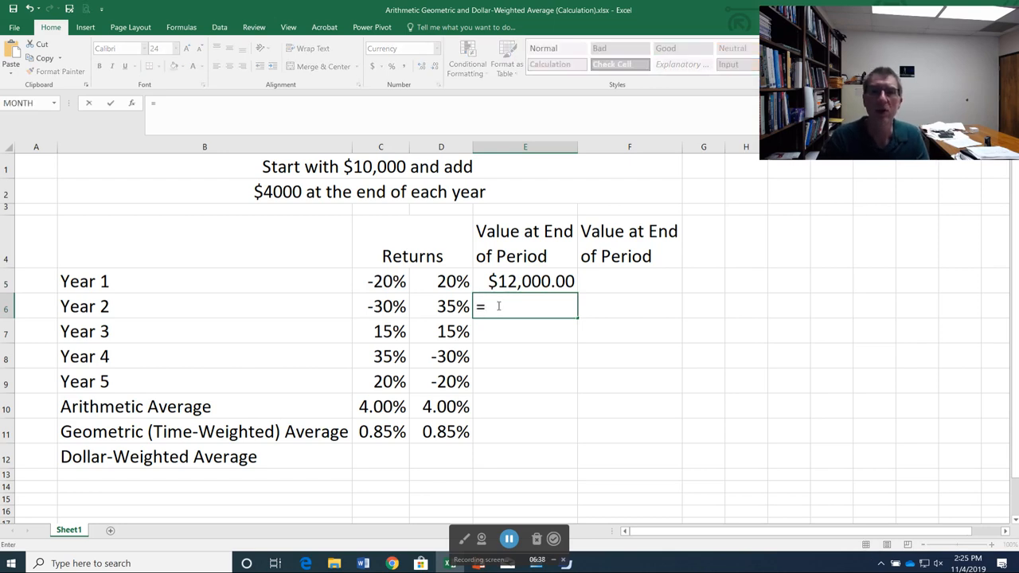
pyautogui.write('e')
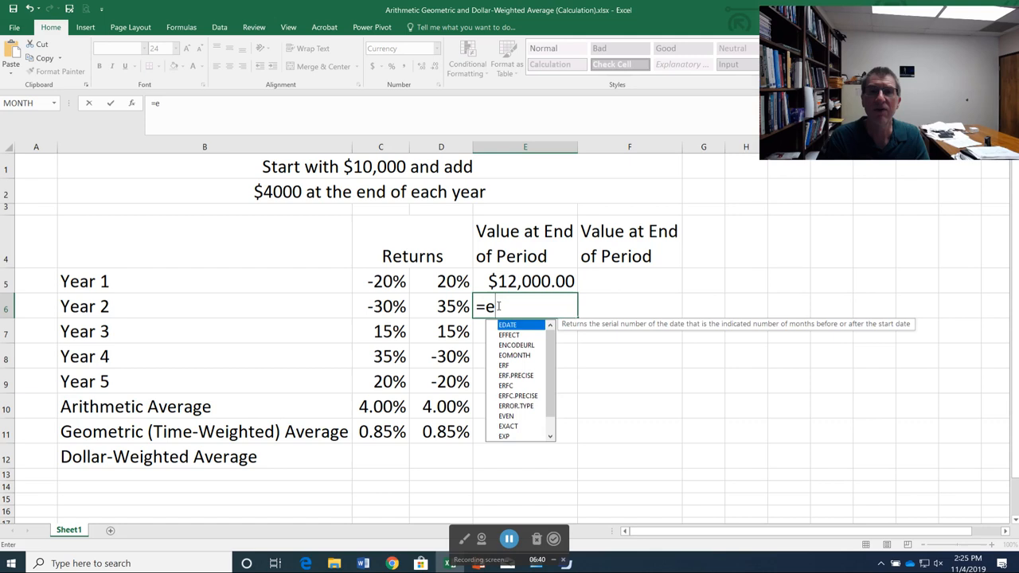
pyautogui.click(525, 281)
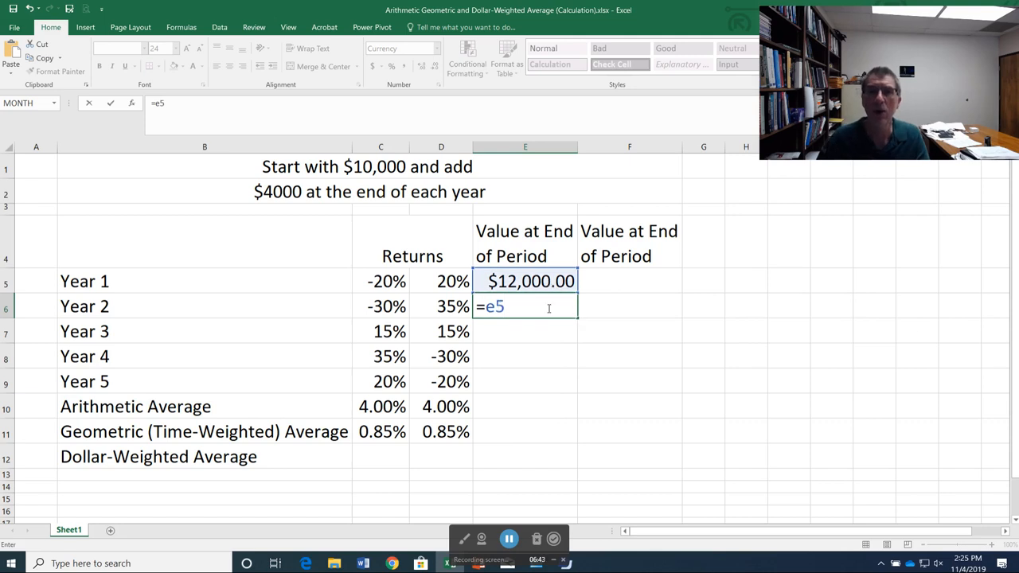
pyautogui.write('*(1')
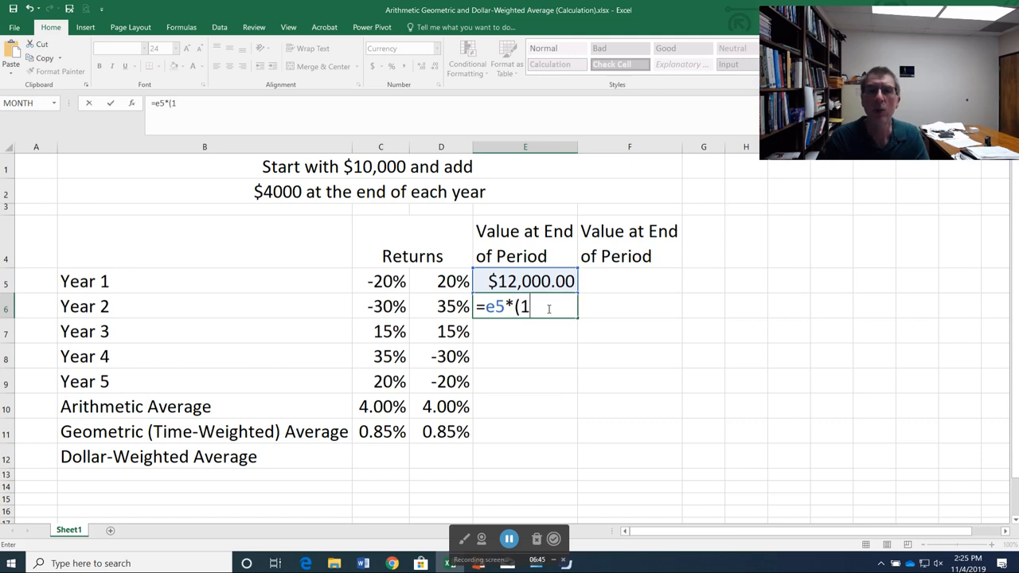
pyautogui.click(380, 303)
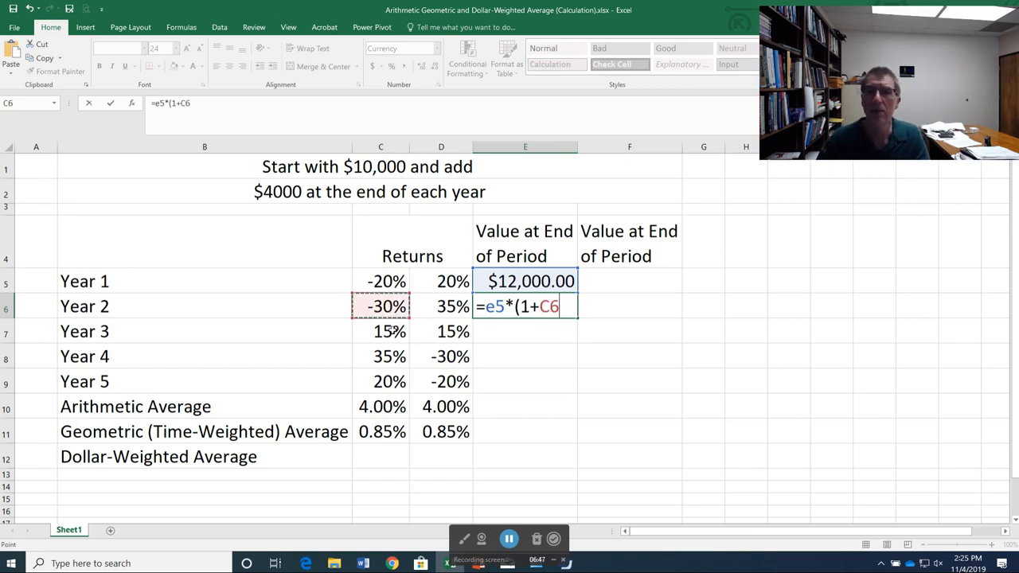
pyautogui.write(')')
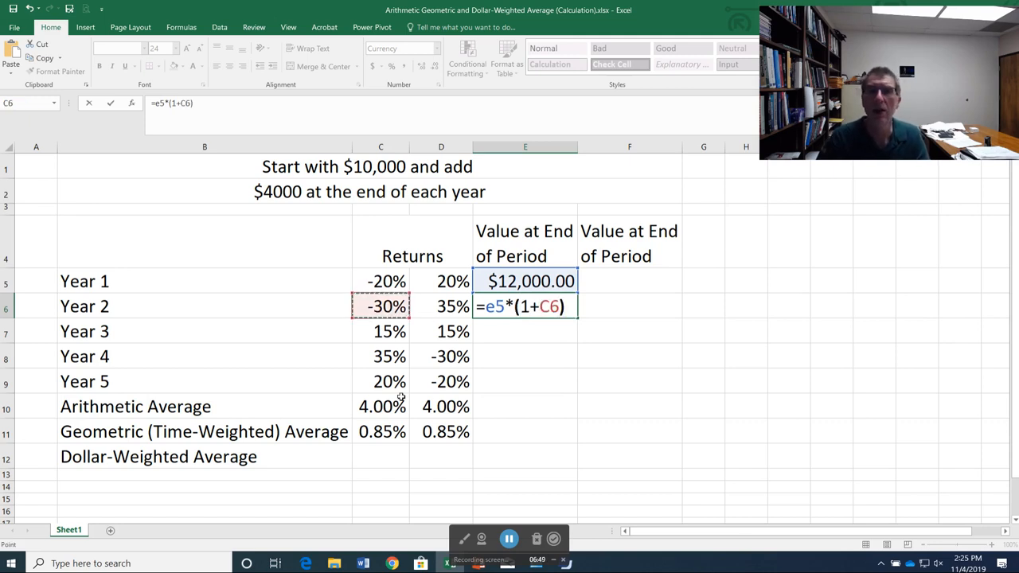
pyautogui.write('+')
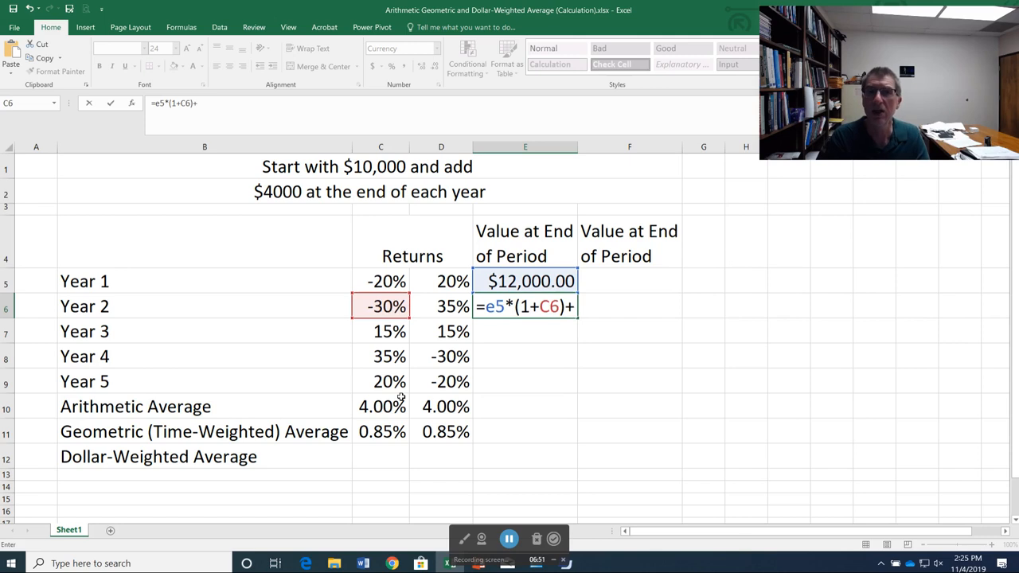
pyautogui.write('4000')
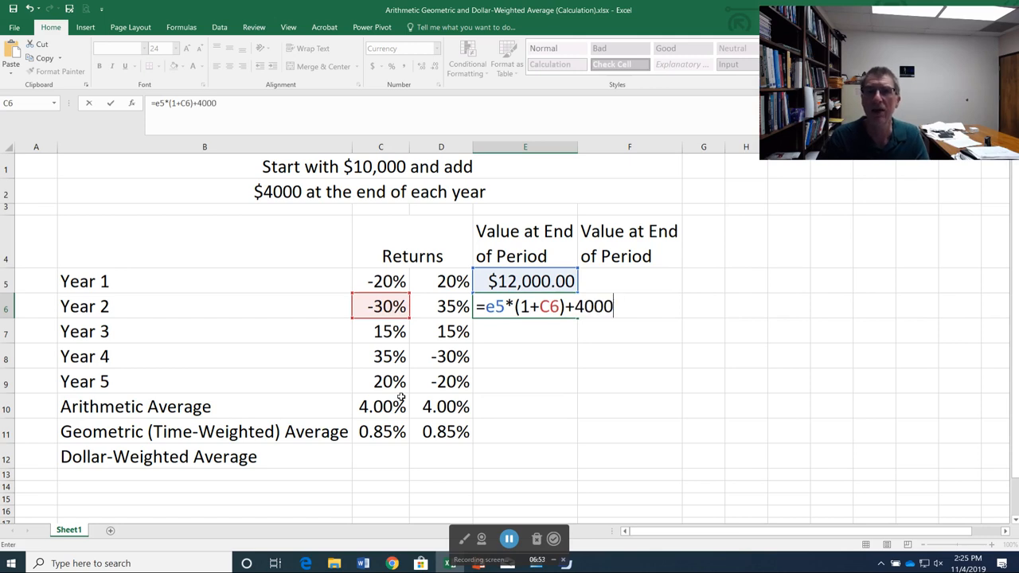
pyautogui.press('Enter')
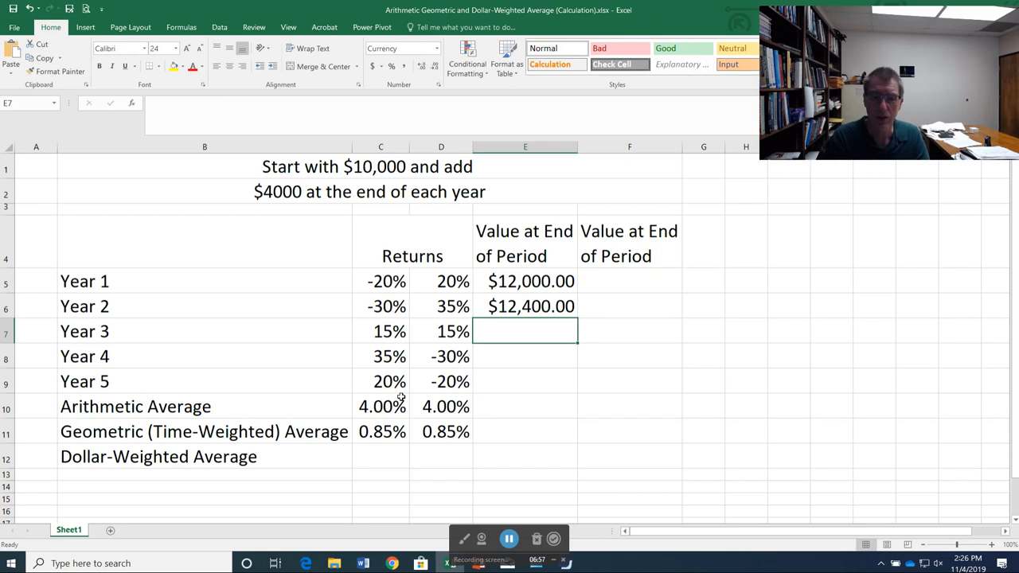
# Build =E6*(1+C7)+4000 in E7 for the Year 3 value of $18,260.00.
pyautogui.write('=E3')
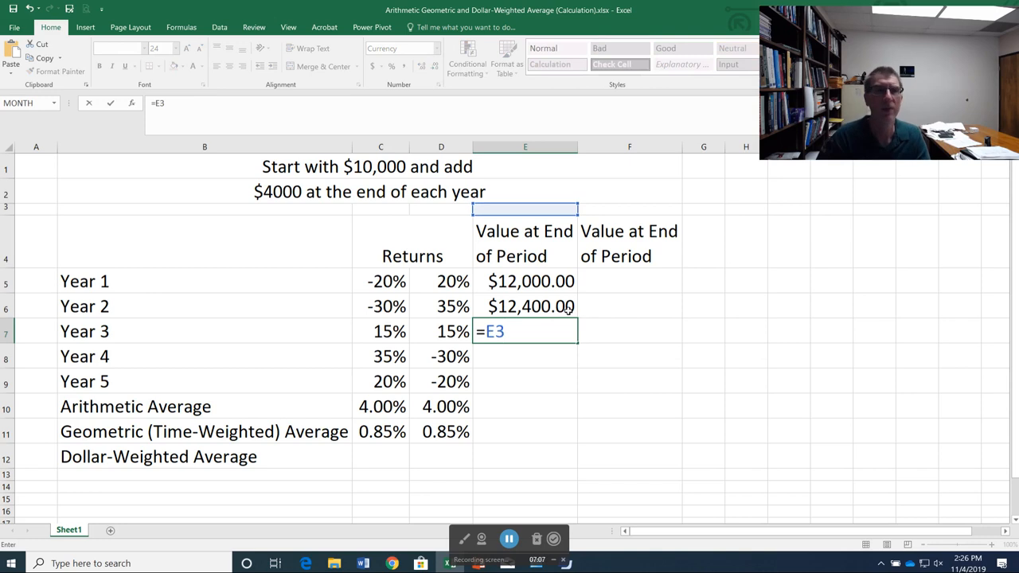
pyautogui.click(525, 306)
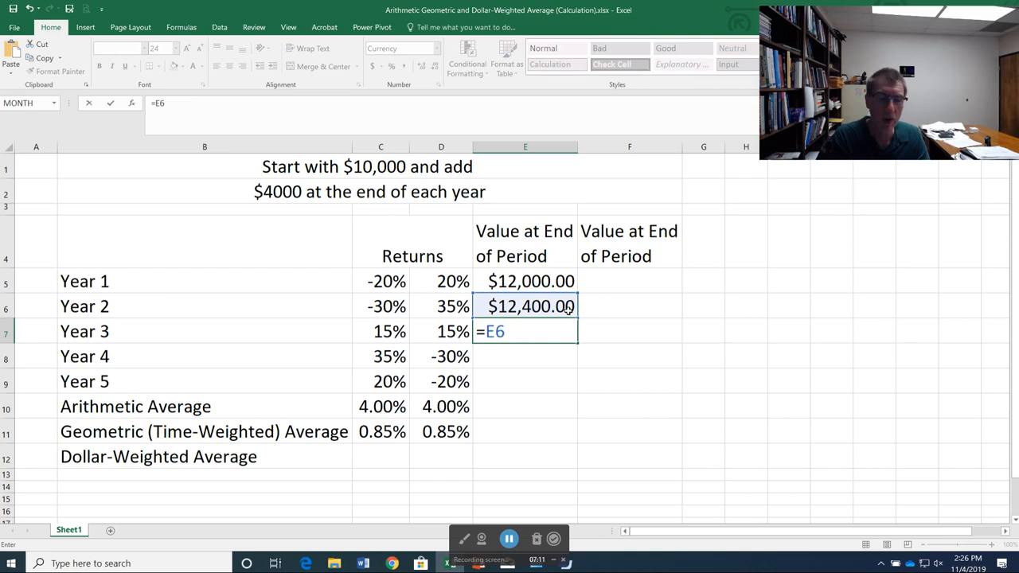
pyautogui.write('*(1+')
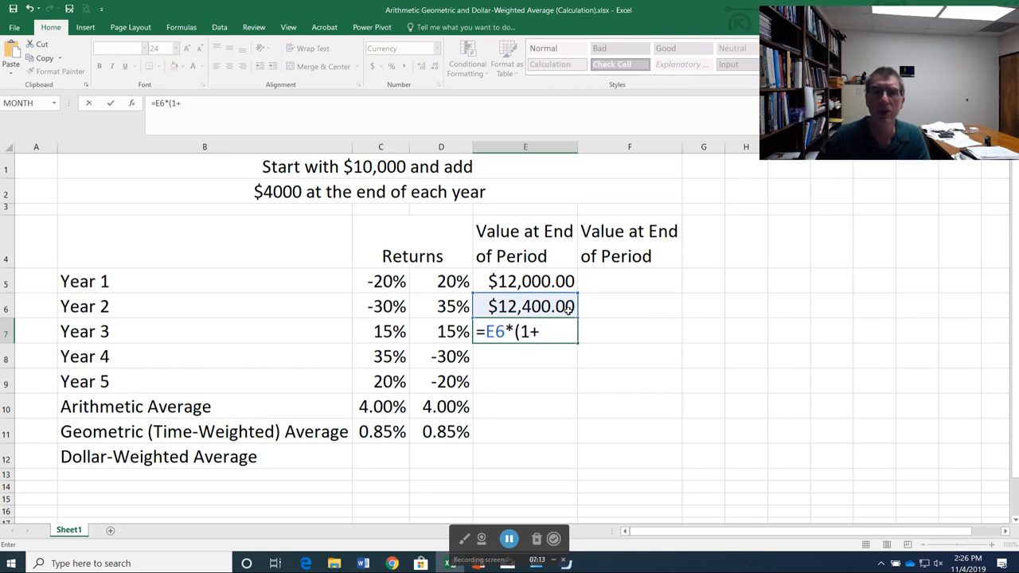
pyautogui.click(381, 331)
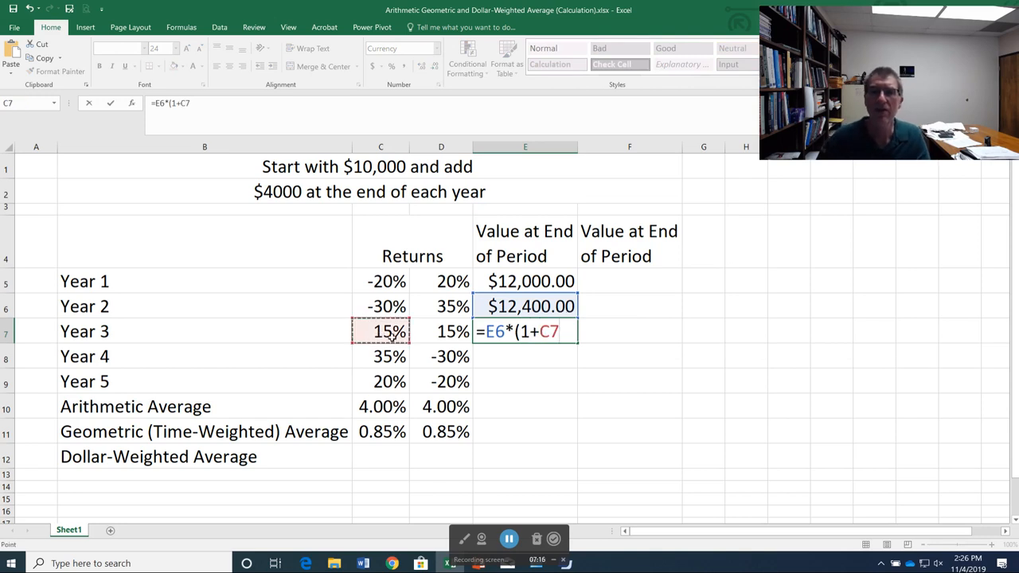
pyautogui.write(')+')
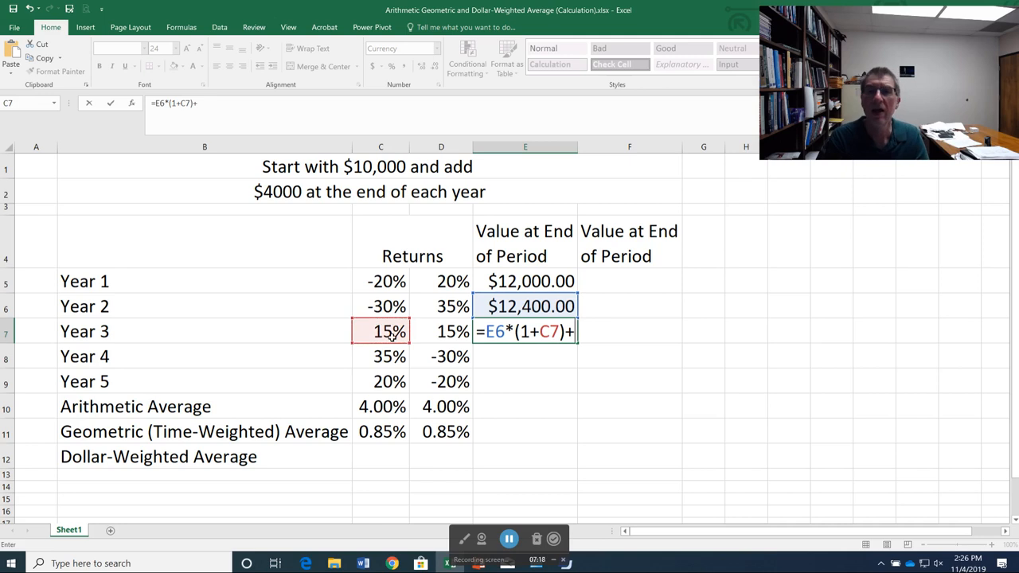
pyautogui.write('4000')
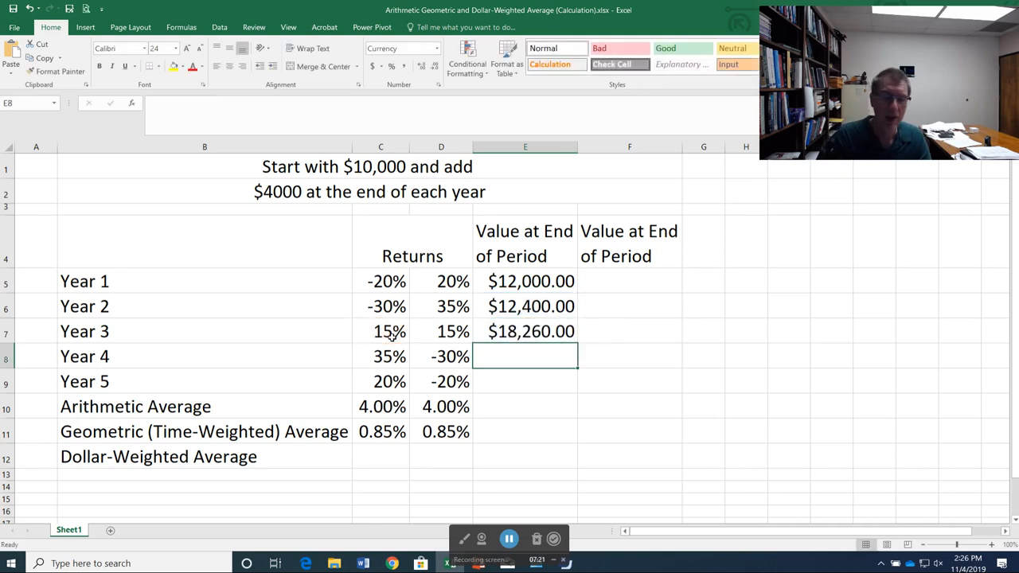
# Enter =E7*(1+C8)+4000 in E8 for a Year 4 value of $28,651.00.
pyautogui.write('=')
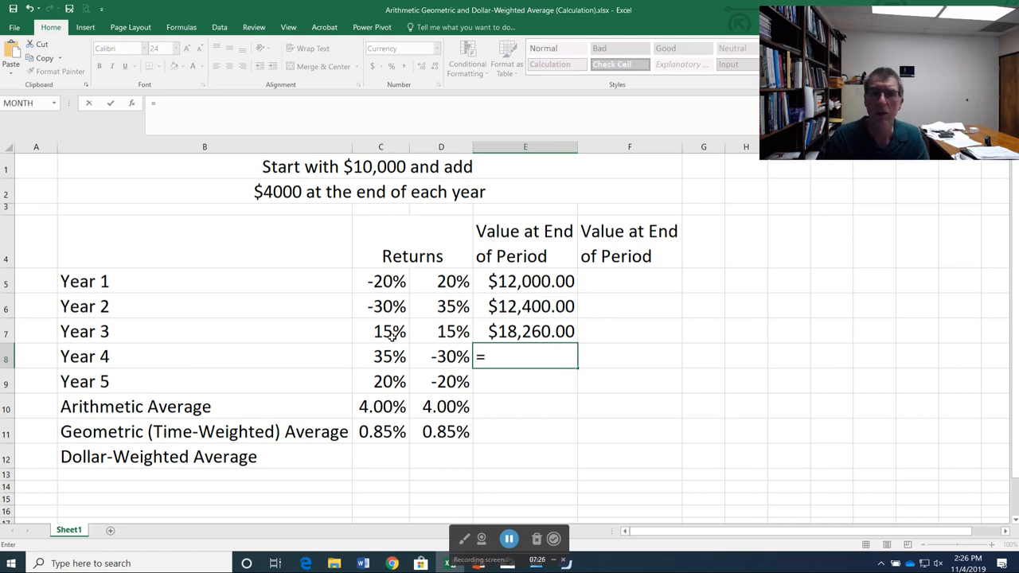
pyautogui.write('E')
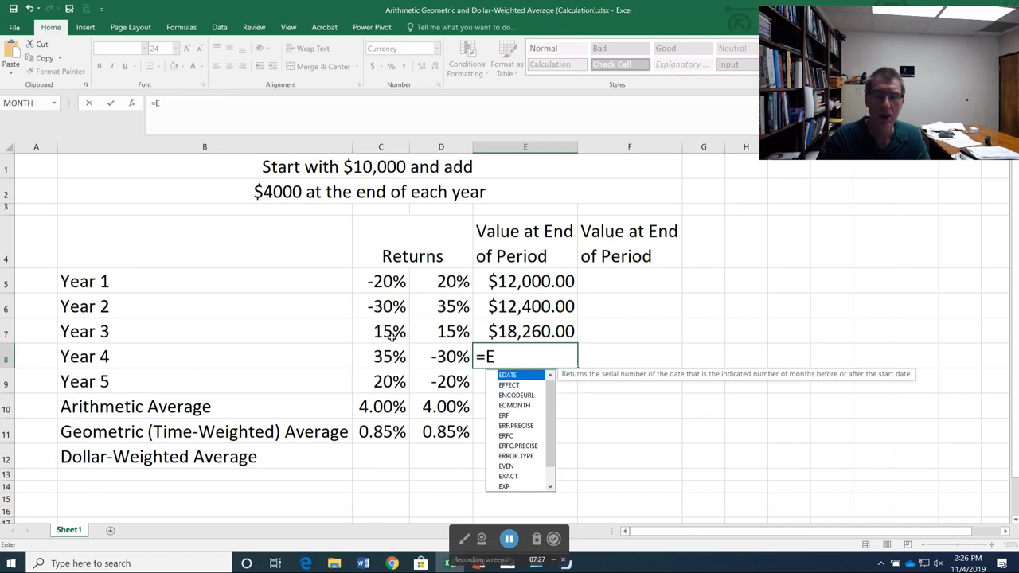
pyautogui.click(524, 332)
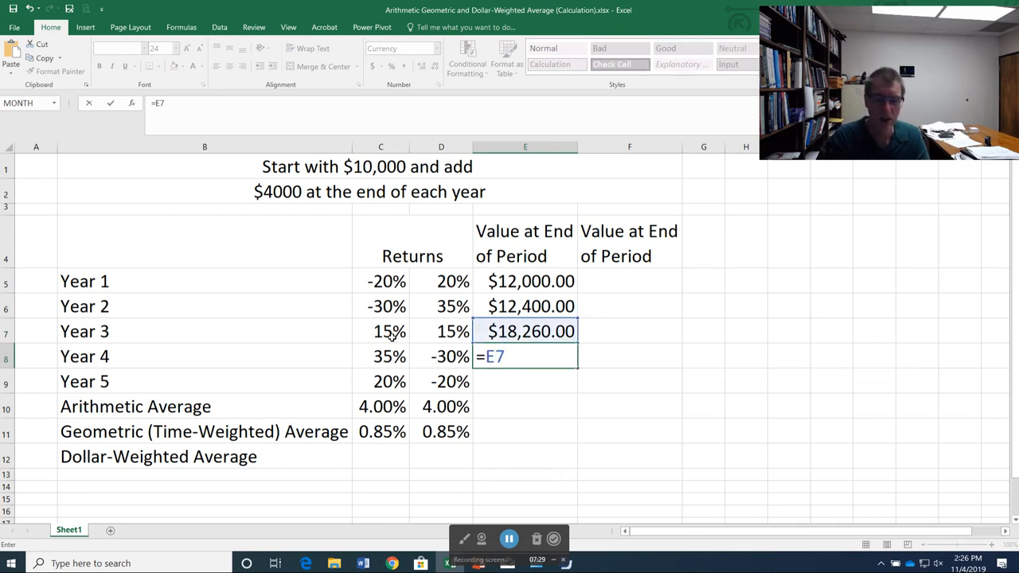
pyautogui.write('*(')
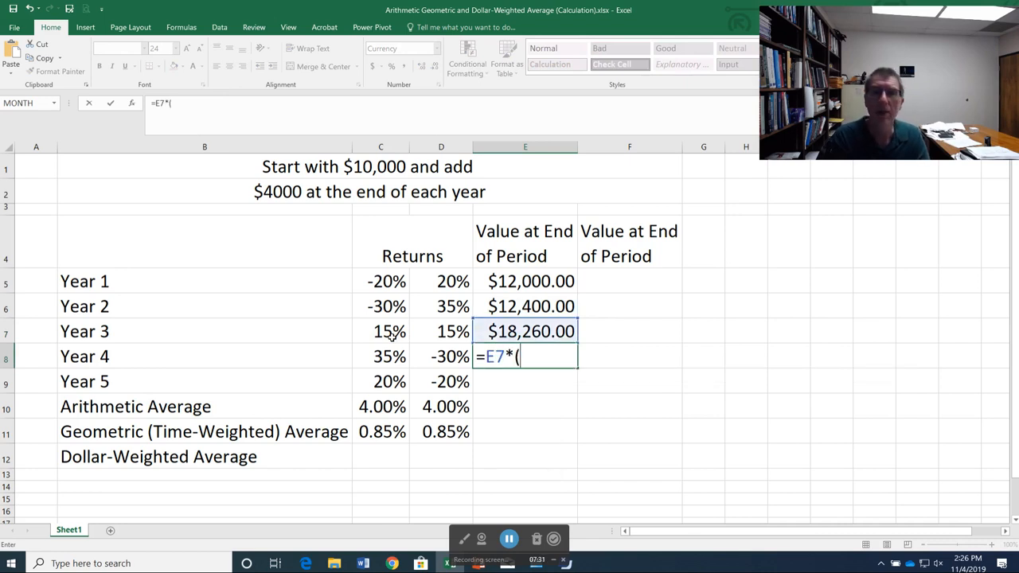
pyautogui.write('1+')
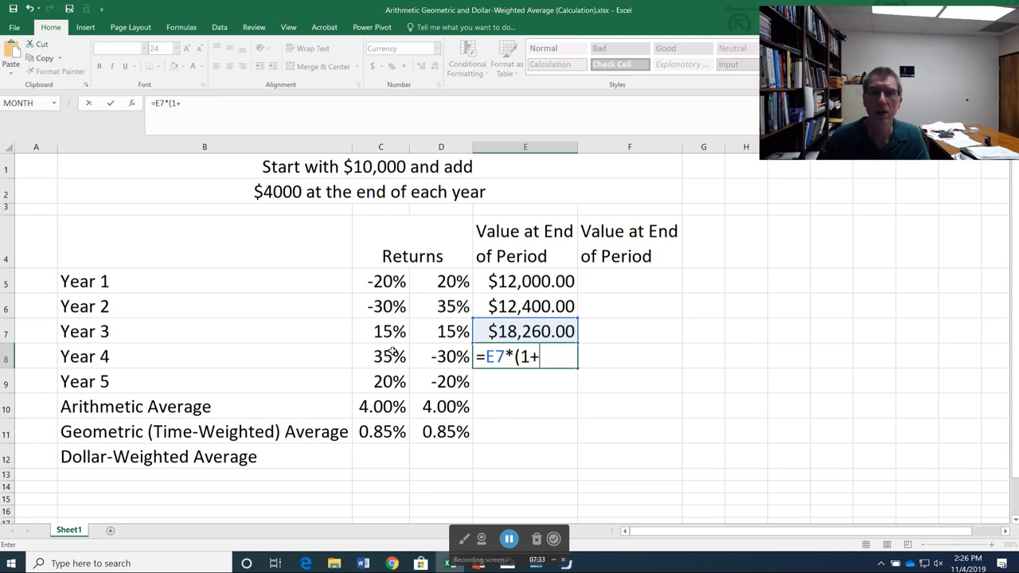
pyautogui.click(379, 356)
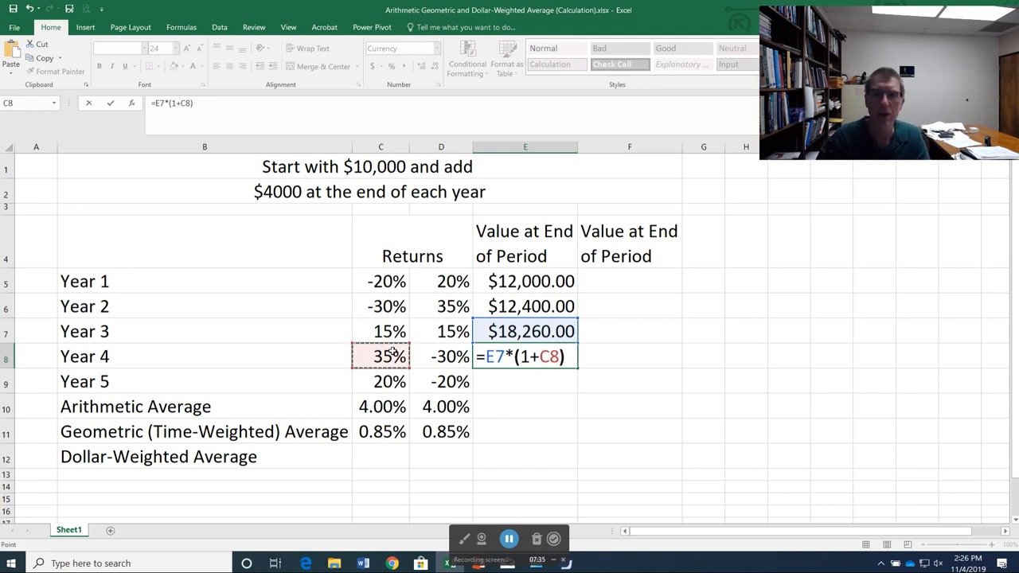
pyautogui.write('+')
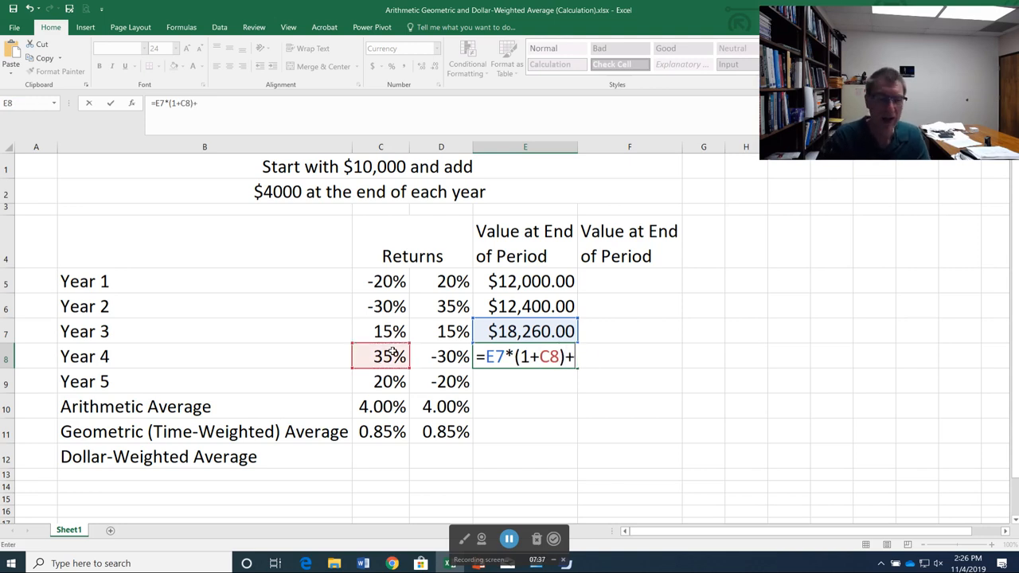
pyautogui.press('Enter')
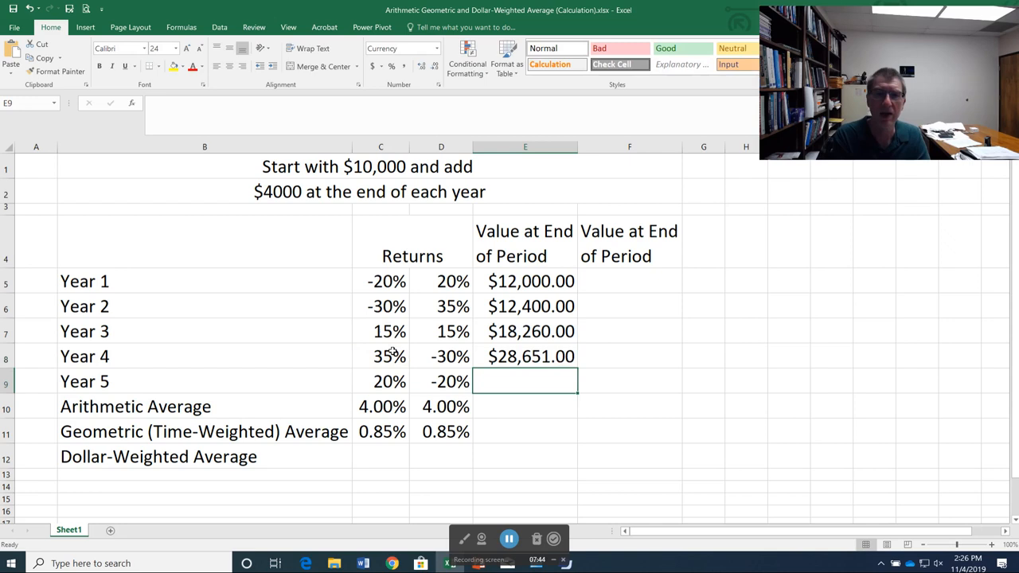
# Enter =E8*(1+C9)+4000 in E9 for a Year 5 value of $38,381.20.
pyautogui.write('=')
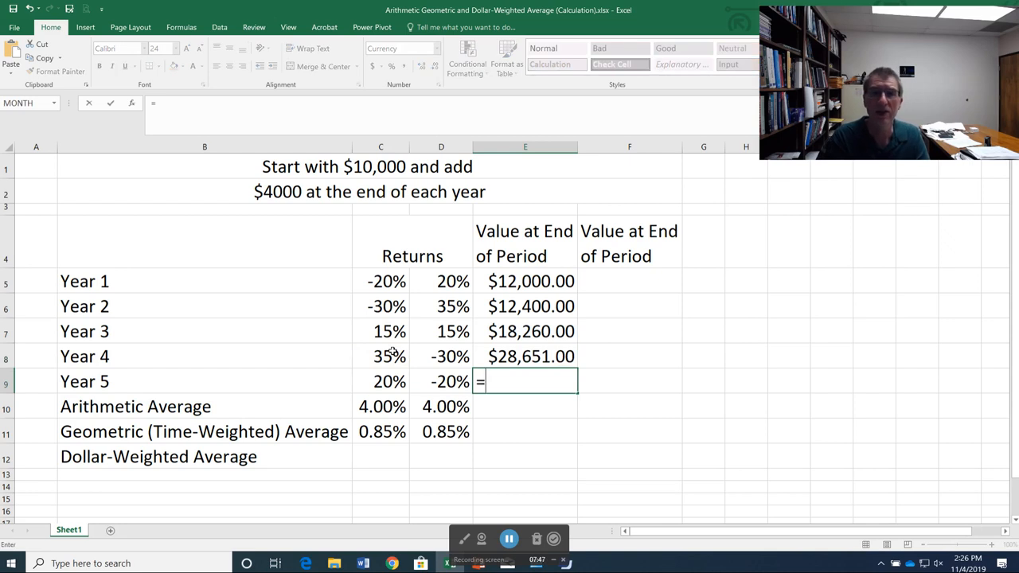
pyautogui.write('E8')
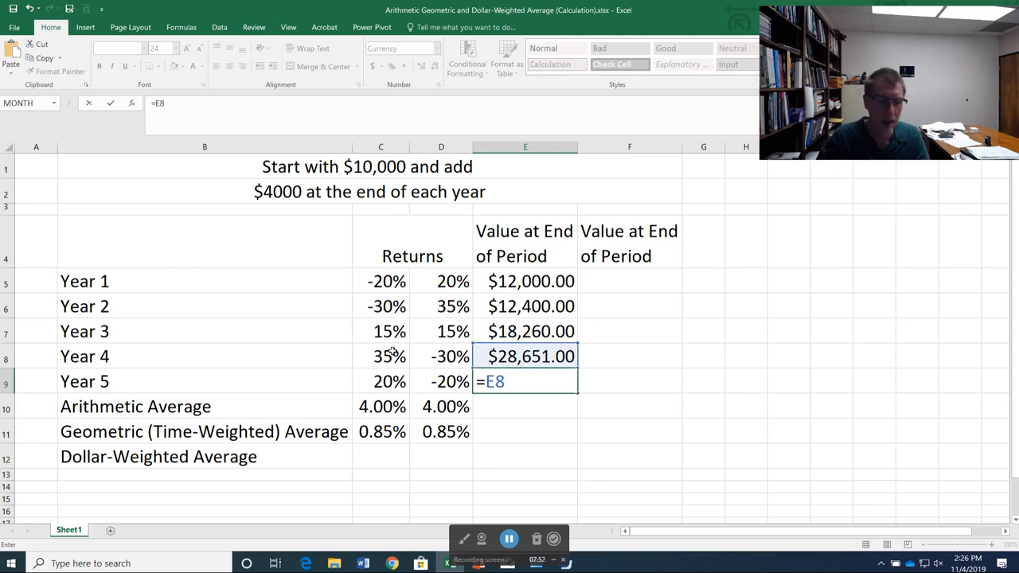
pyautogui.write('*(1+')
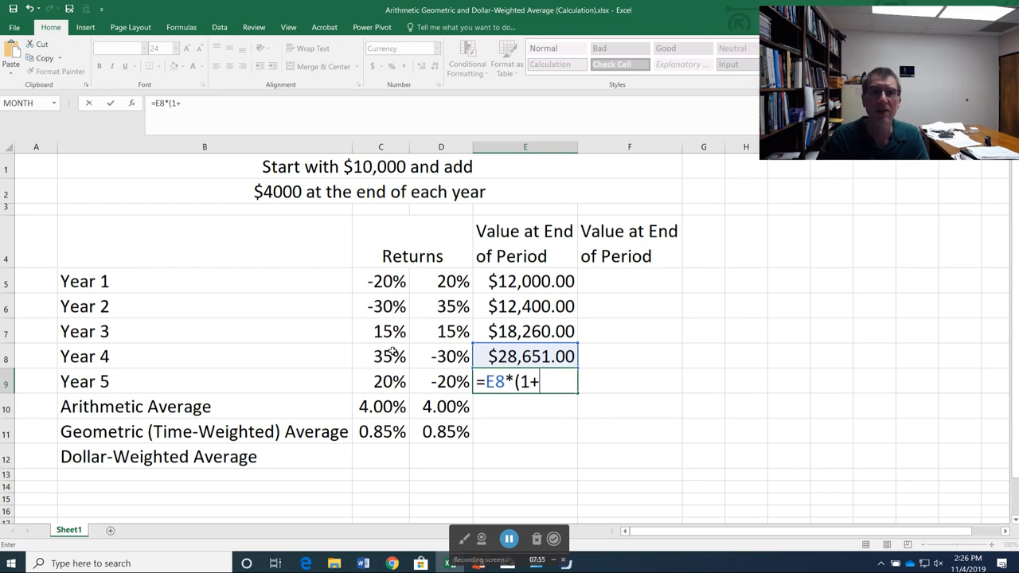
pyautogui.write('C(')
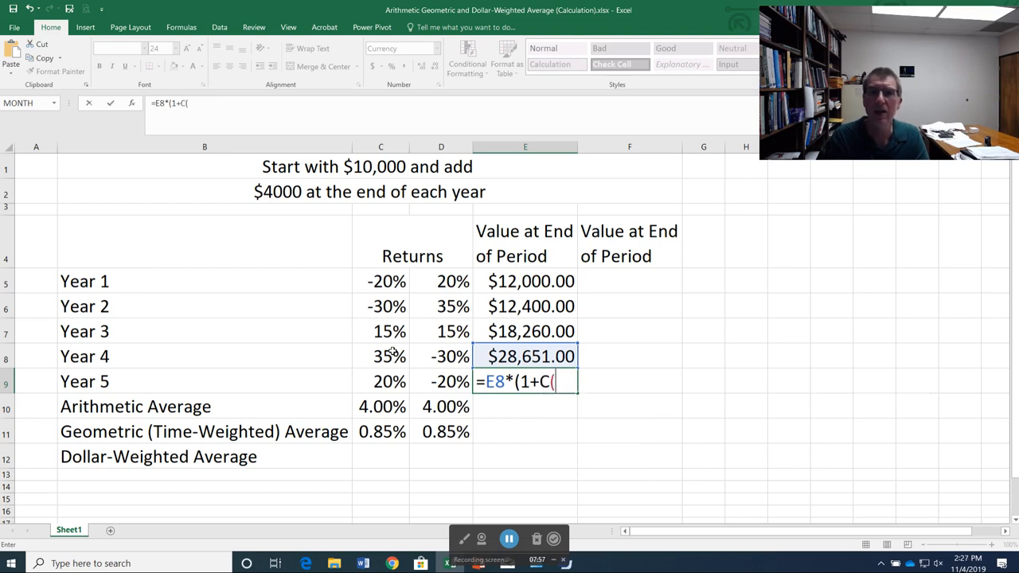
pyautogui.click(381, 380)
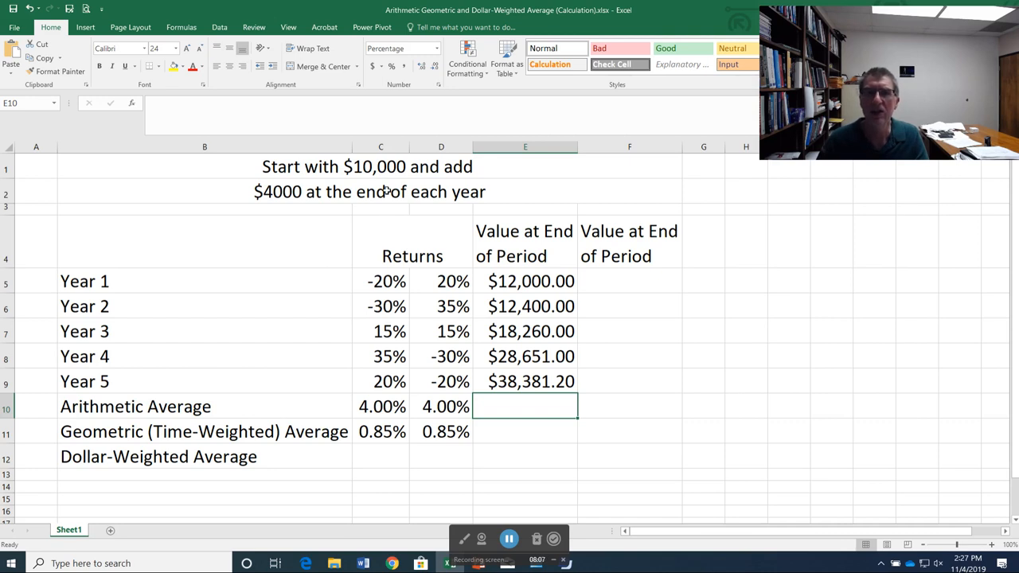
pyautogui.moveTo(363, 444)
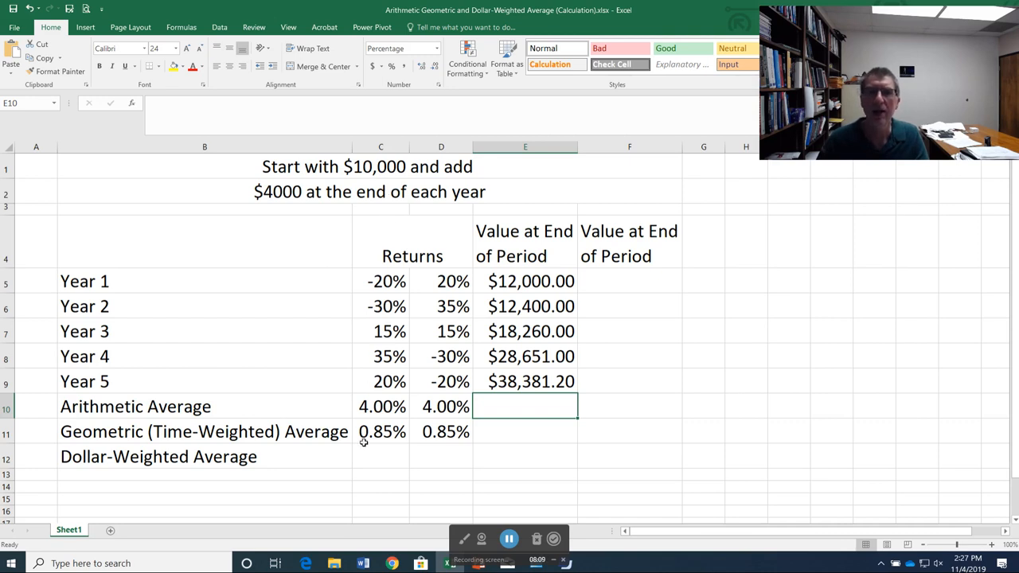
pyautogui.click(379, 456)
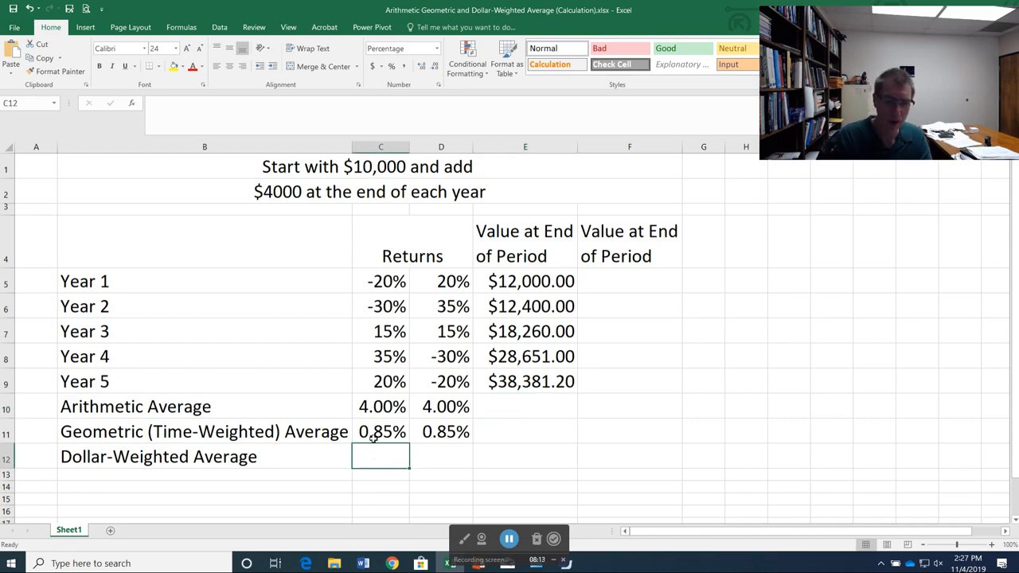
# Enter =RATE(5,-4000,-10000,E9) in C12, giving a dollar-weighted average of 8.19%.
pyautogui.write('=')
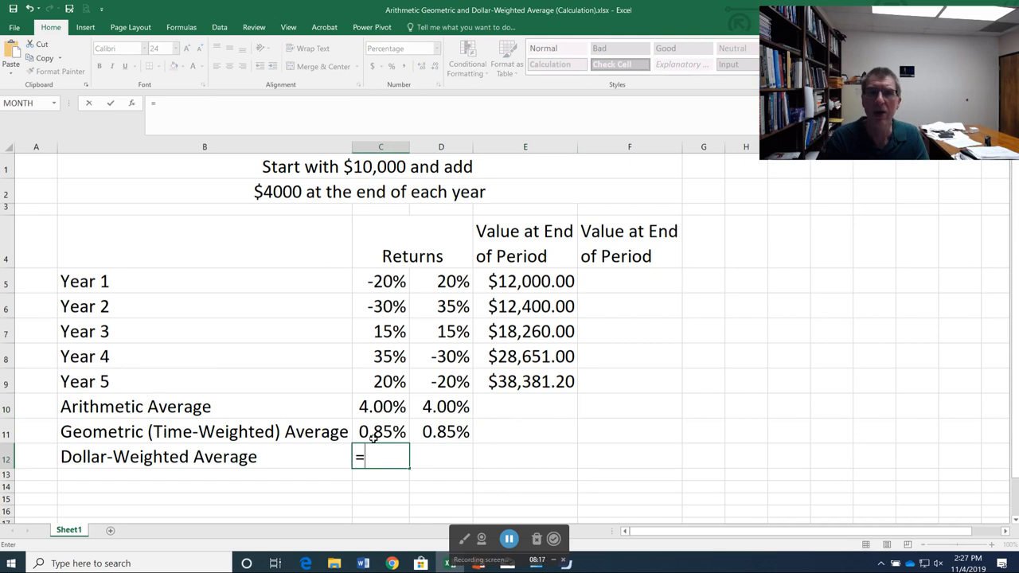
pyautogui.write('RATE')
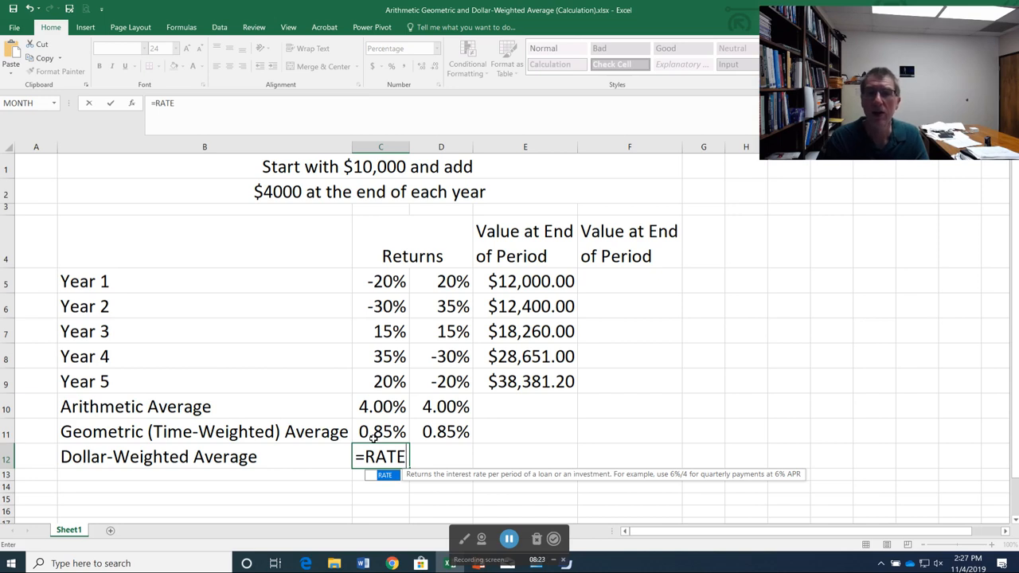
pyautogui.write('(')
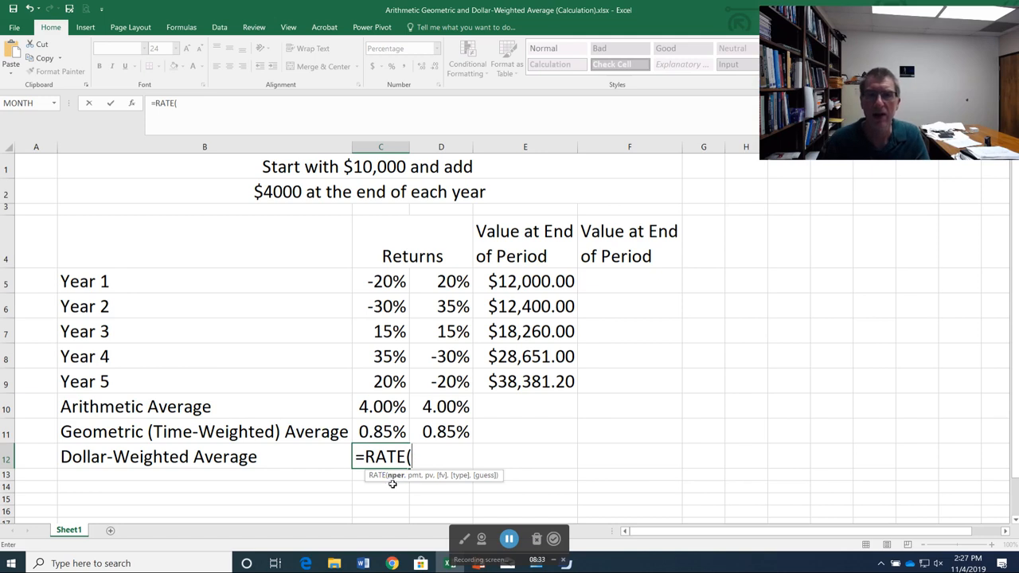
pyautogui.write('5')
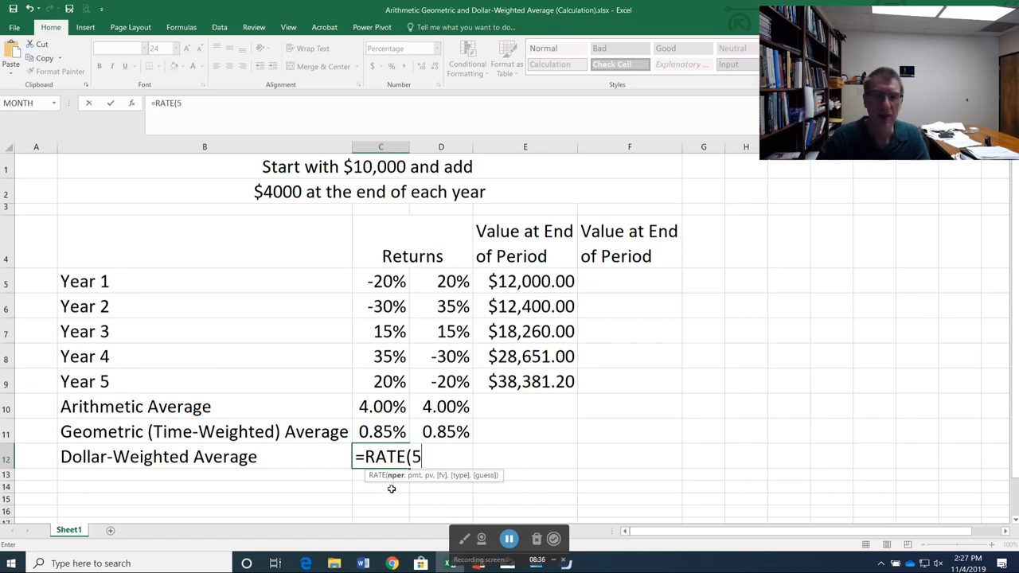
pyautogui.write(',')
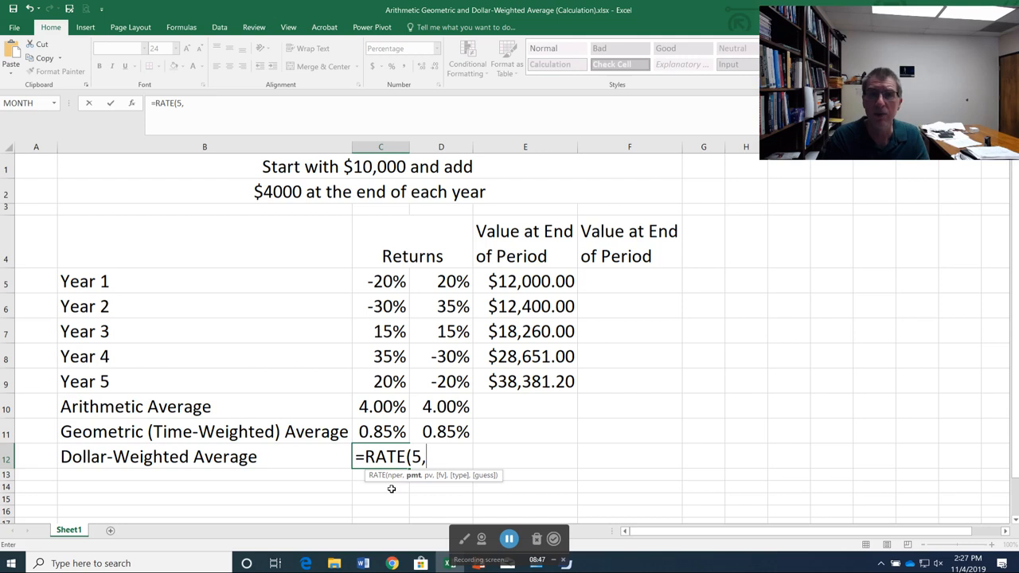
pyautogui.write('-4000,')
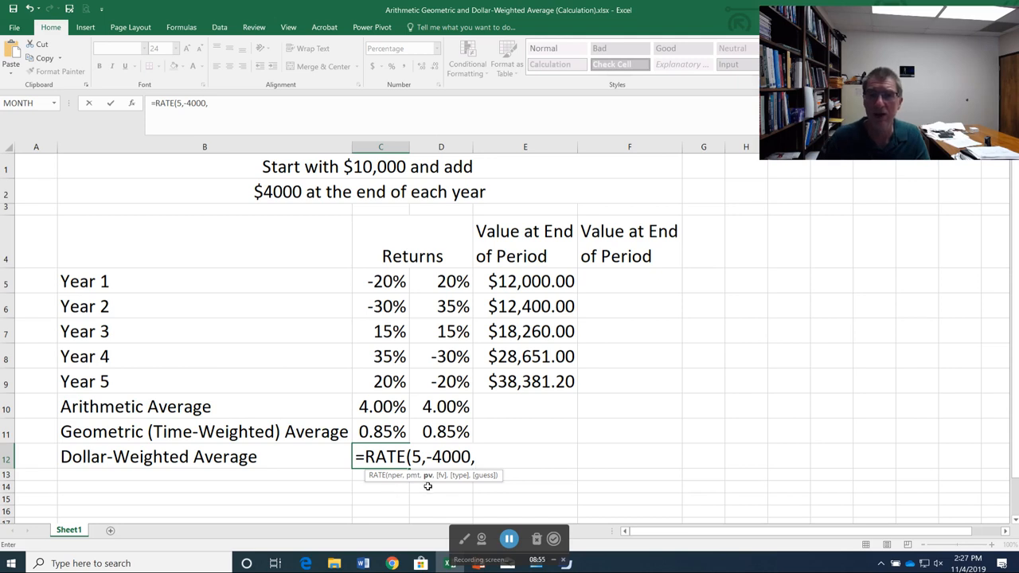
pyautogui.write('-10000,')
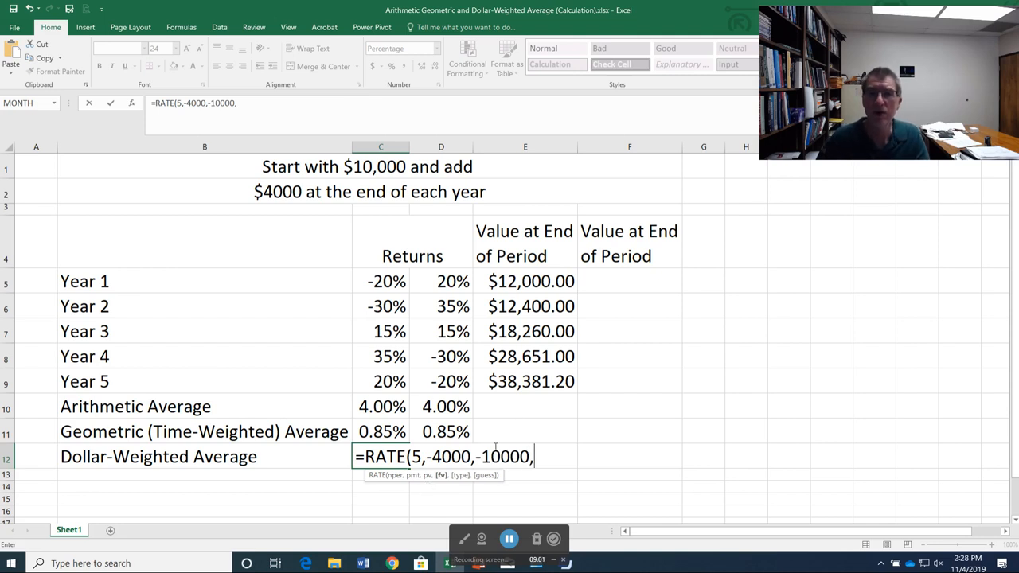
pyautogui.click(525, 382)
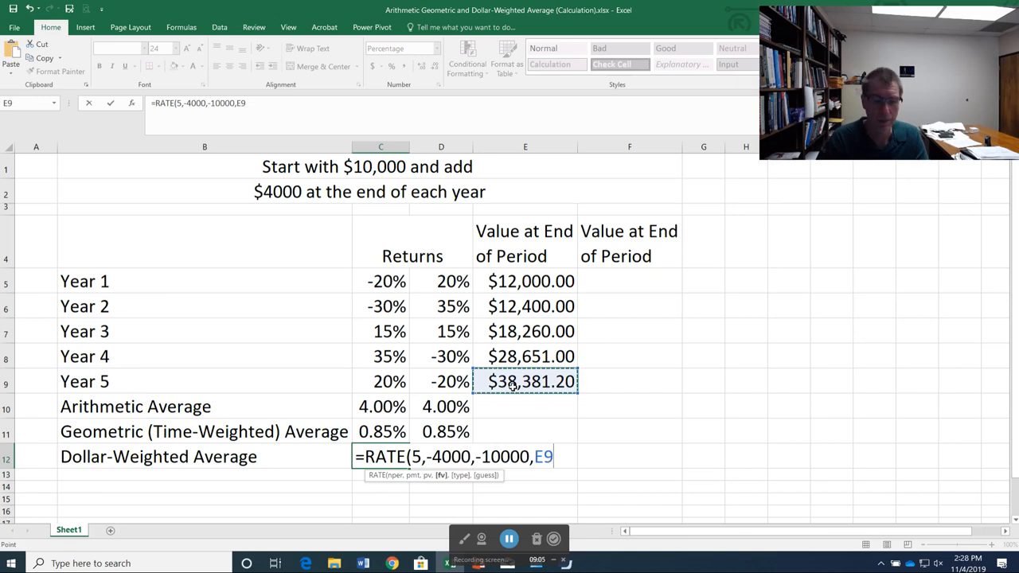
pyautogui.write(')')
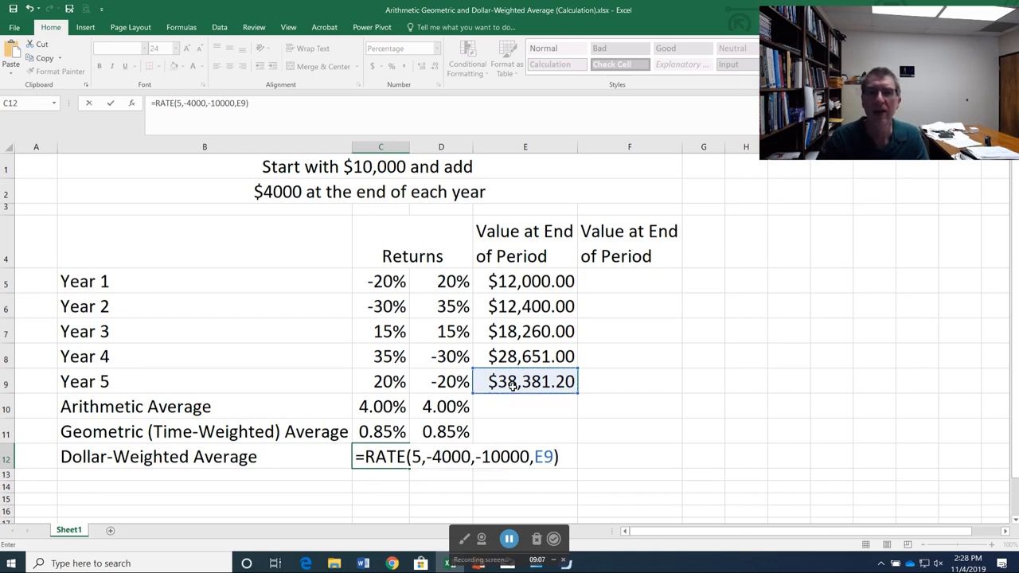
pyautogui.press('Enter')
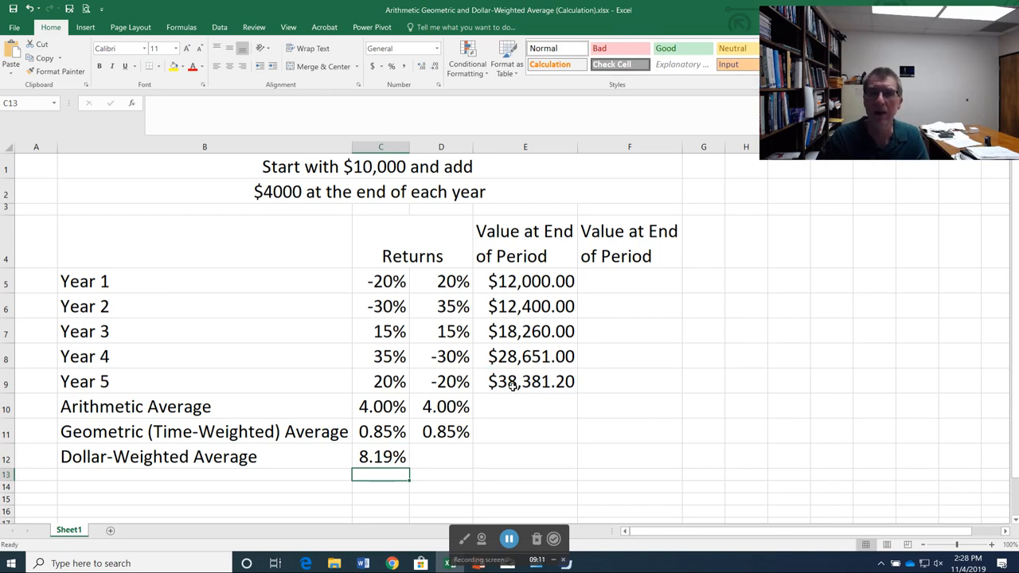
pyautogui.moveTo(531, 281)
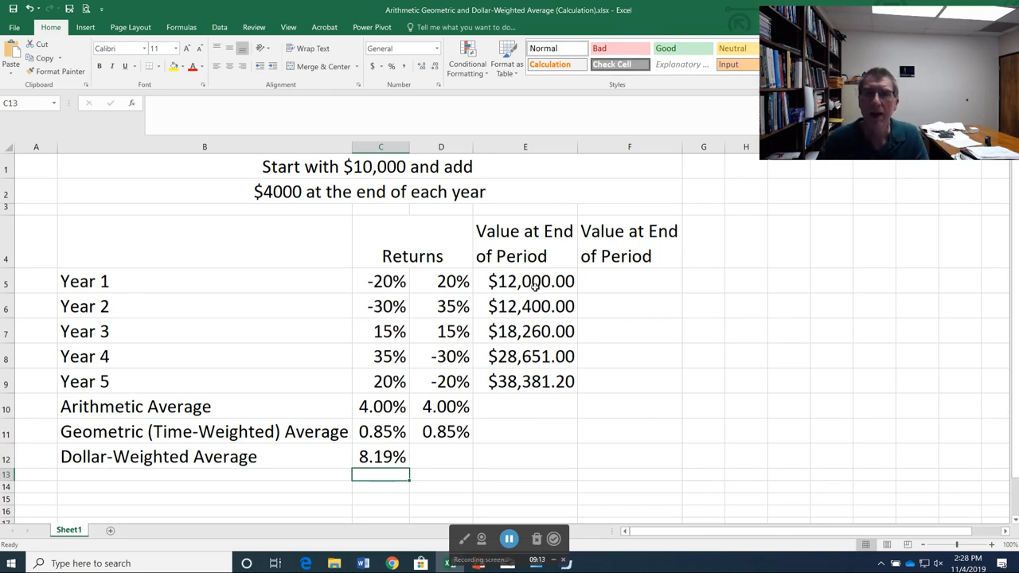
pyautogui.moveTo(524, 281); pyautogui.dragTo(525, 382)
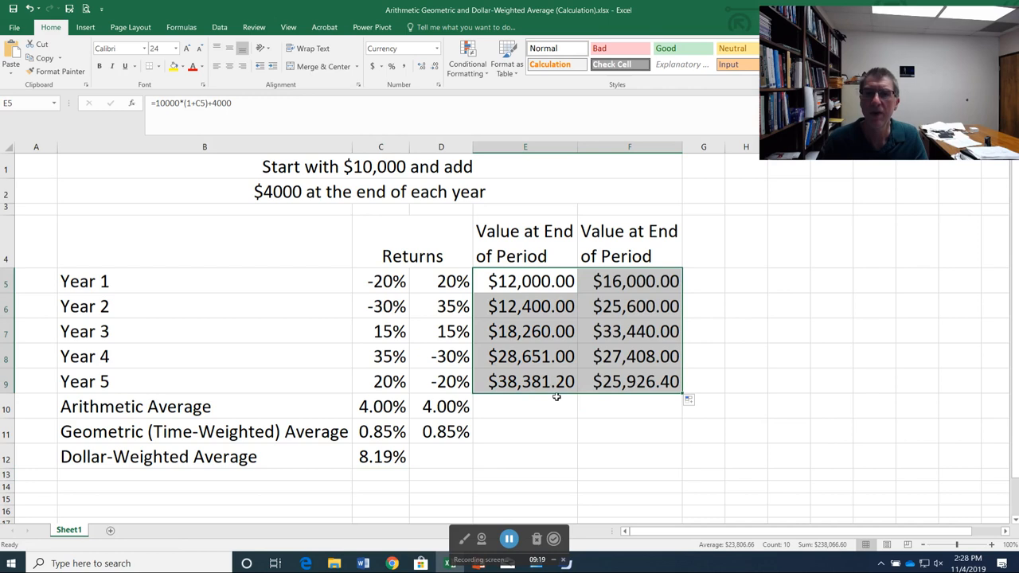
pyautogui.moveTo(579, 281)
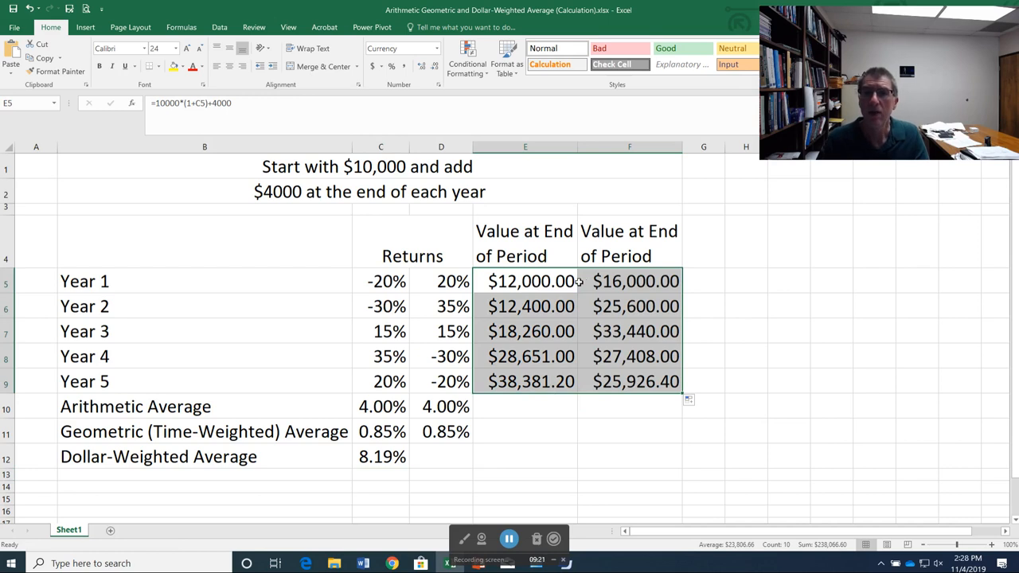
pyautogui.click(629, 306)
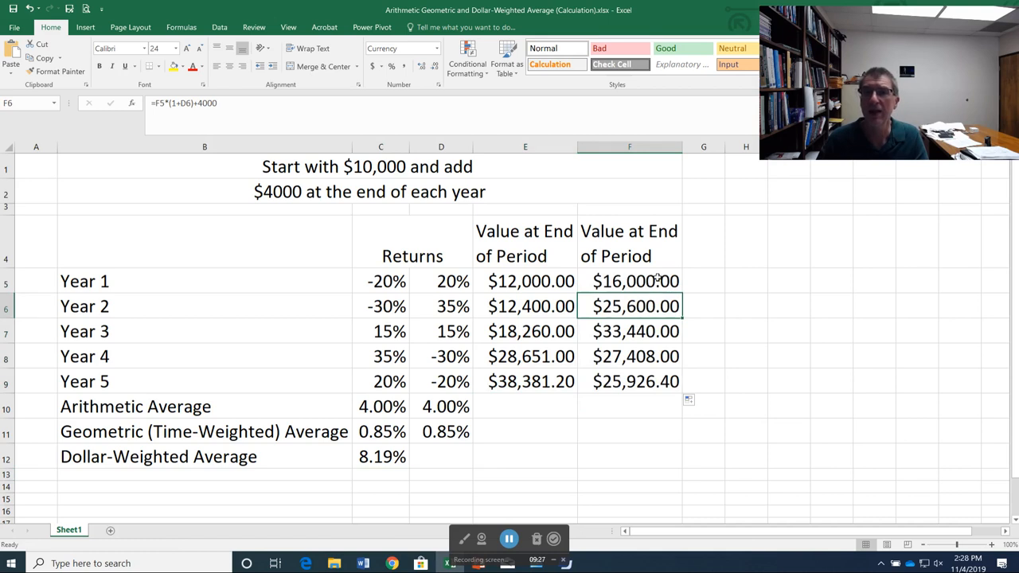
pyautogui.moveTo(627, 300)
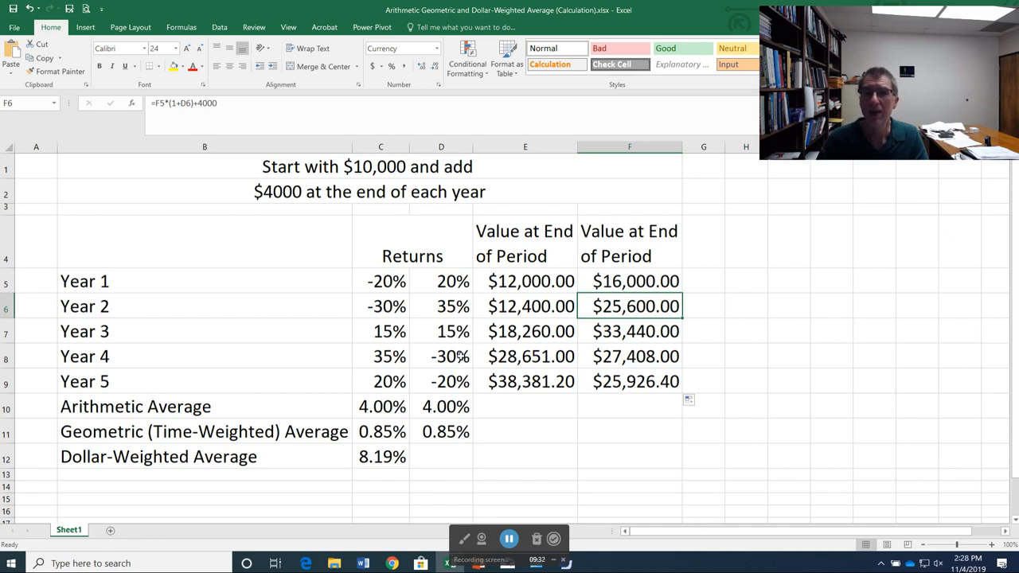
pyautogui.moveTo(618, 383)
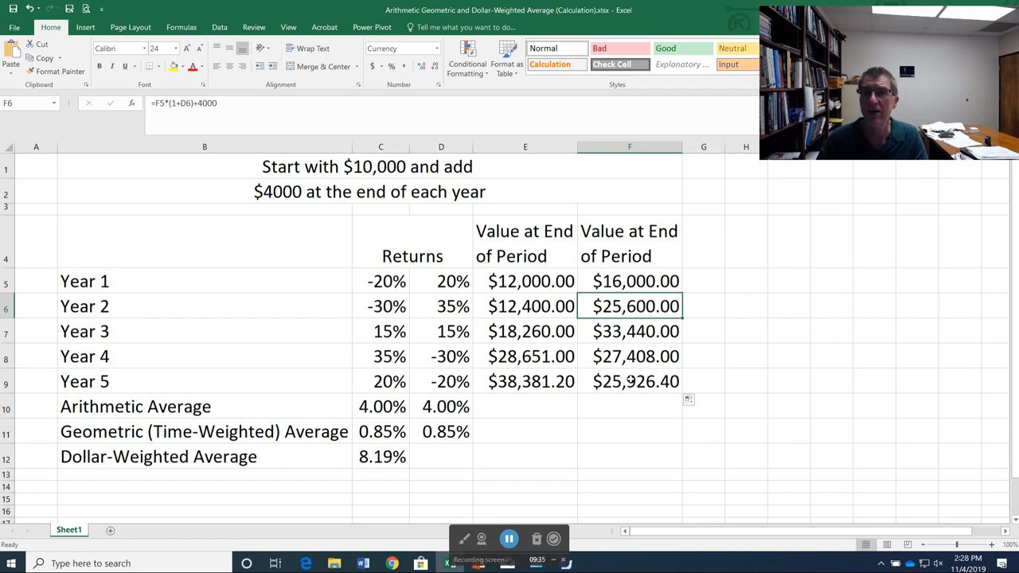
pyautogui.click(442, 458)
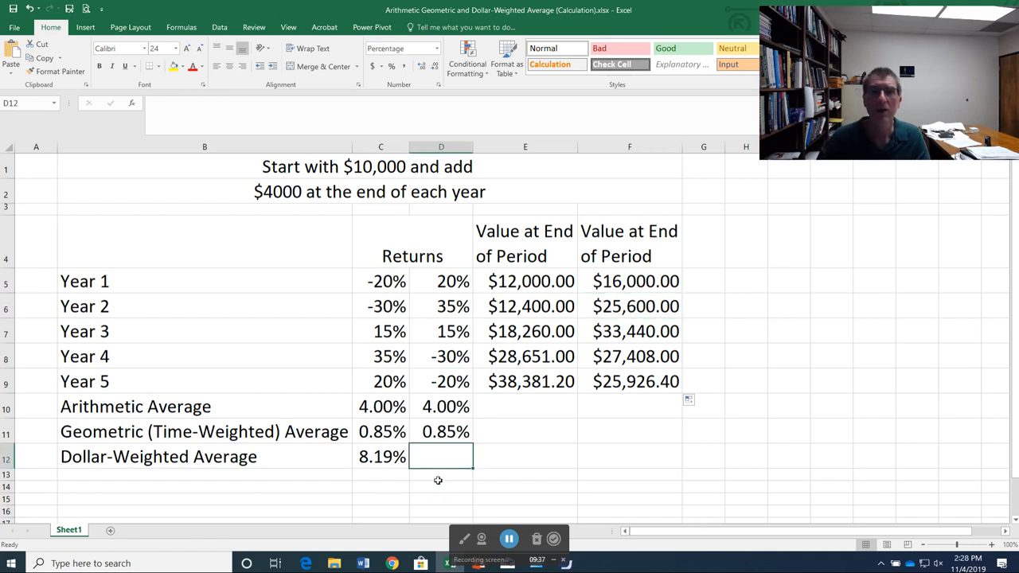
pyautogui.moveTo(440, 477)
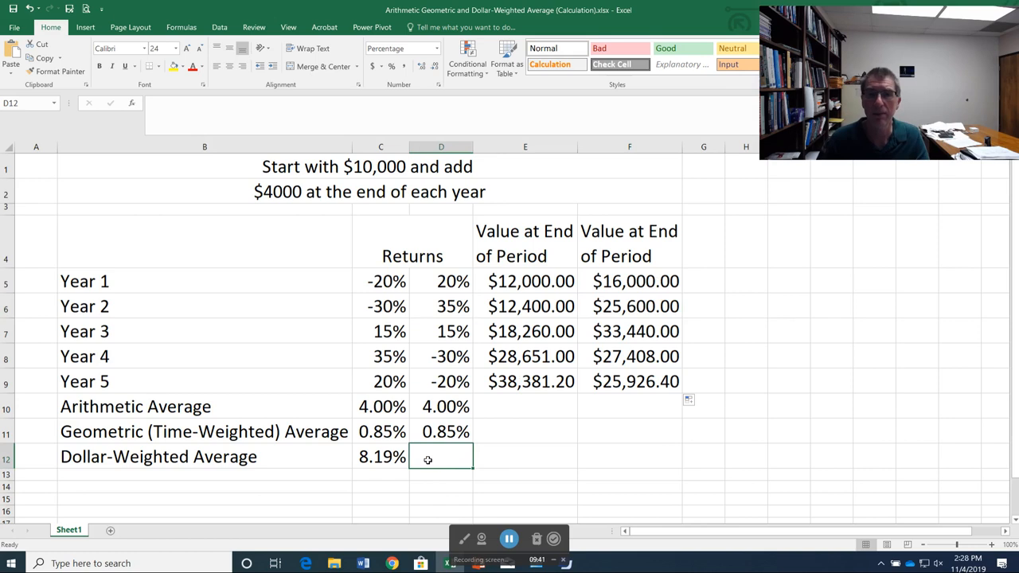
# Enter =RATE(5,-4000,-10000,F9) in D12, using the $25,926.40 Year 5 value, yielding -4.88%.
pyautogui.write('=rat')
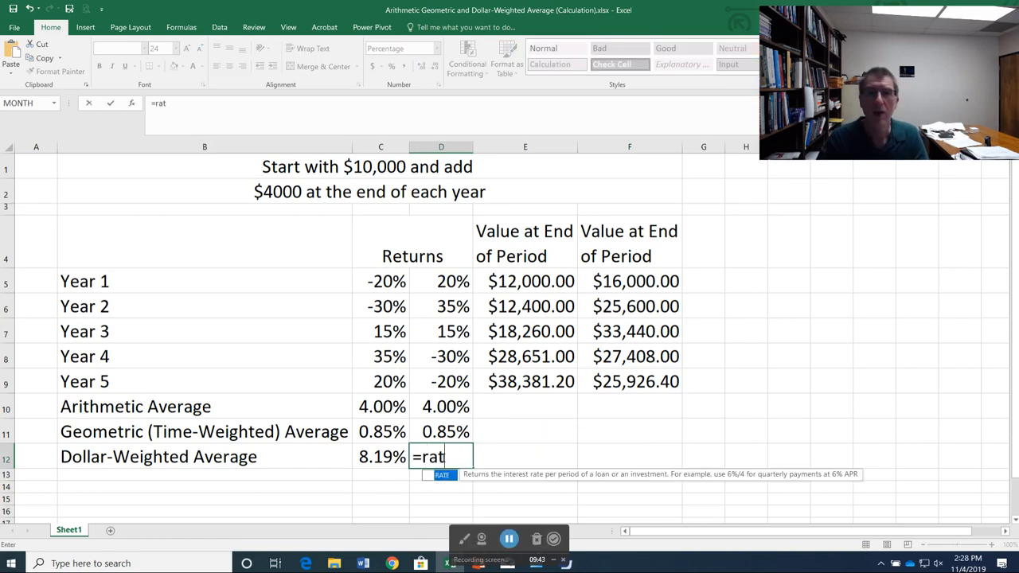
pyautogui.write('e(')
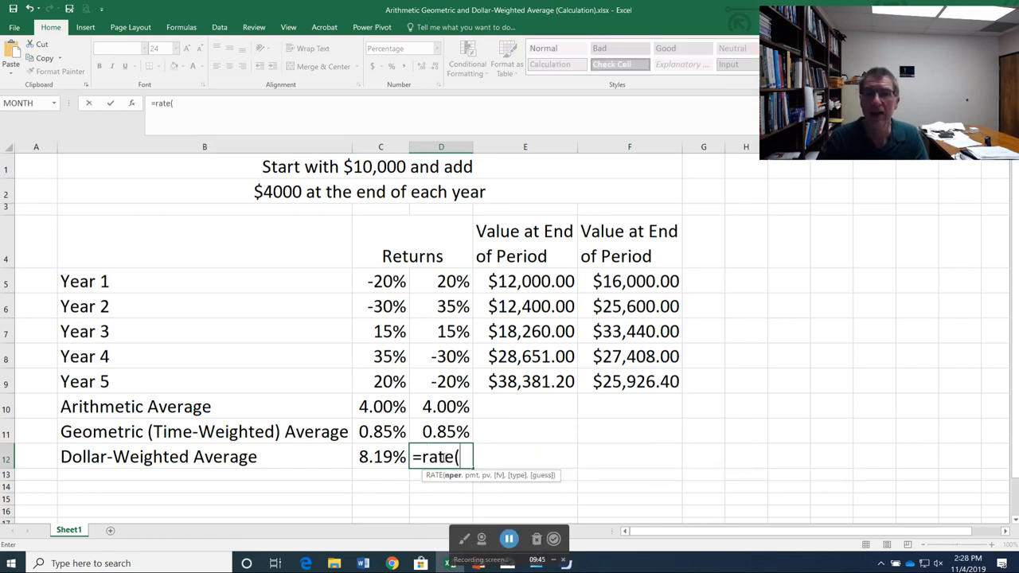
pyautogui.write('5,')
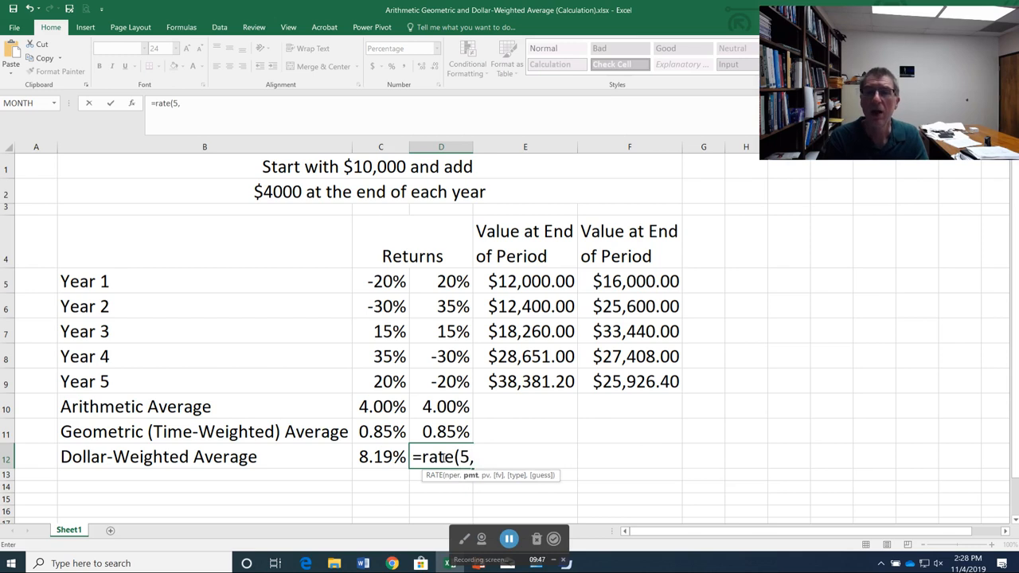
pyautogui.write('-4000')
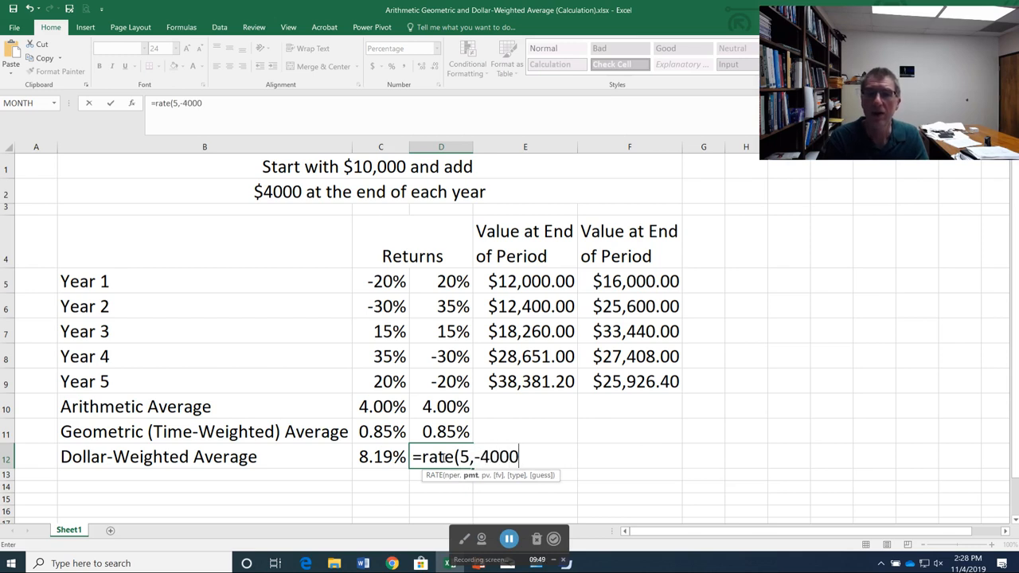
pyautogui.write(',')
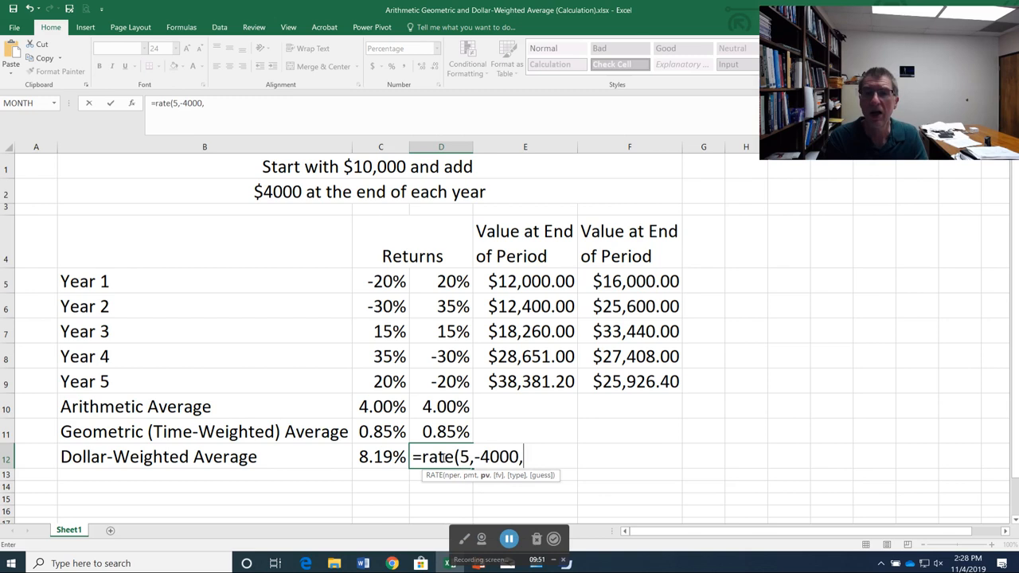
pyautogui.write('-10000')
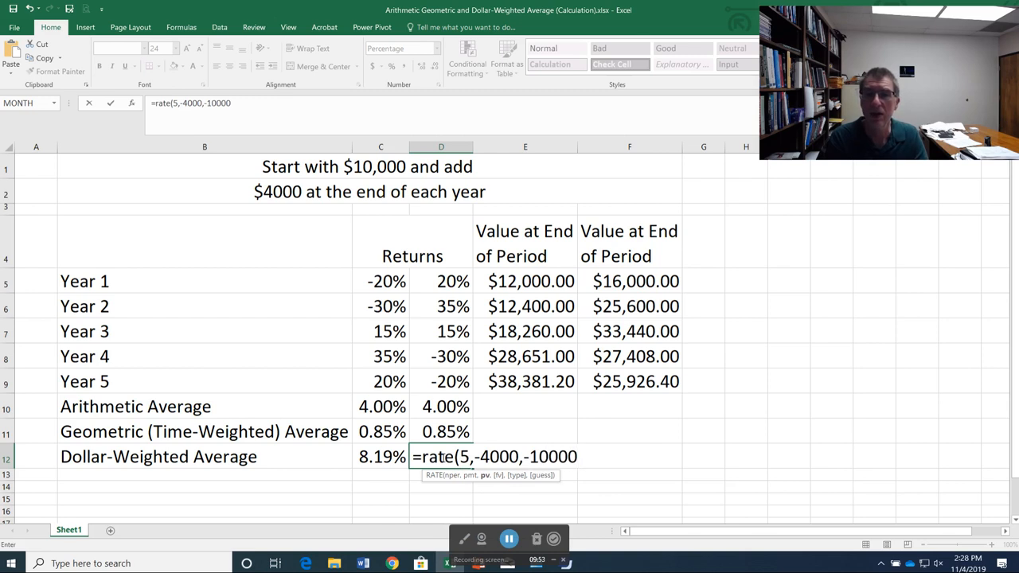
pyautogui.write(',')
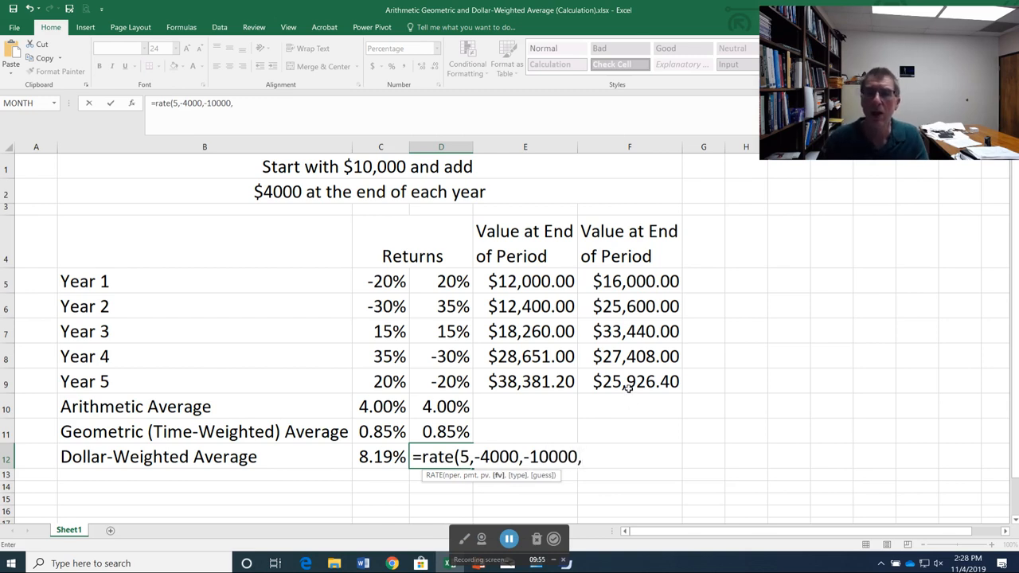
pyautogui.click(629, 381)
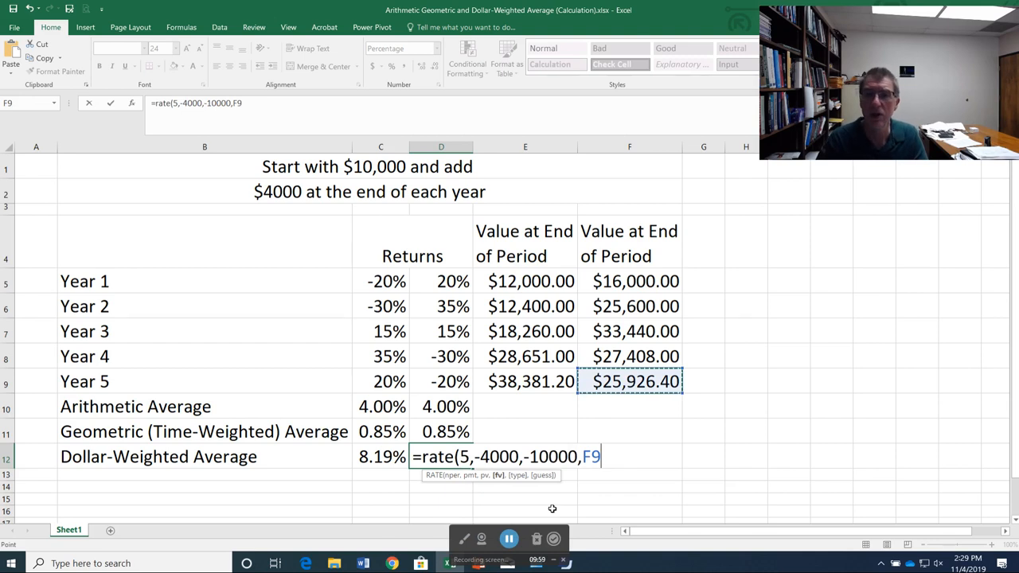
pyautogui.press('Enter')
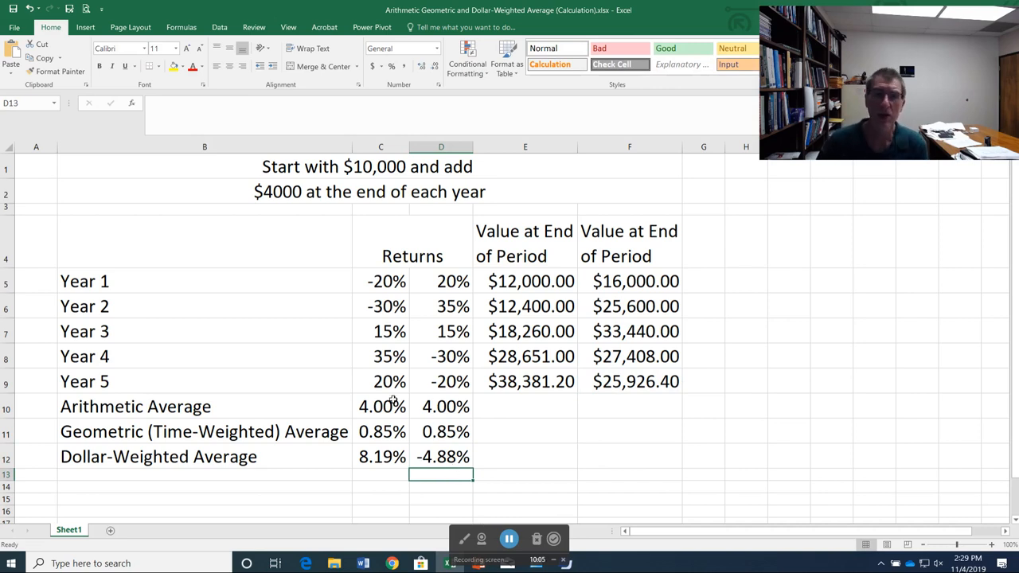
pyautogui.moveTo(418, 418)
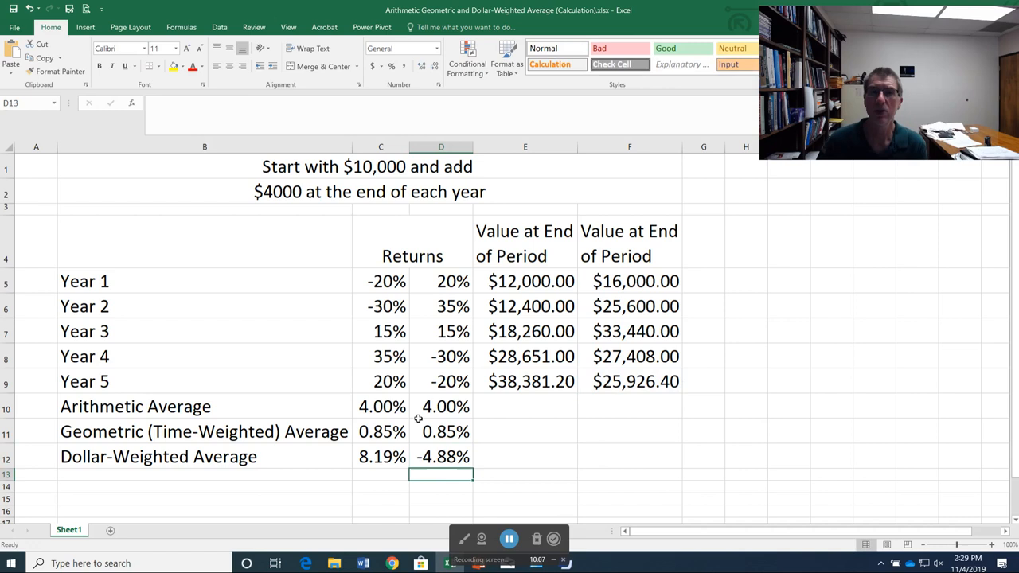
pyautogui.moveTo(429, 433)
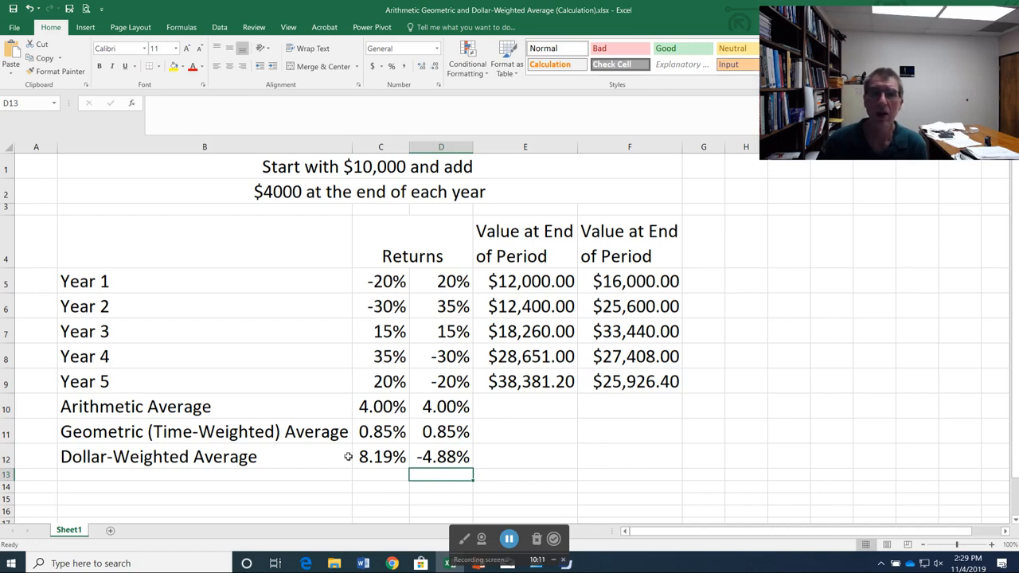
pyautogui.moveTo(380, 453)
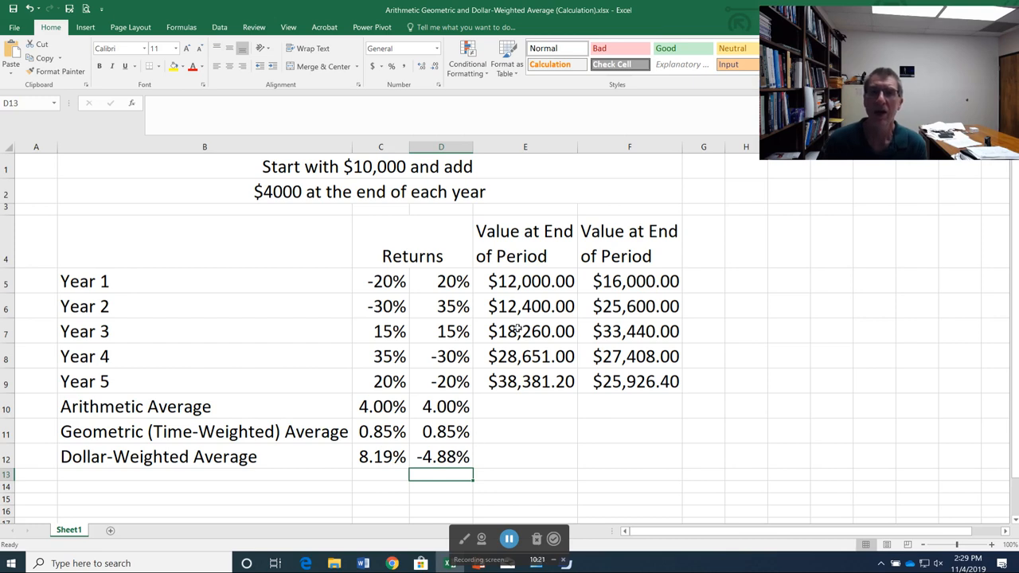
pyautogui.moveTo(530, 334)
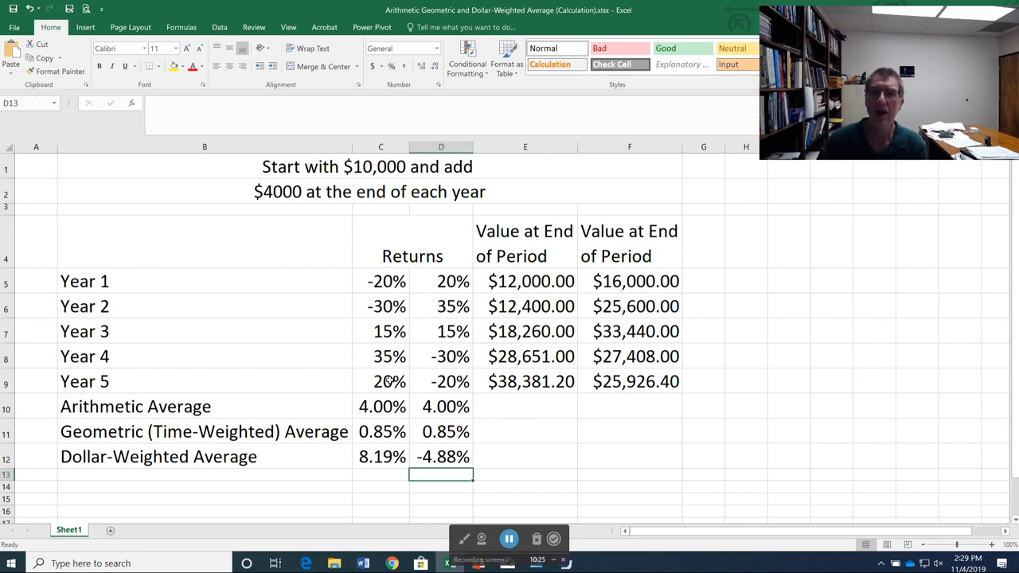
pyautogui.moveTo(473, 344)
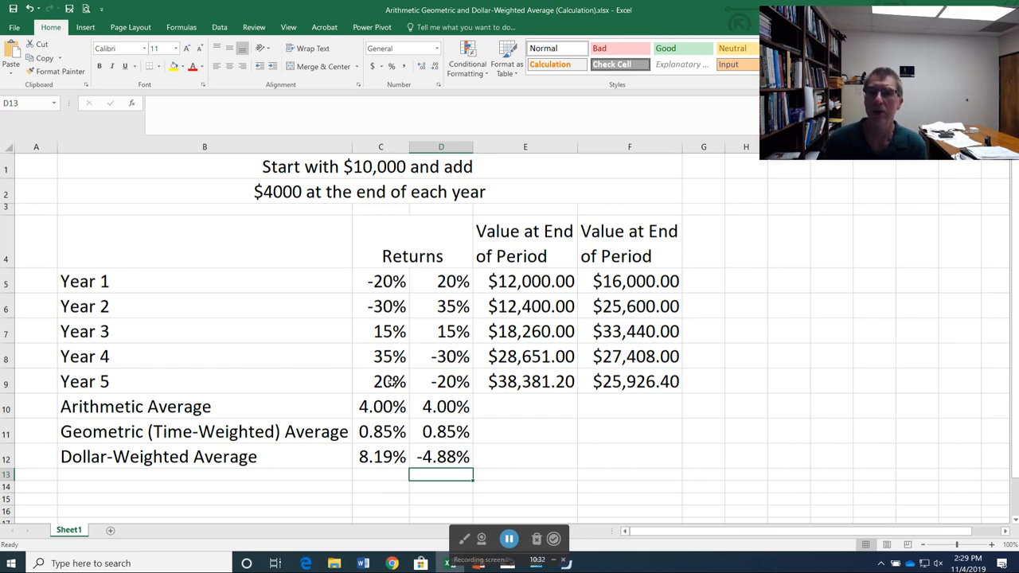
pyautogui.moveTo(610, 321)
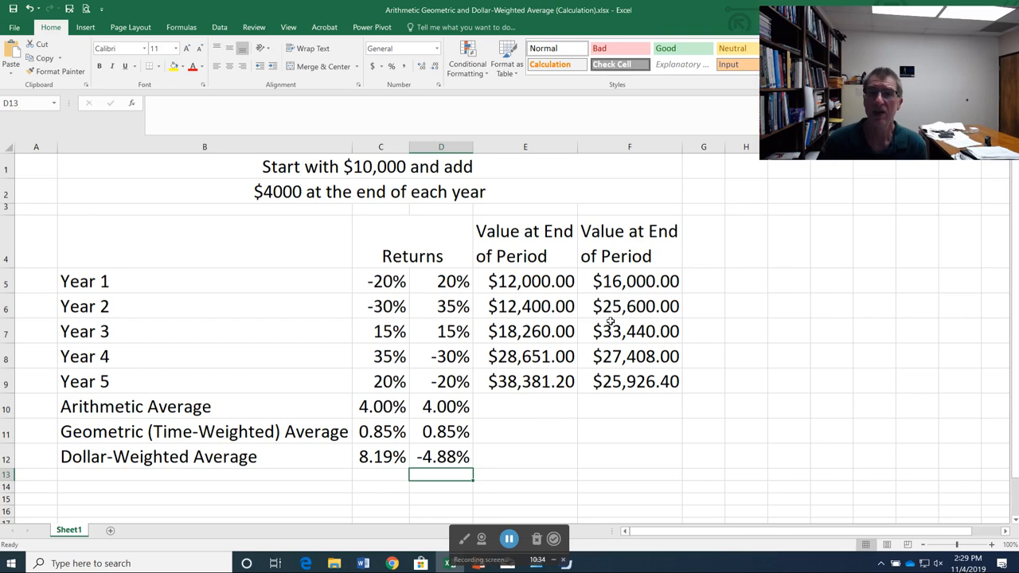
pyautogui.moveTo(432, 350)
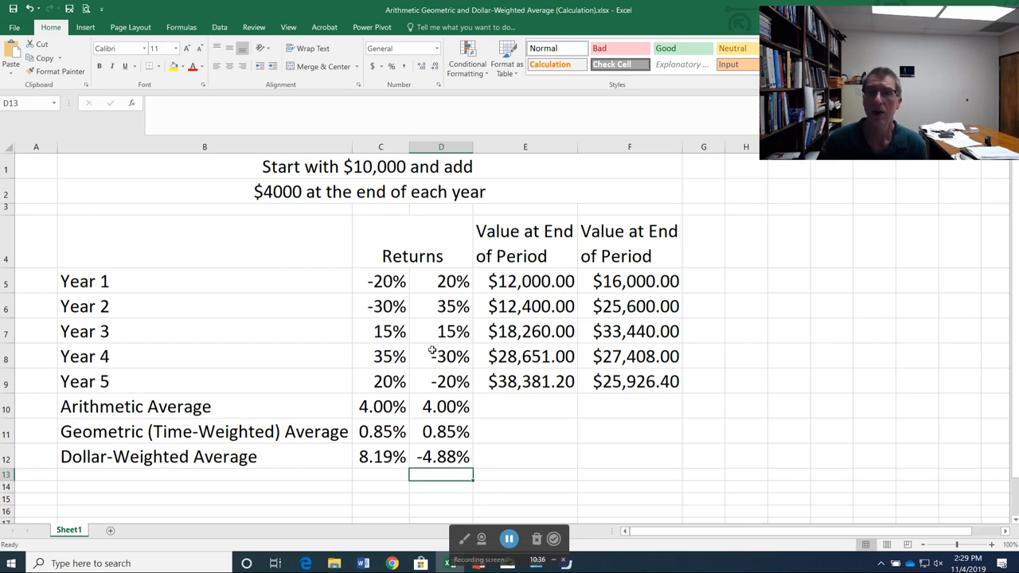
pyautogui.moveTo(623, 346)
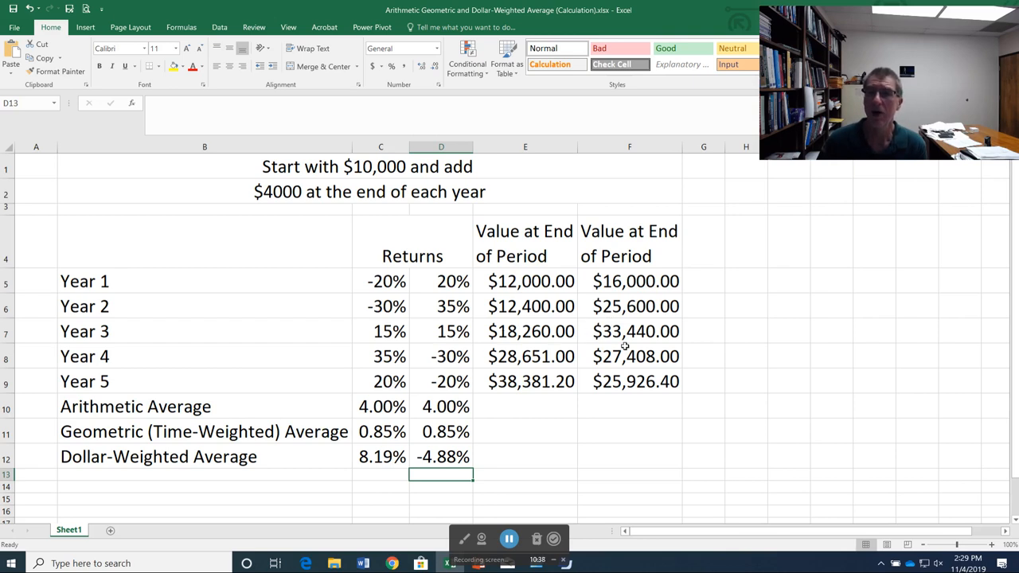
pyautogui.moveTo(637, 354)
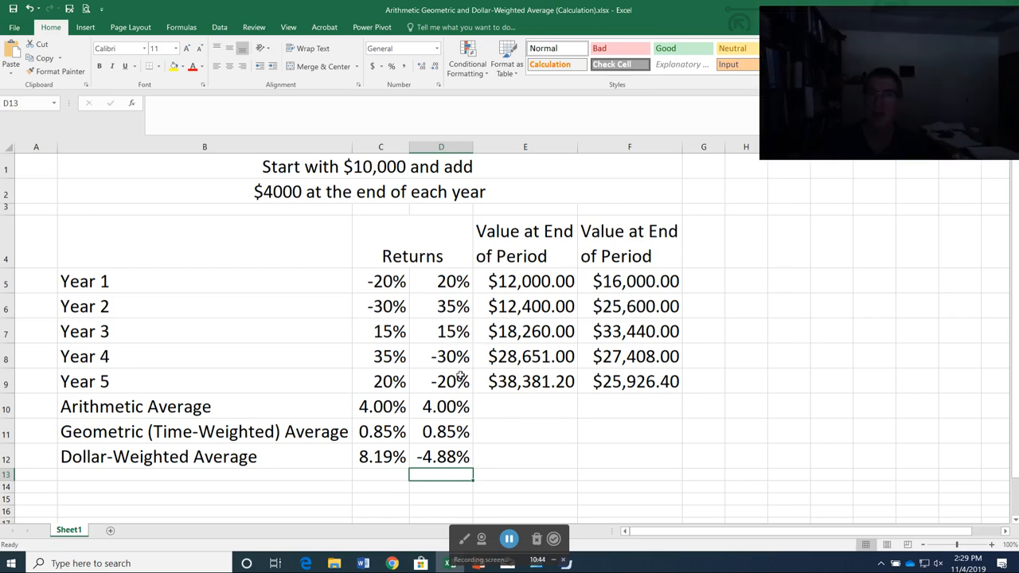
pyautogui.moveTo(489, 375)
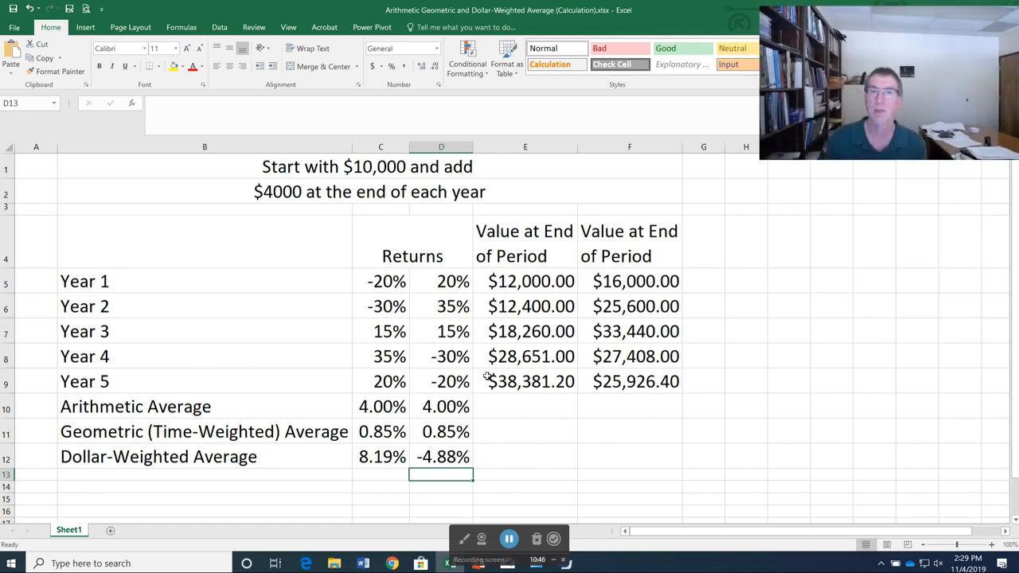